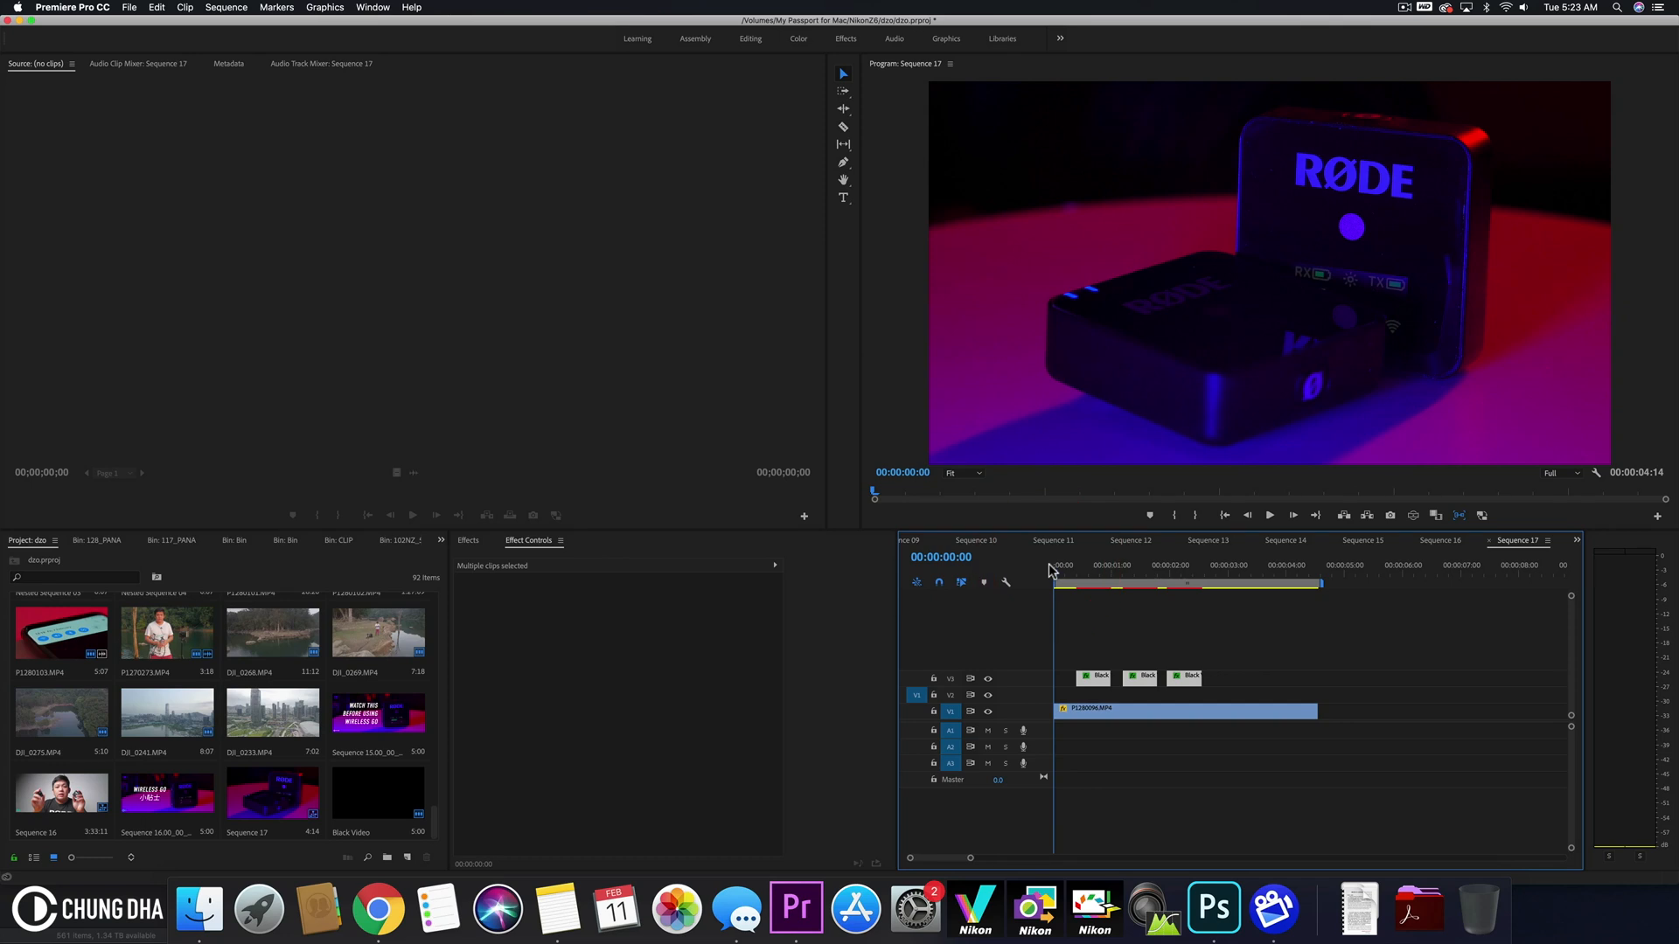
Scrub through the finished ring animation to preview how the ring distorts
click(1225, 565)
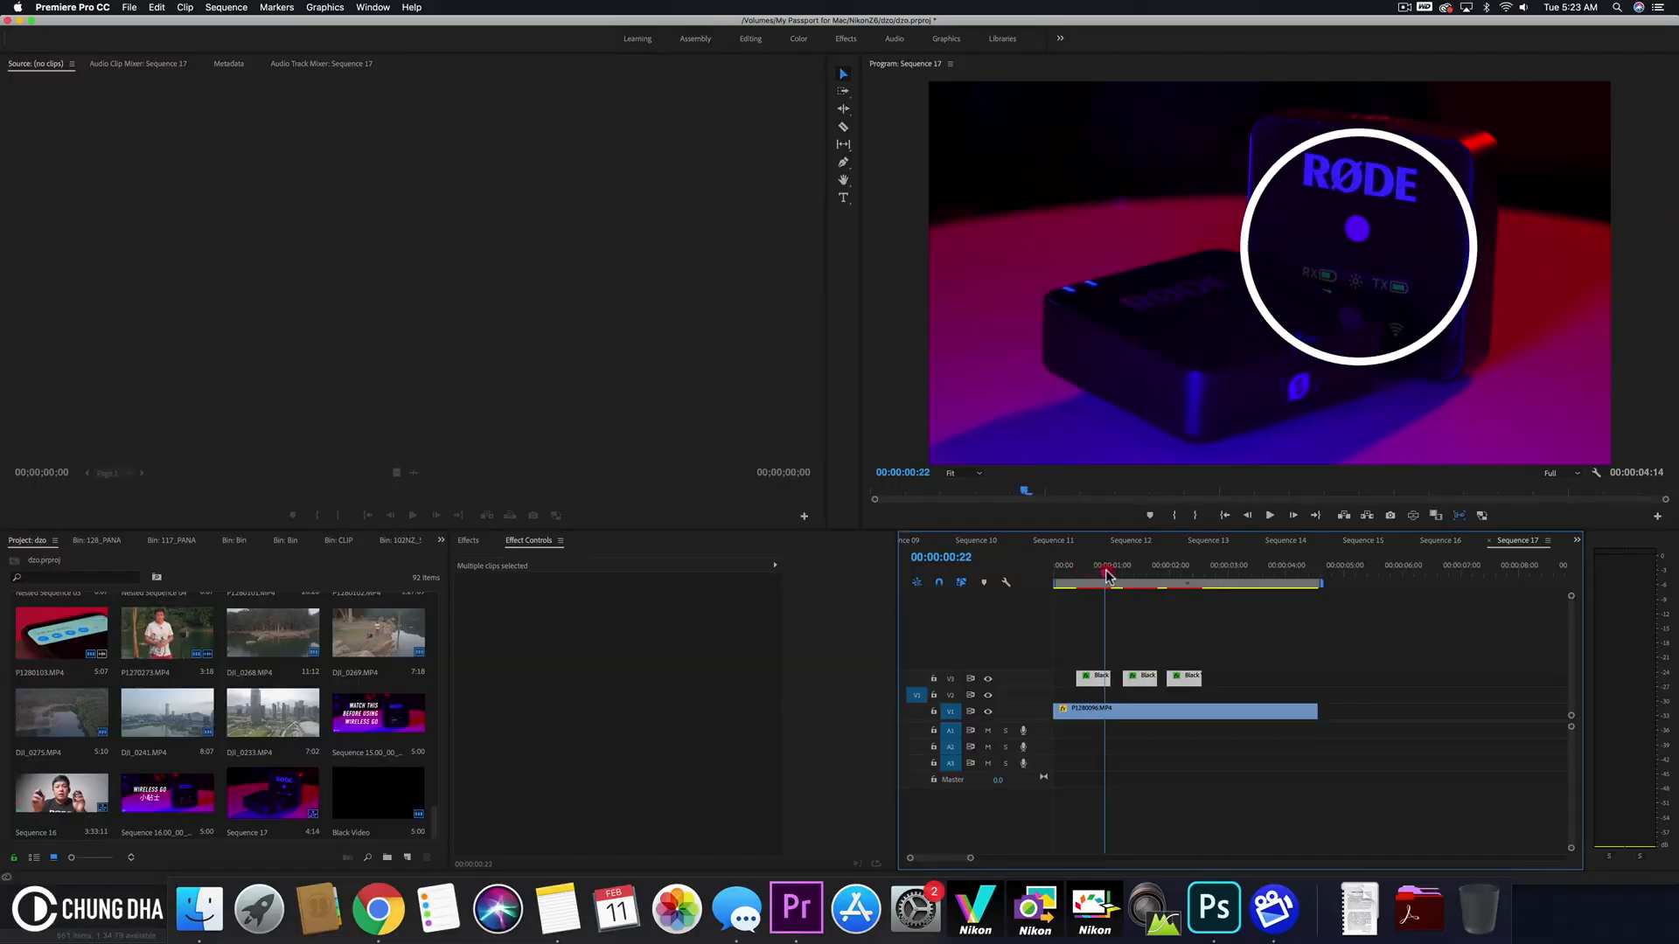
click(1154, 571)
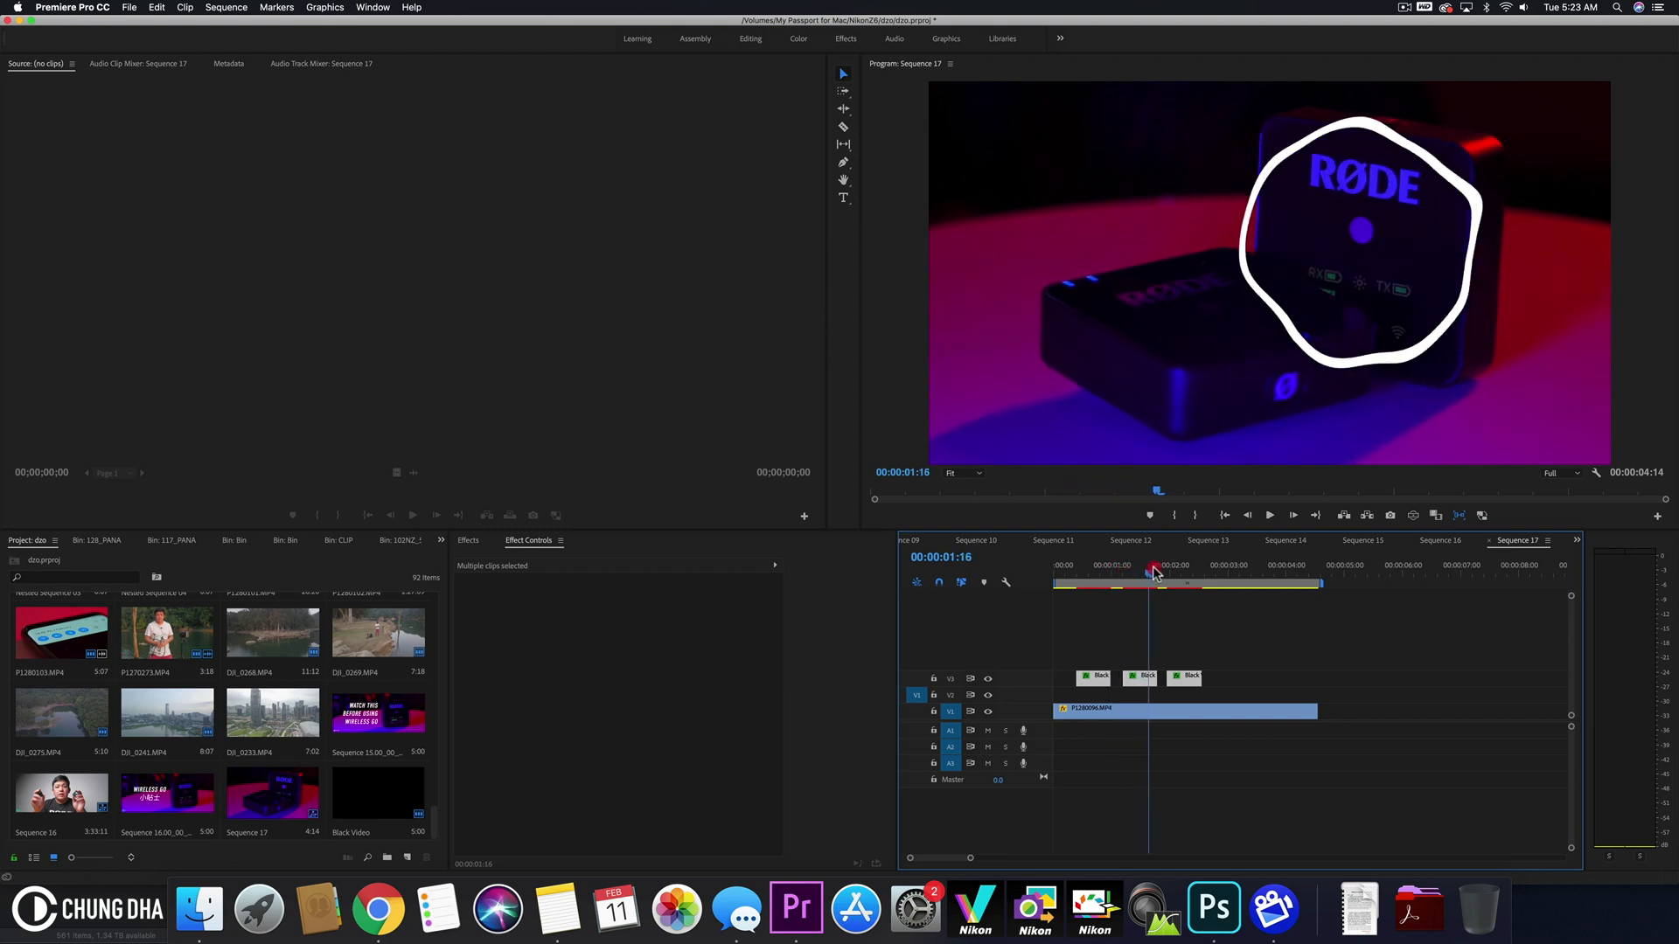
drag(1154, 568, 1135, 568)
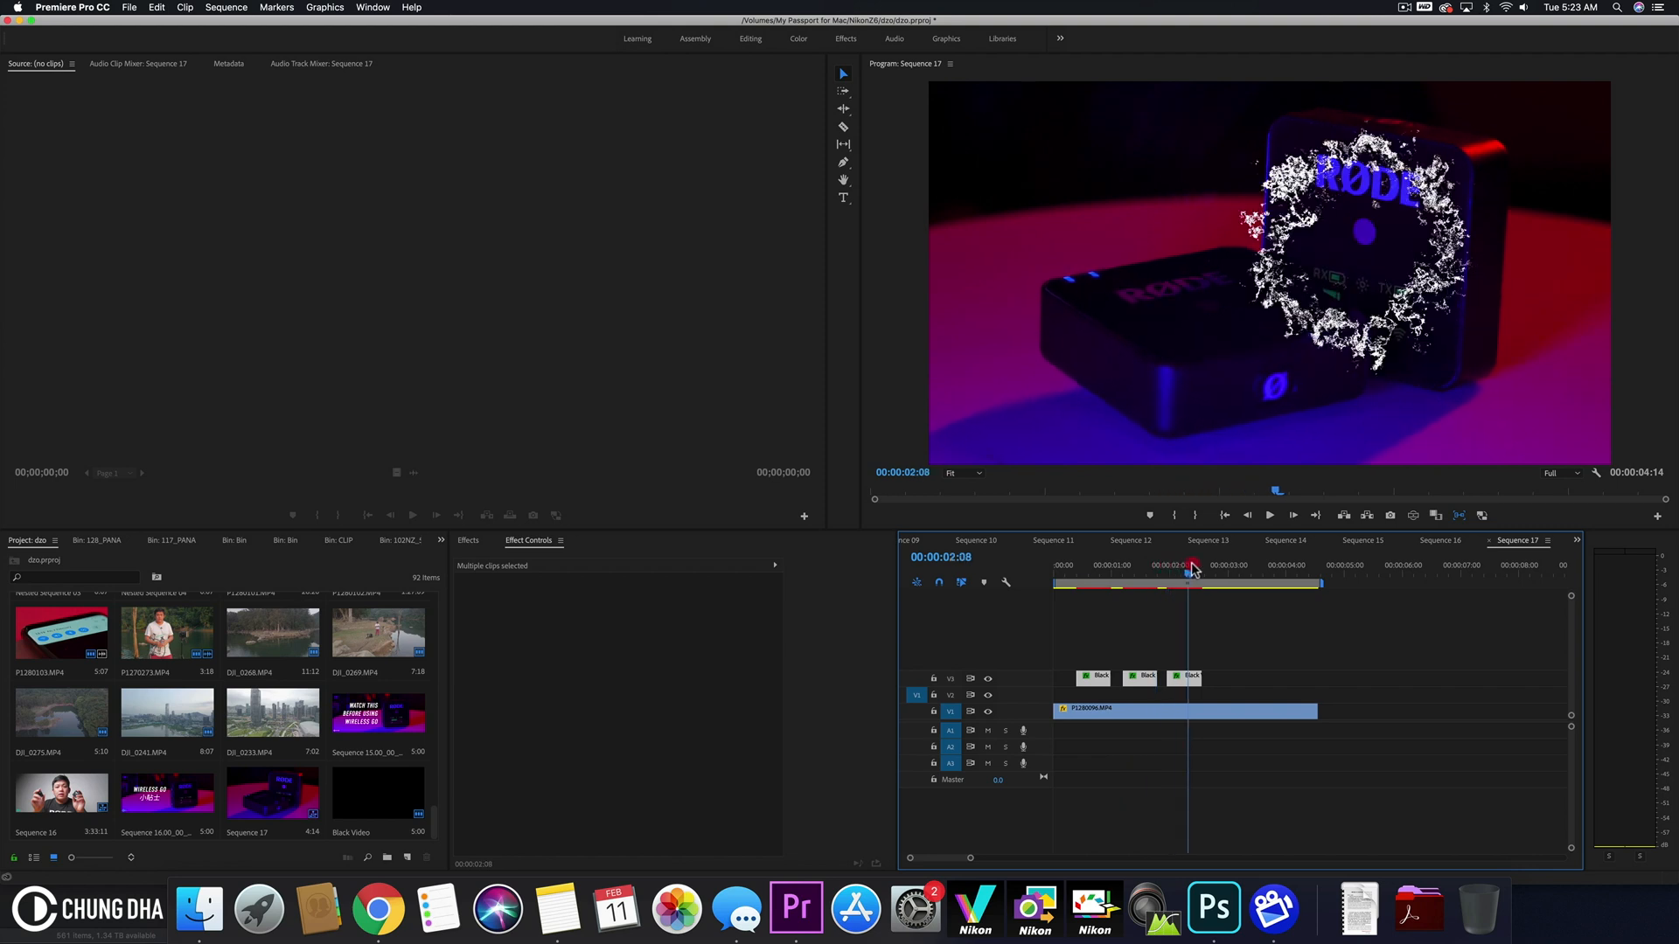
click(1067, 565)
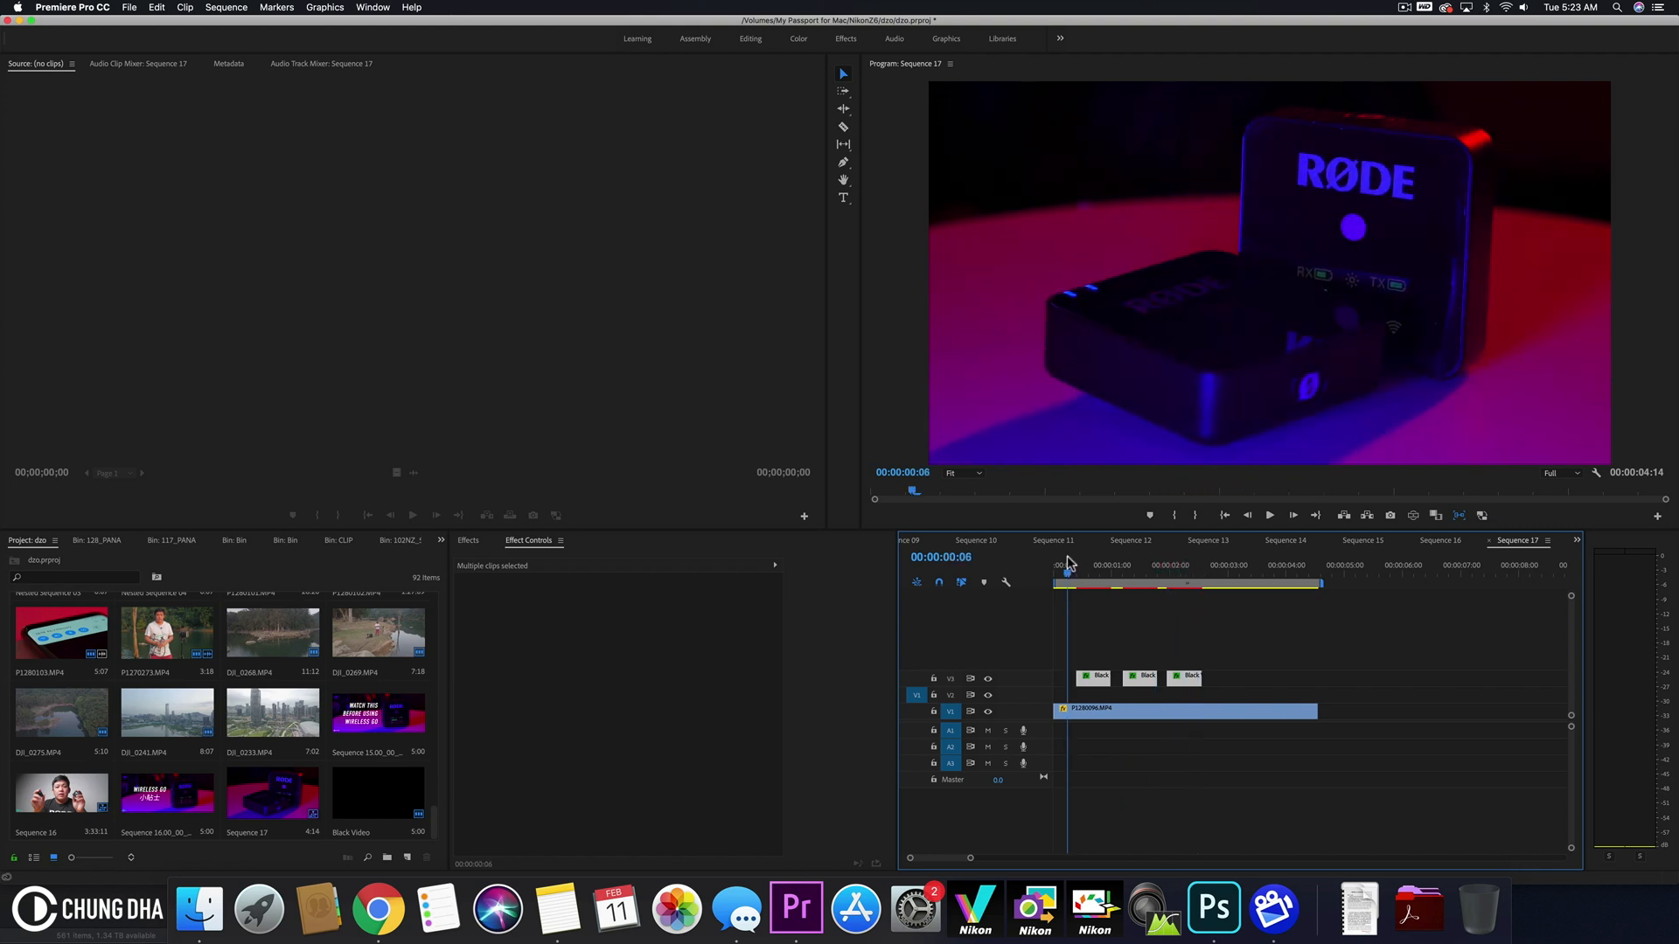
mouse_move(837, 760)
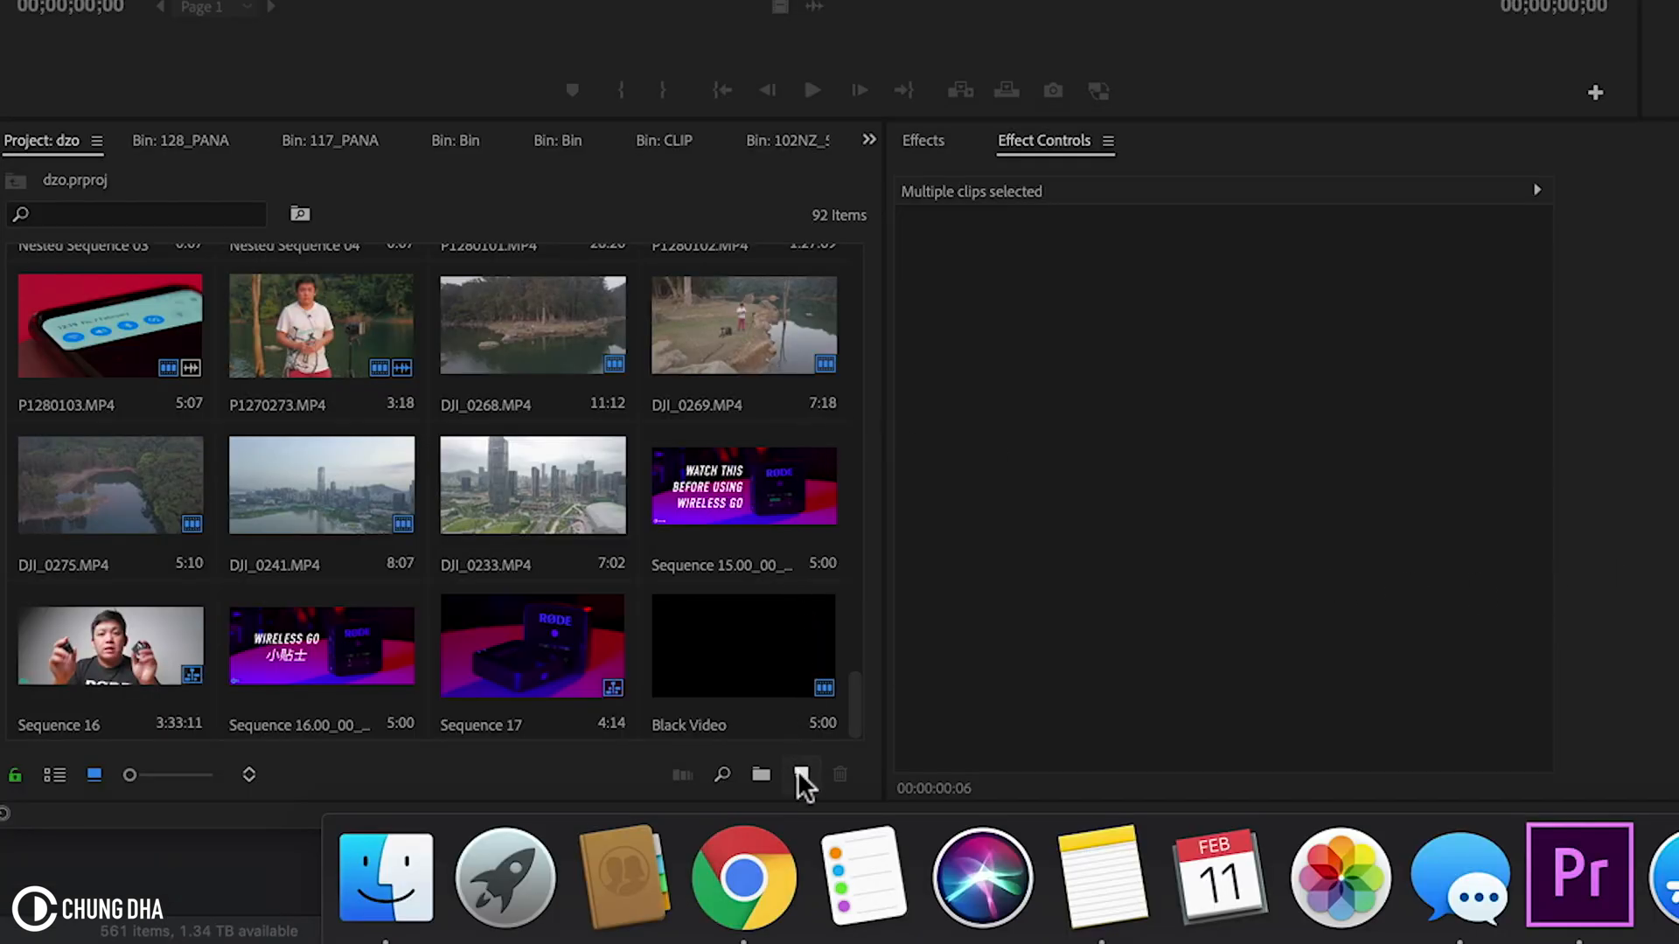
Add a Black Video clip on V3 after the other clips, trimmed to the playhead, and select it
click(801, 775)
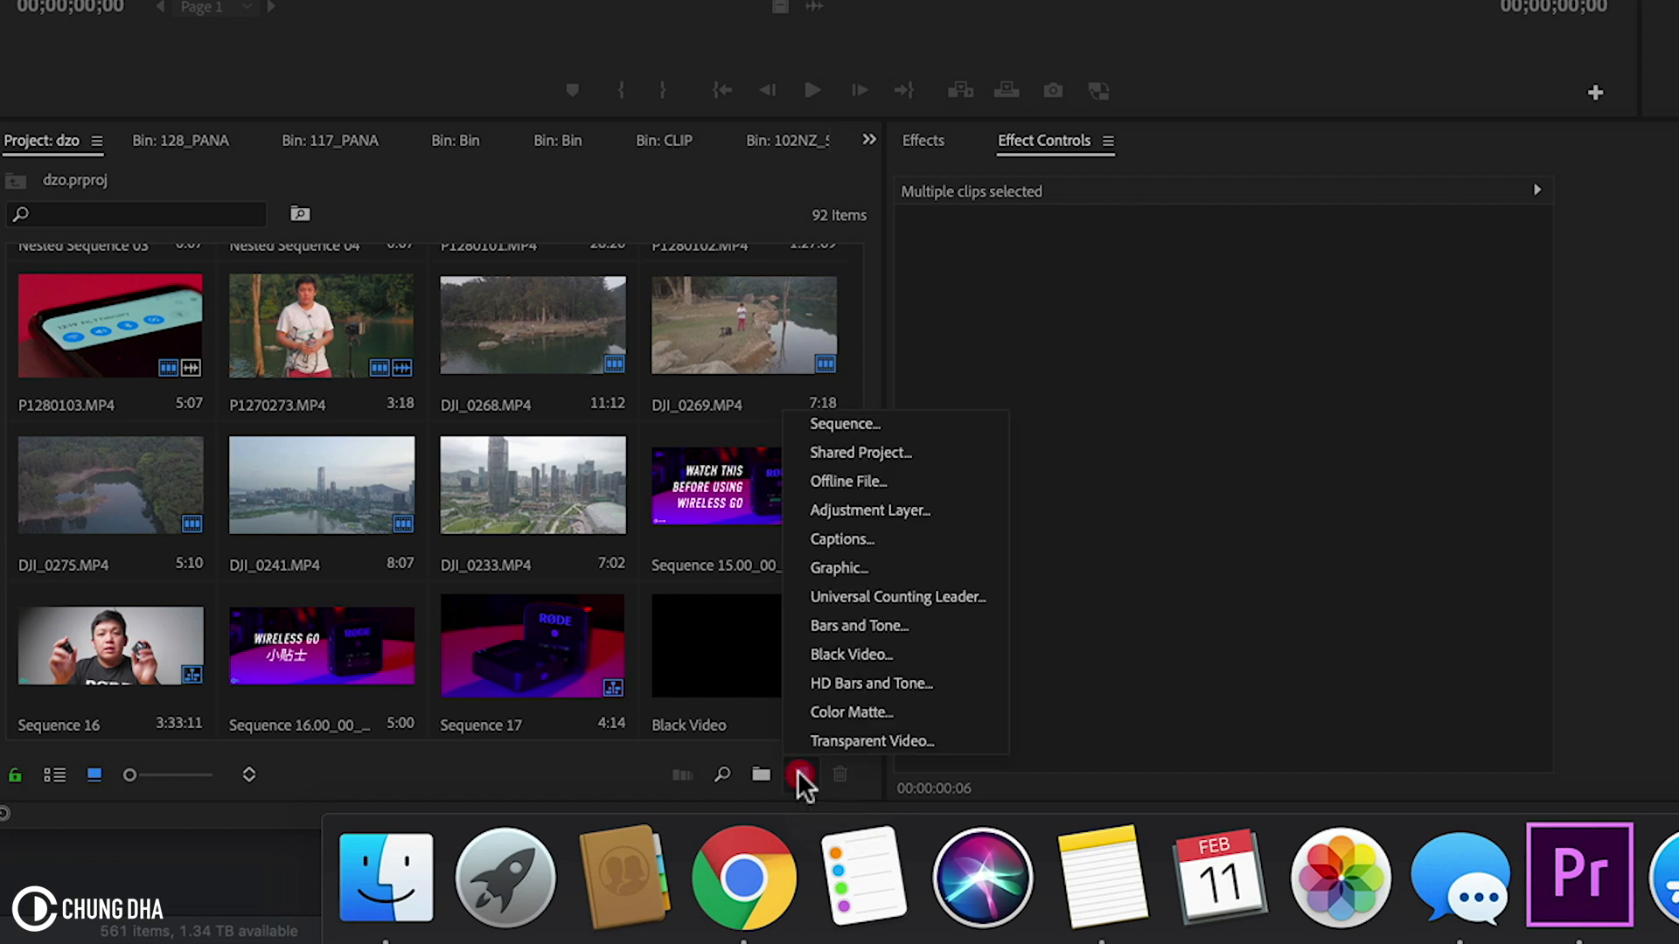
click(852, 655)
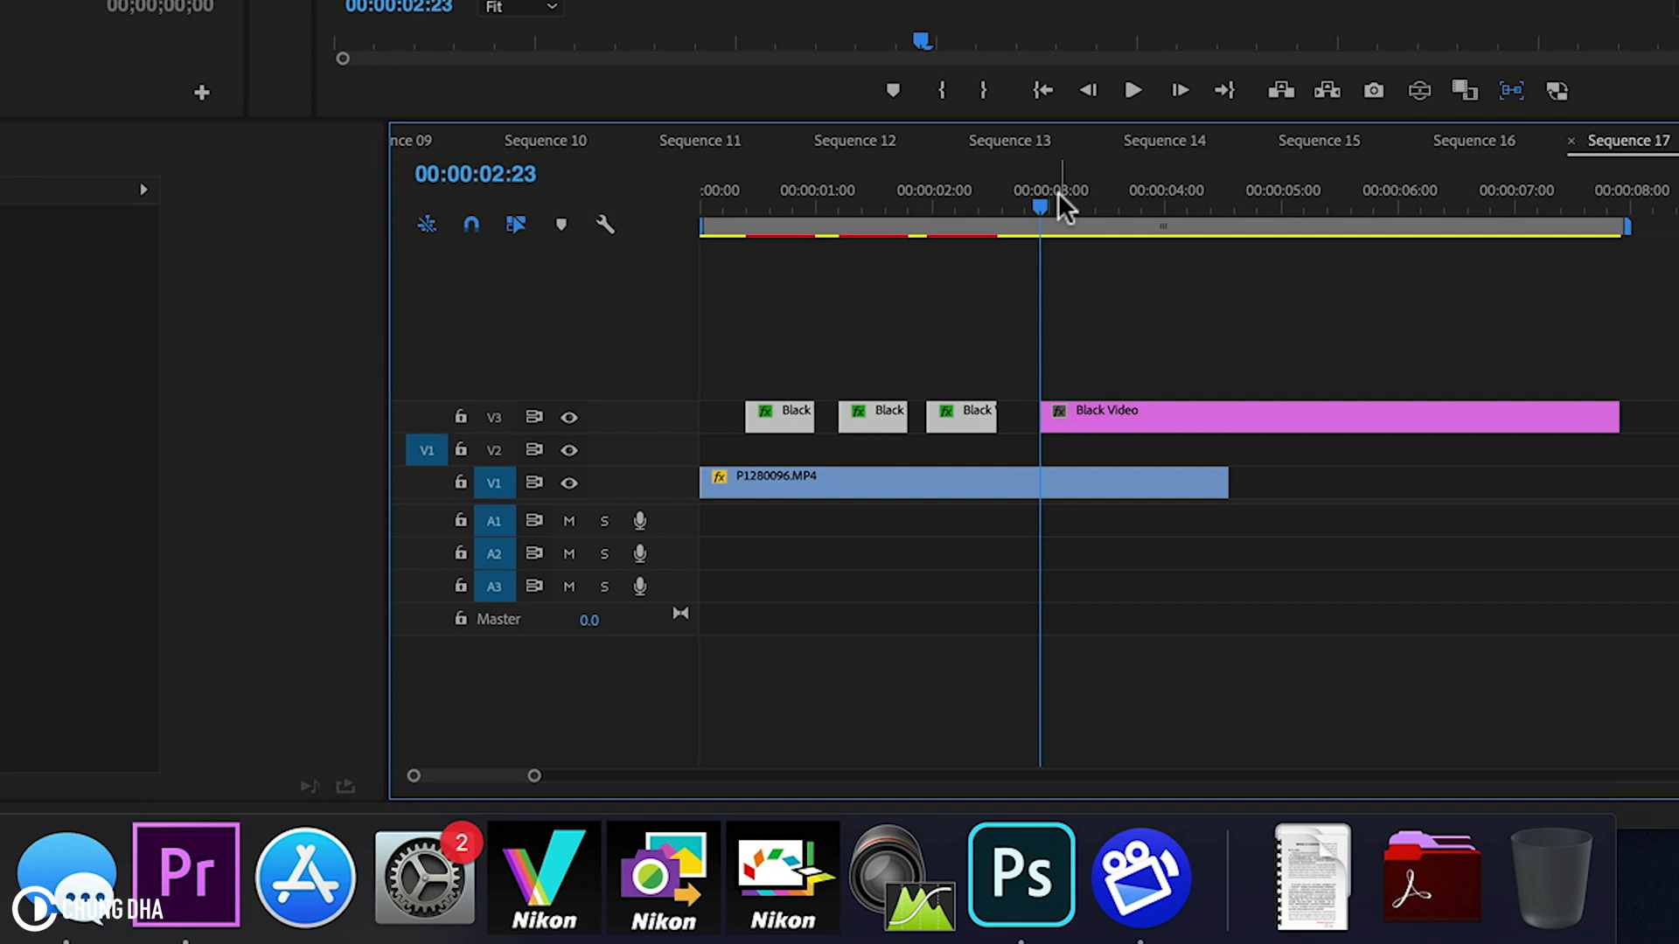
click(1067, 202)
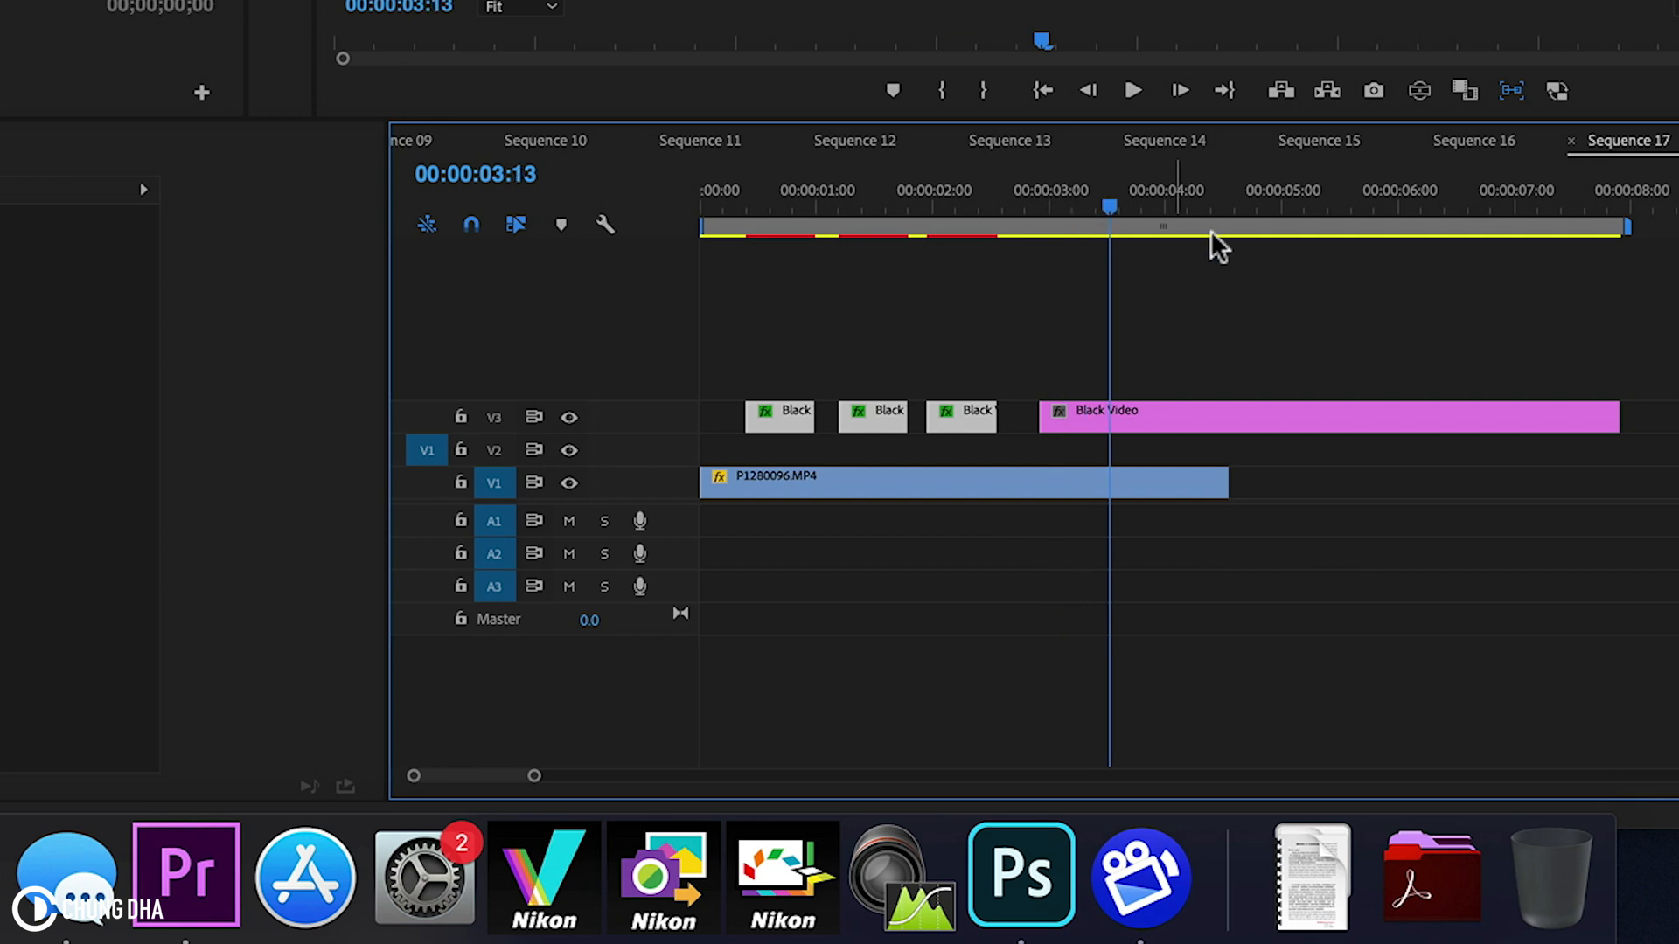
mouse_move(1252, 394)
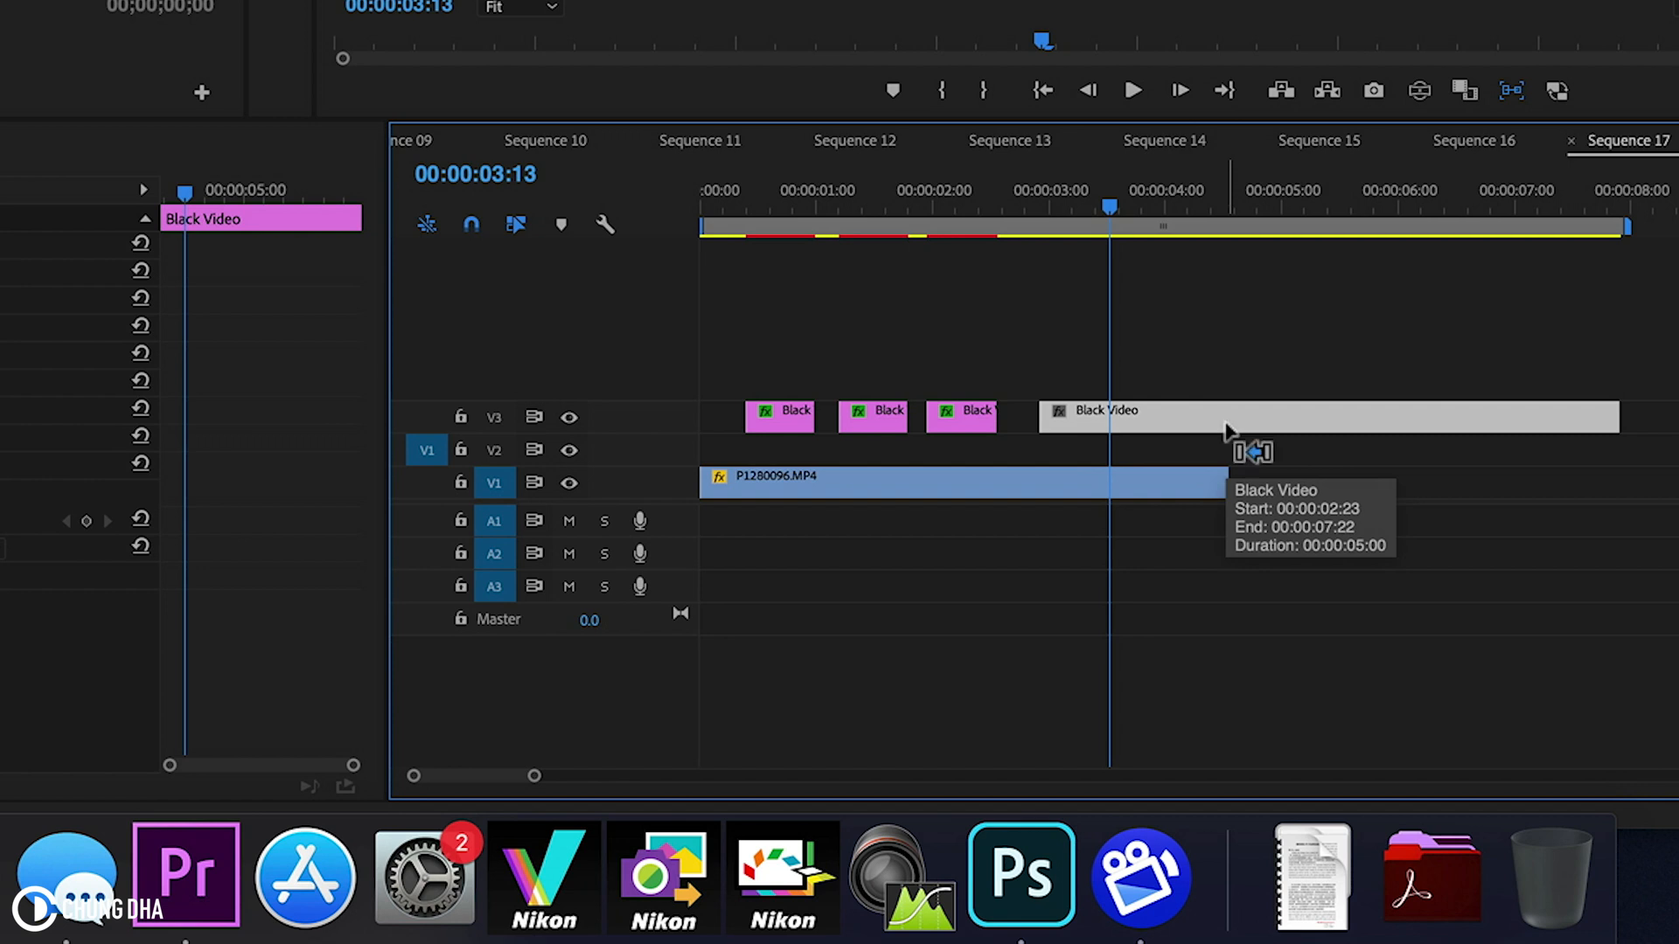
mouse_move(1227, 435)
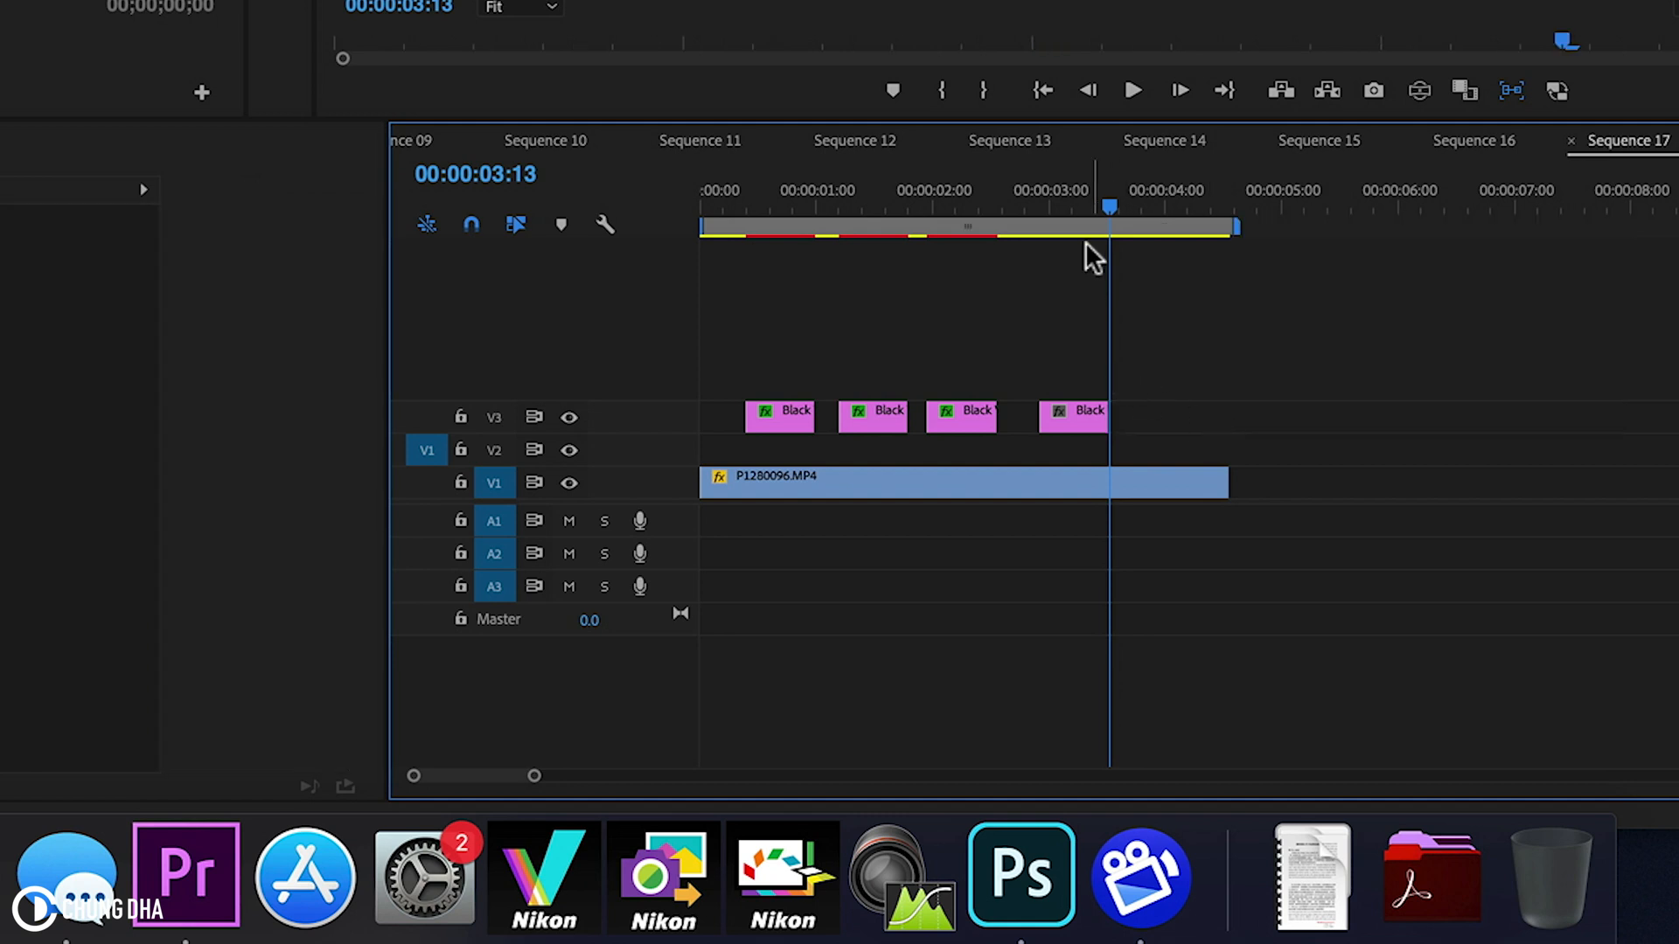
click(1087, 412)
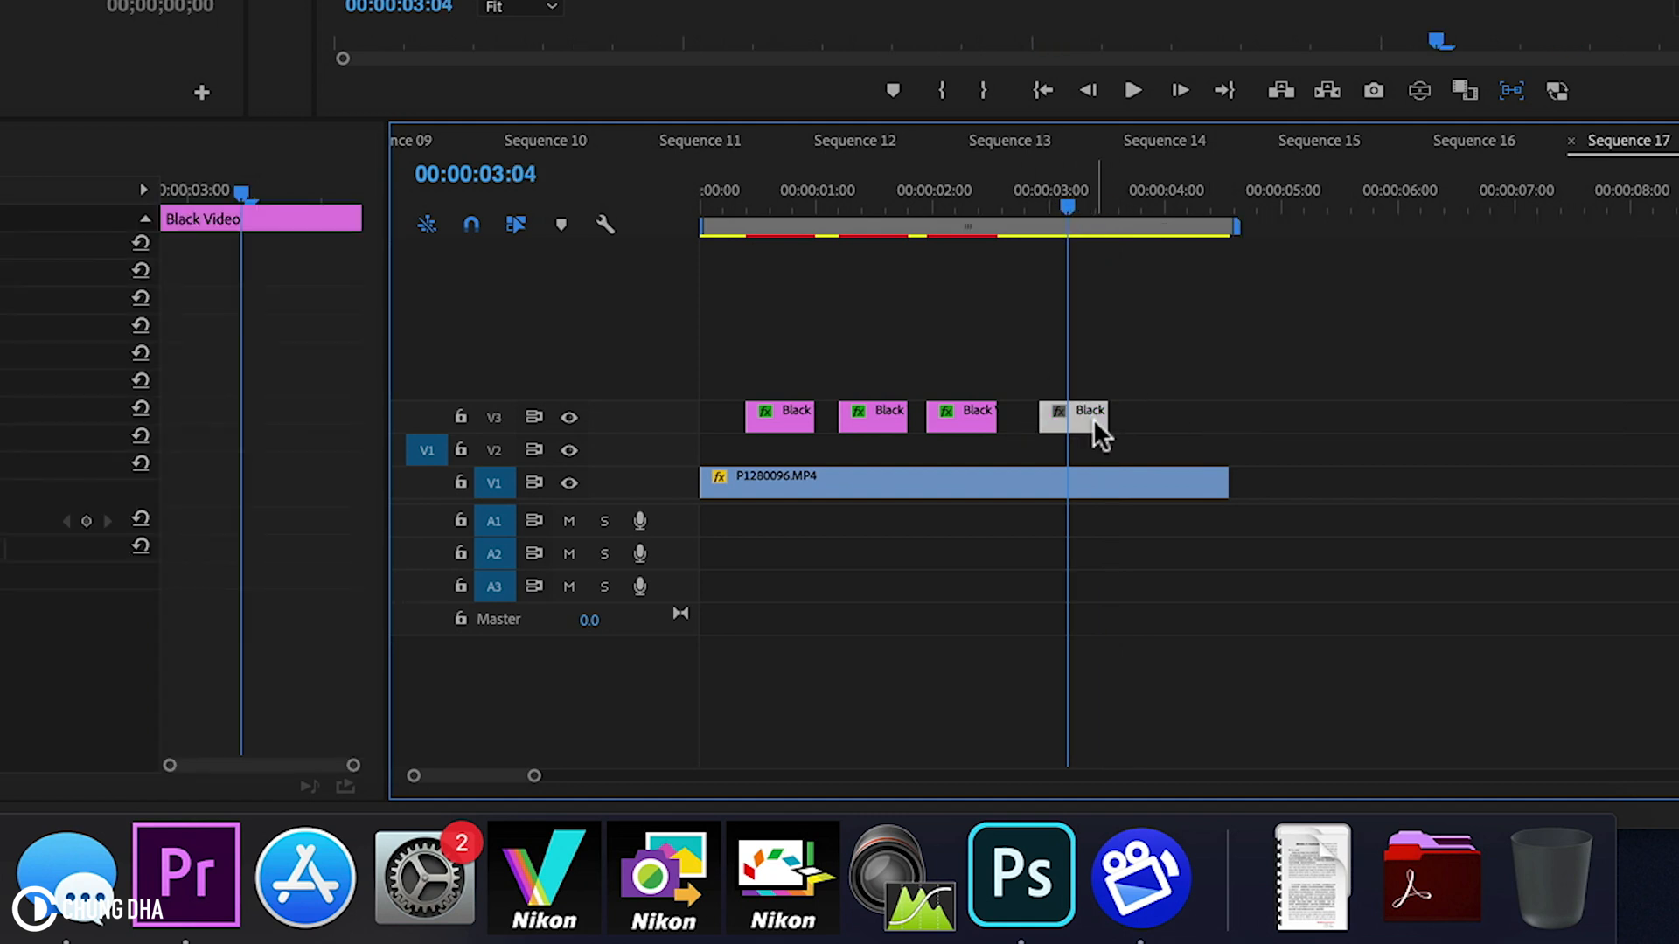
mouse_move(1090, 411)
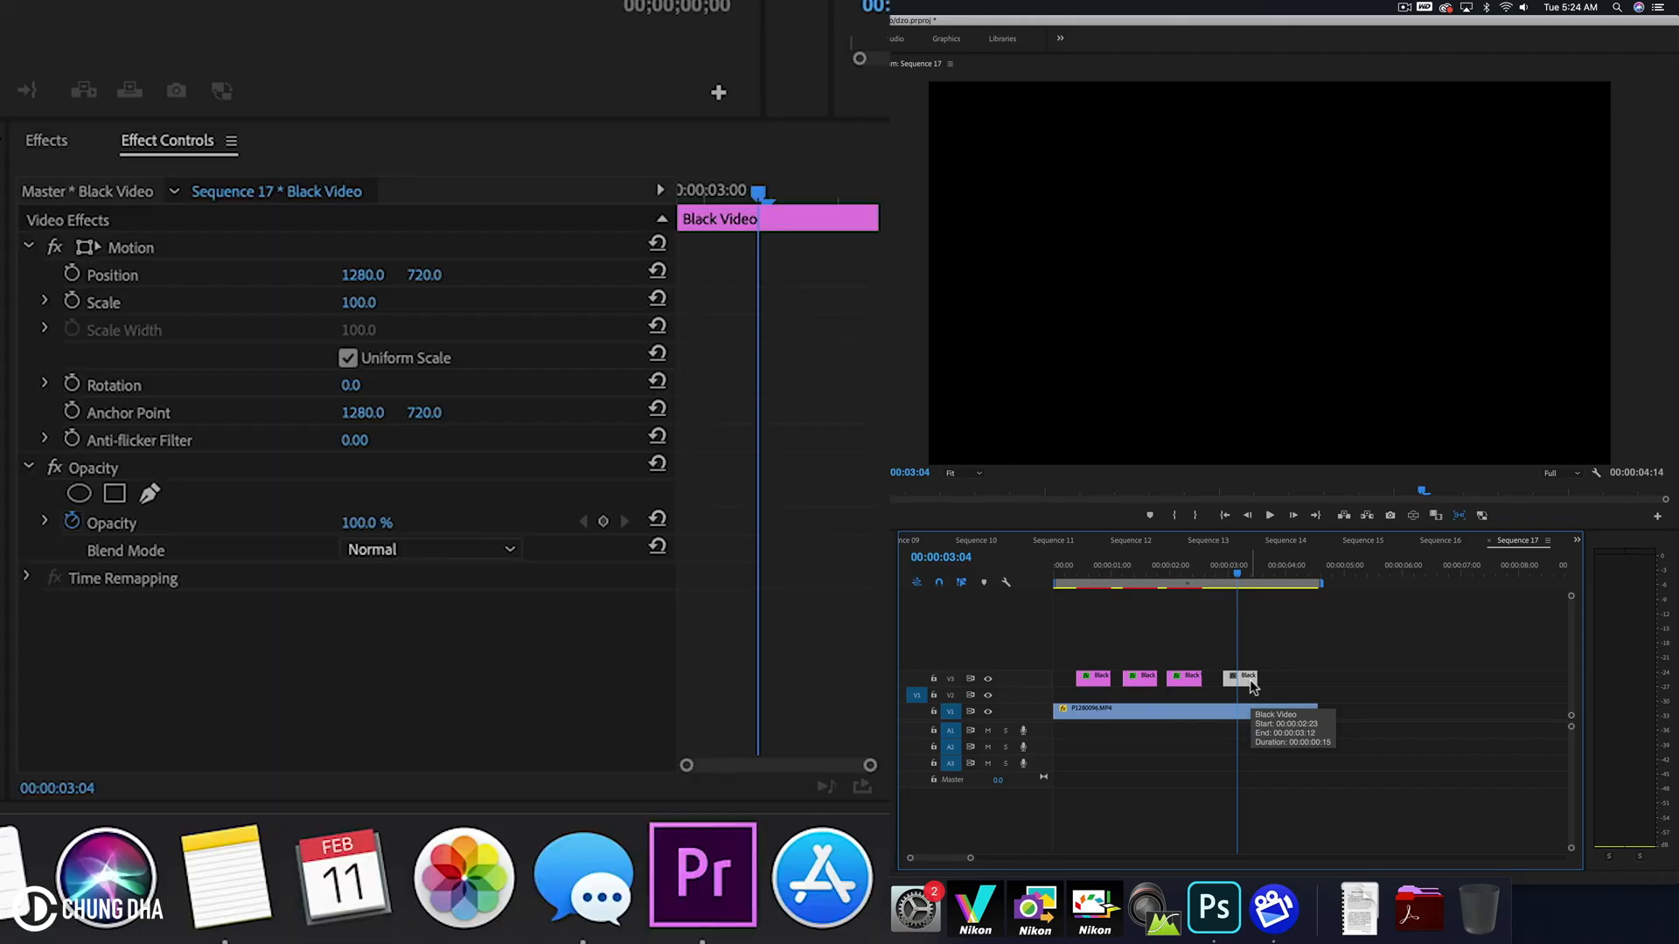
Search effects for 'cir' and apply Circle to the new Black Video clip
click(46, 140)
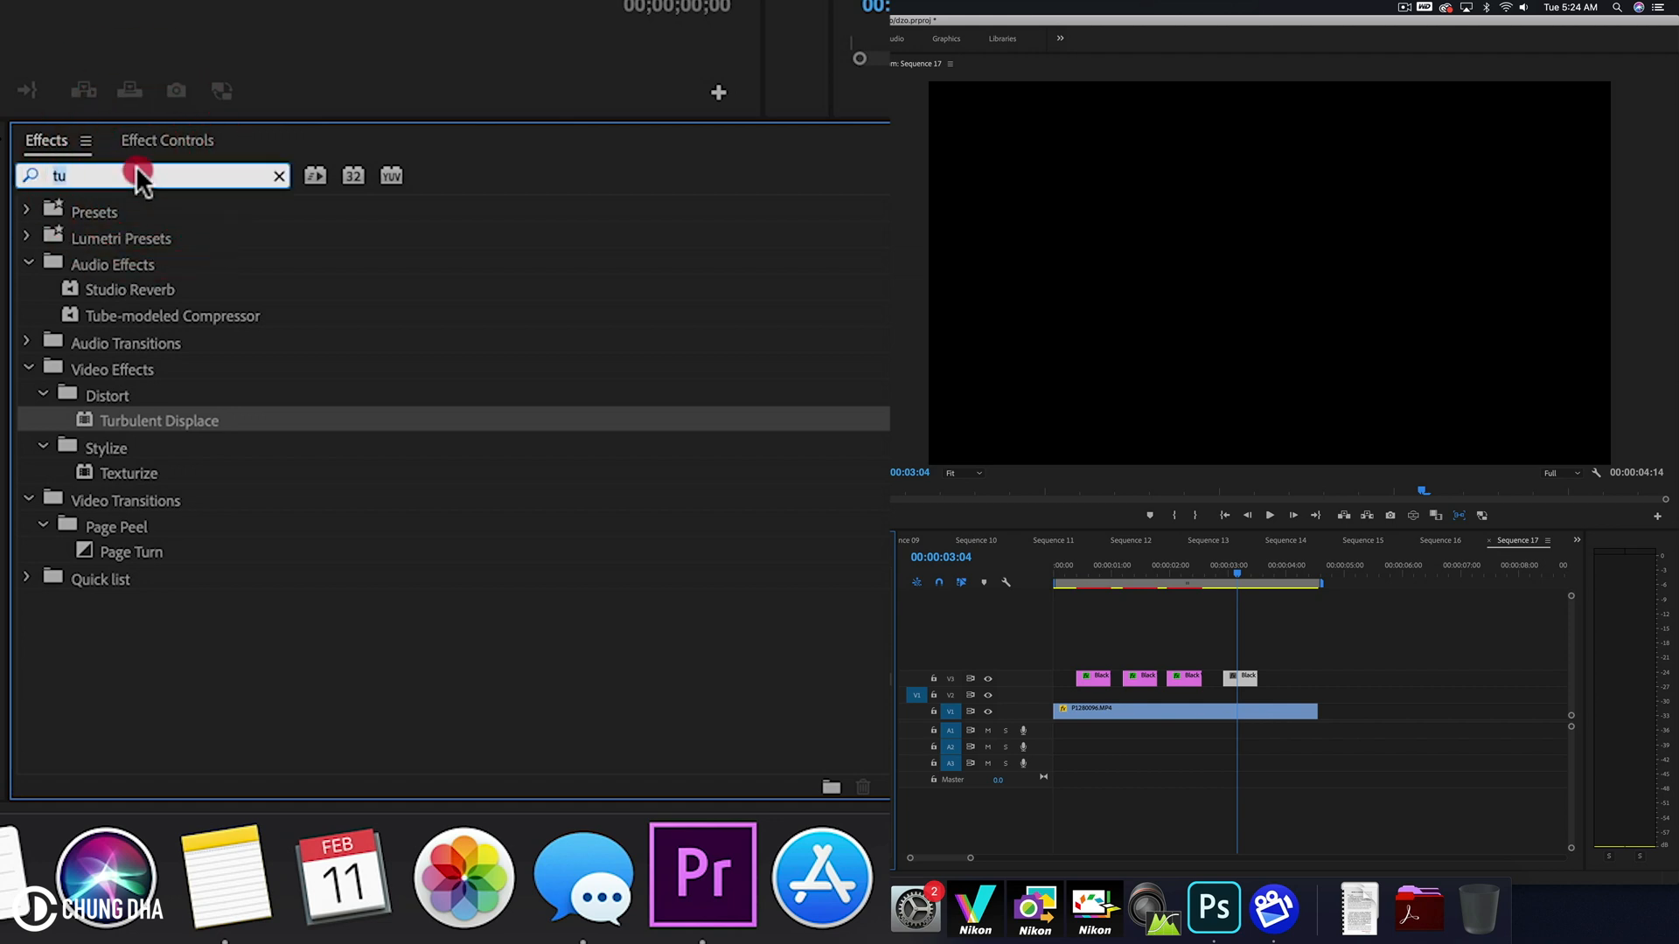
text(circ)
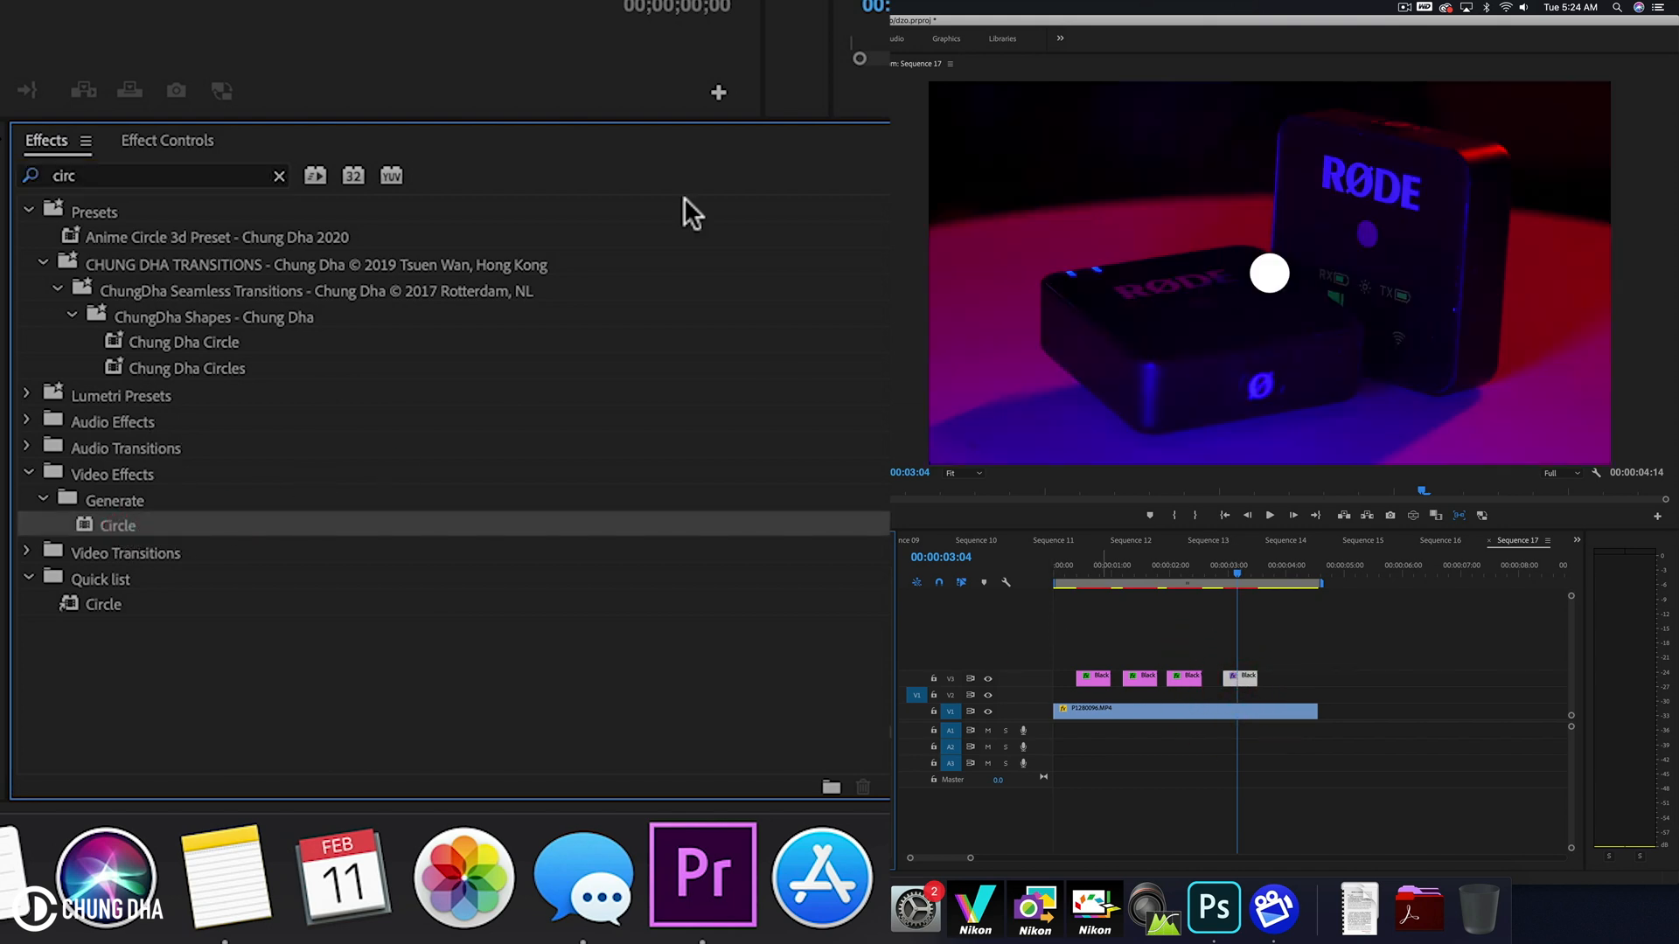
click(167, 140)
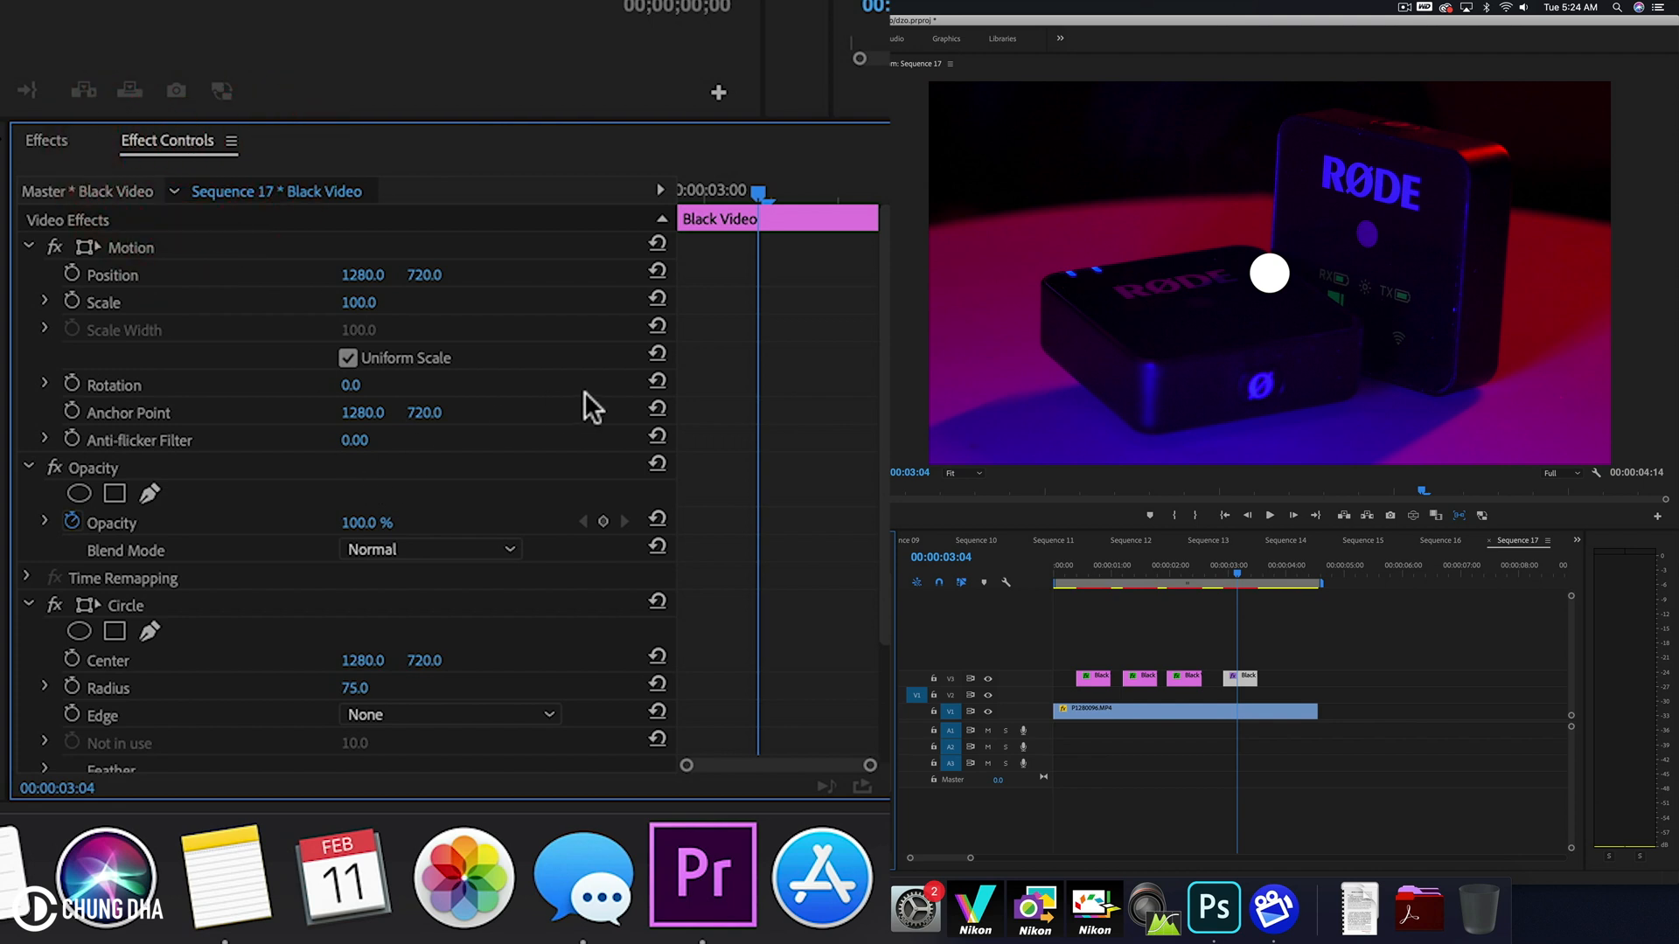
Give the Circle radius 500, edge Thickness * Radius, and thickness 50
scroll(down, 3)
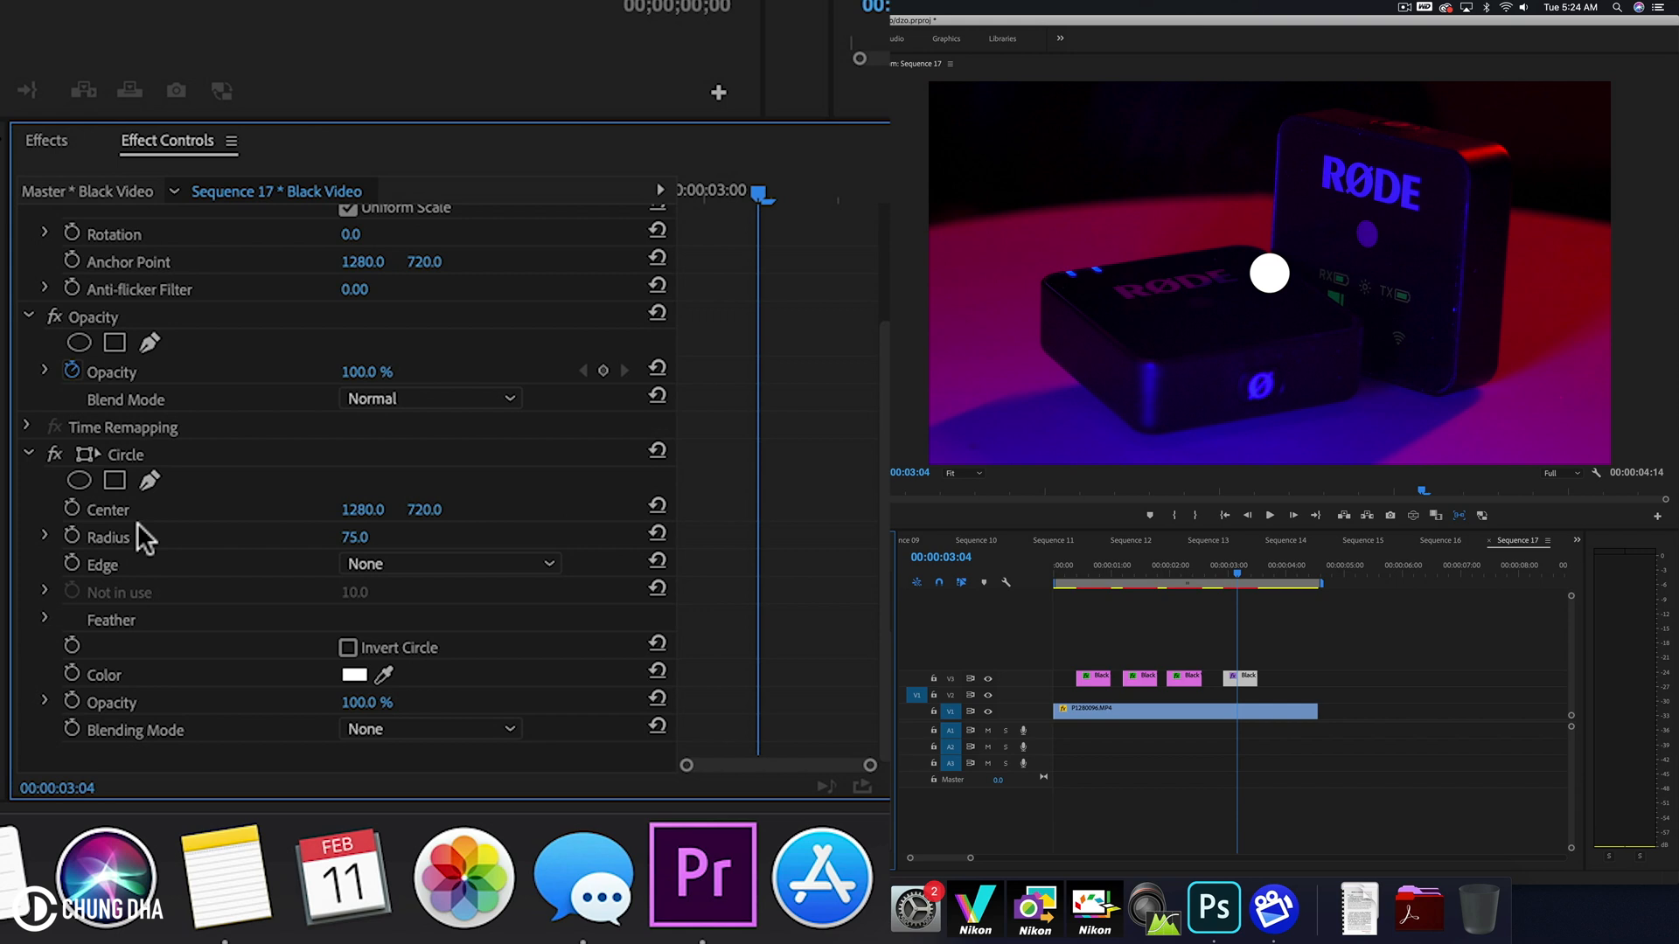
click(356, 537)
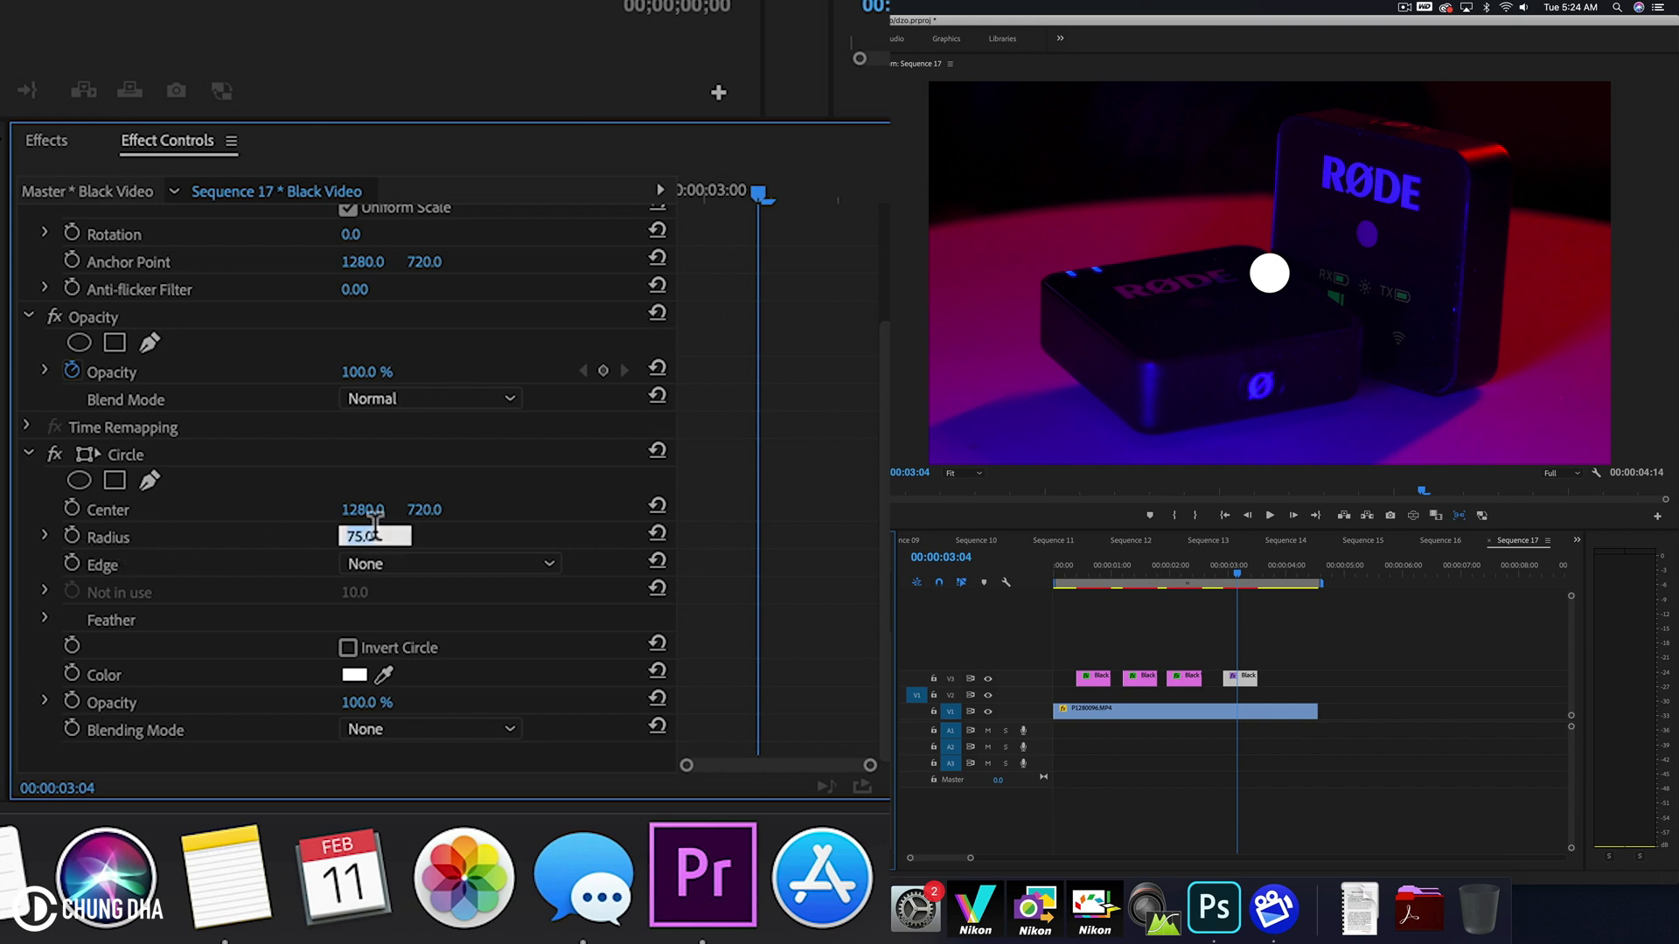
text(500)
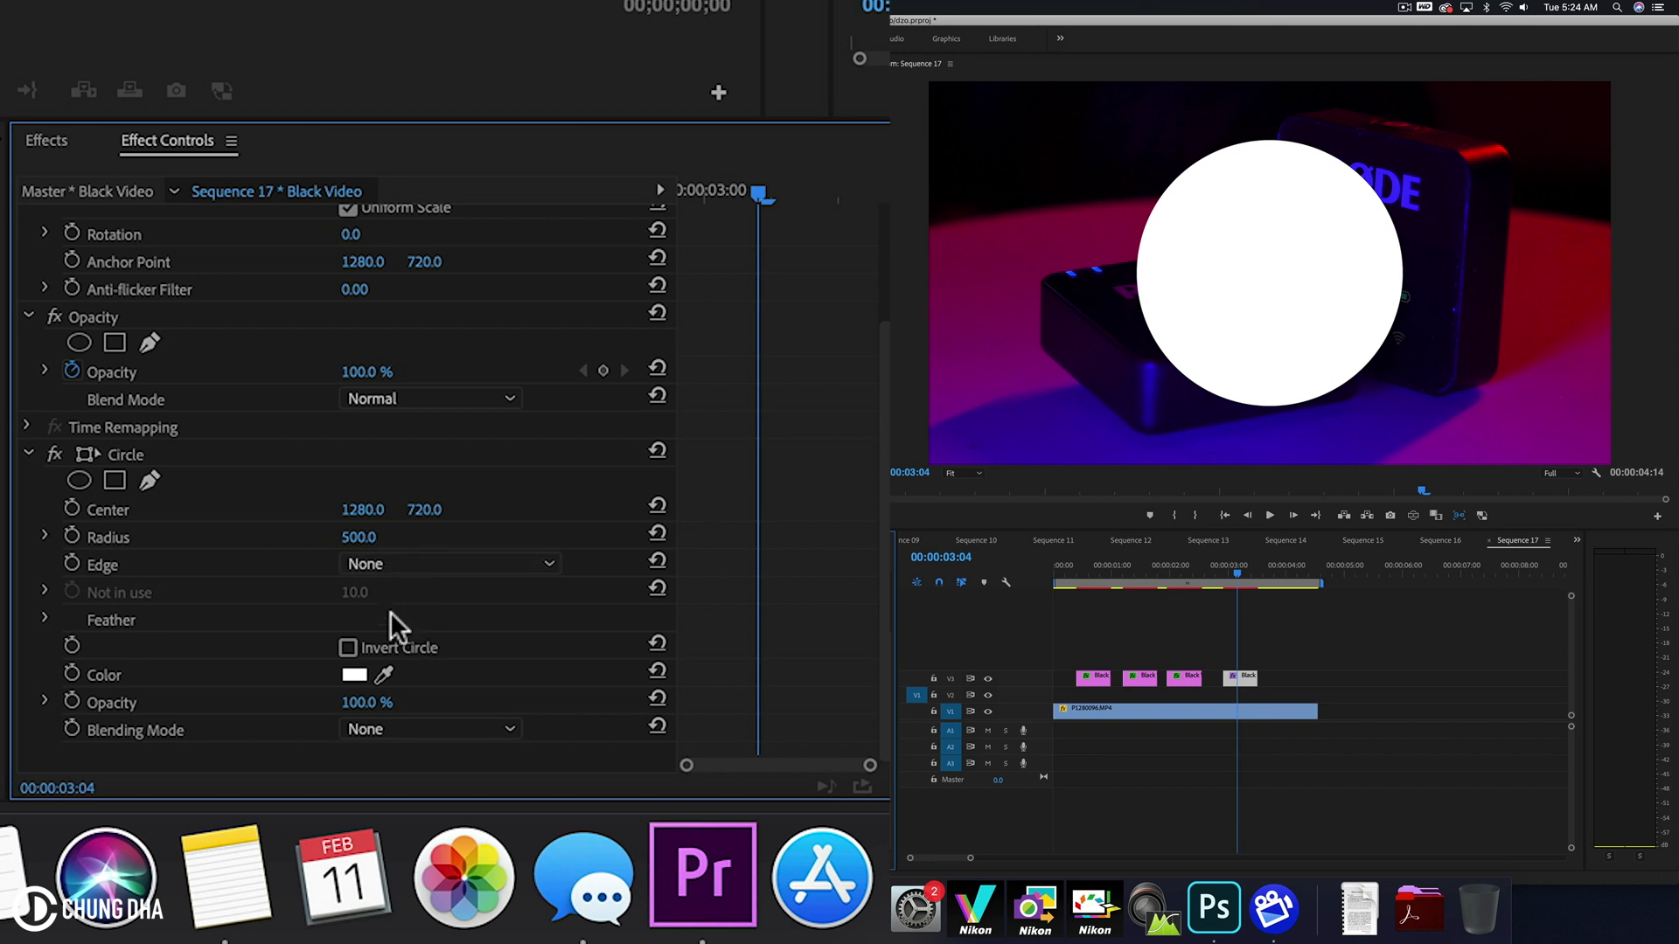
mouse_move(122, 578)
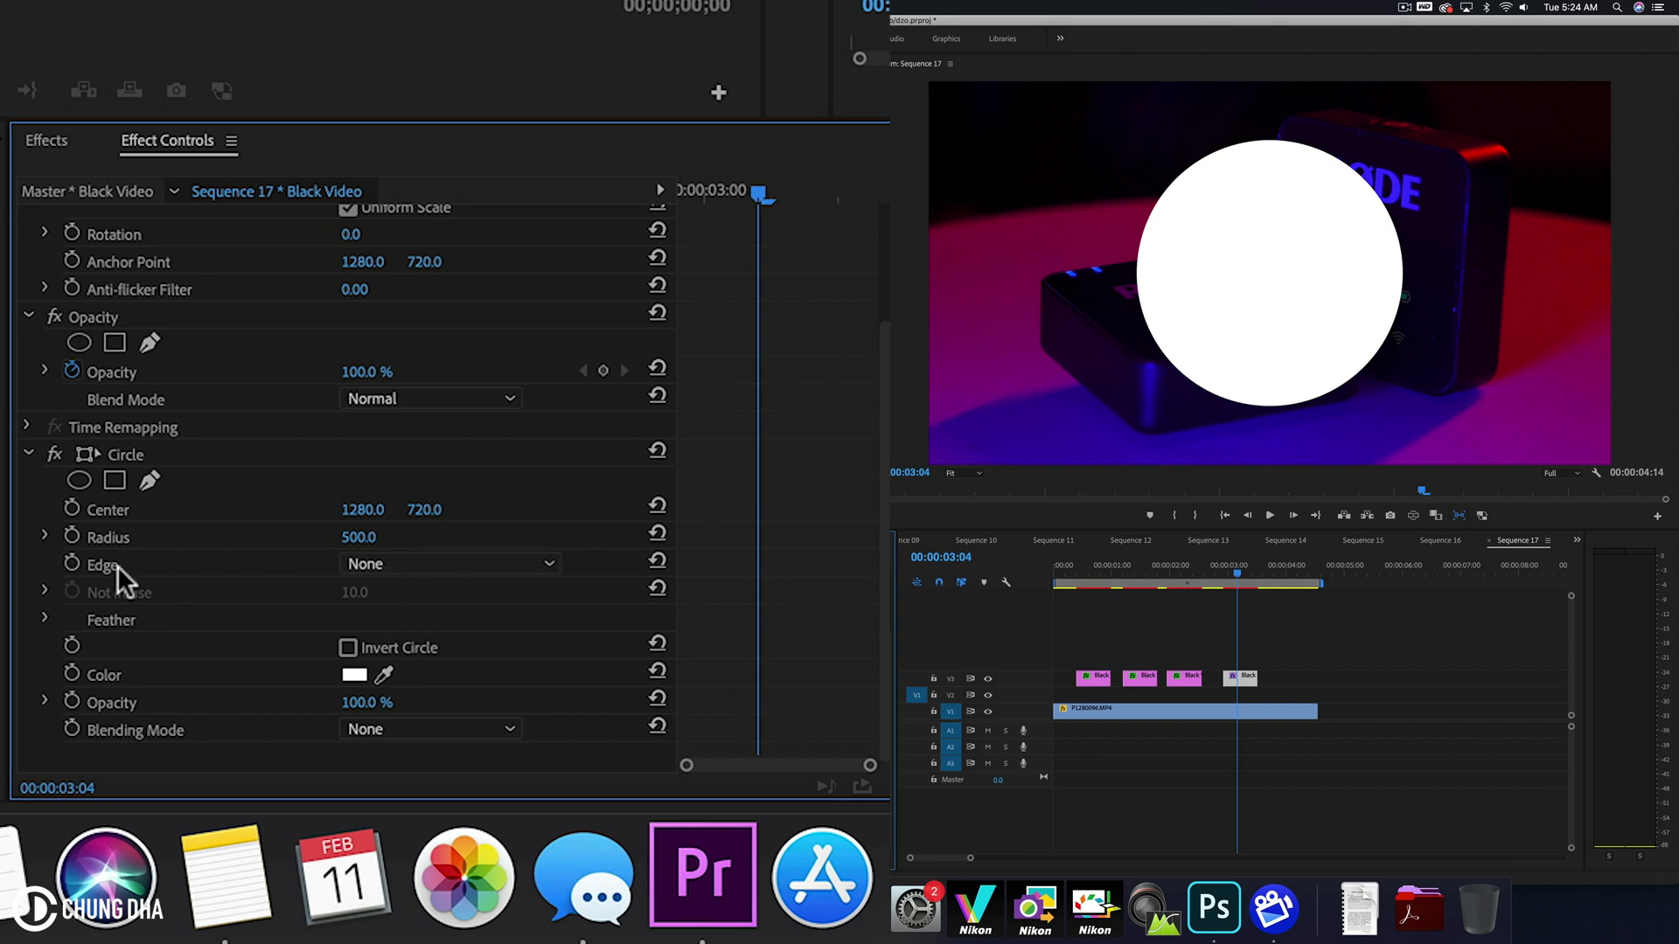
click(449, 564)
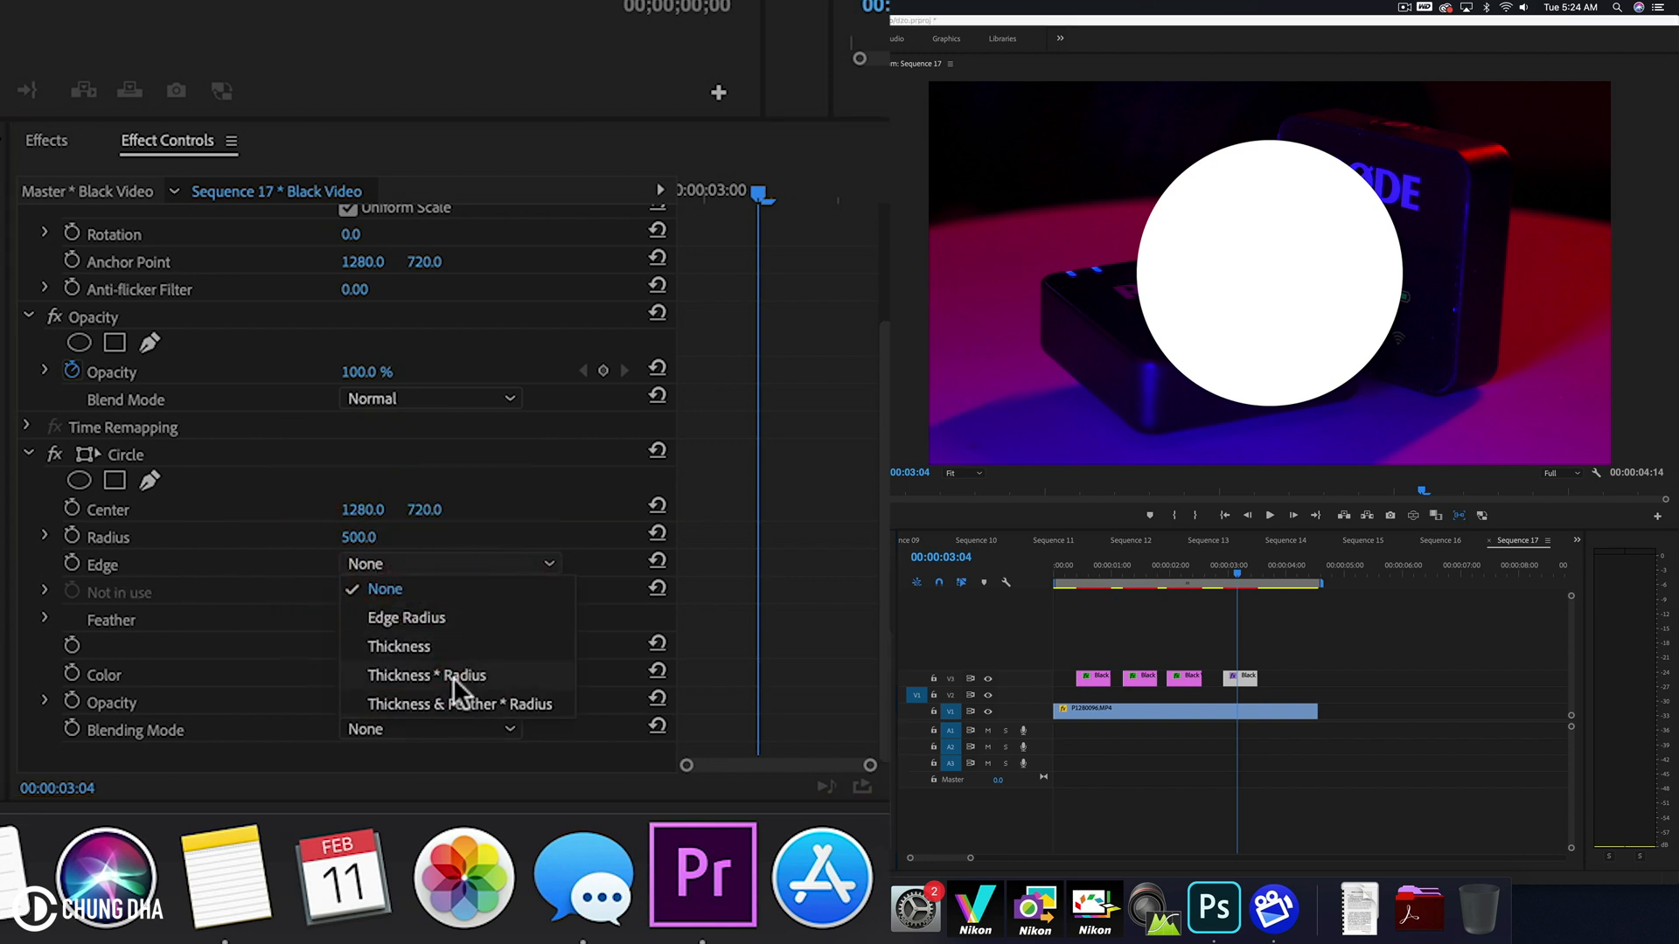
click(426, 675)
text(50)
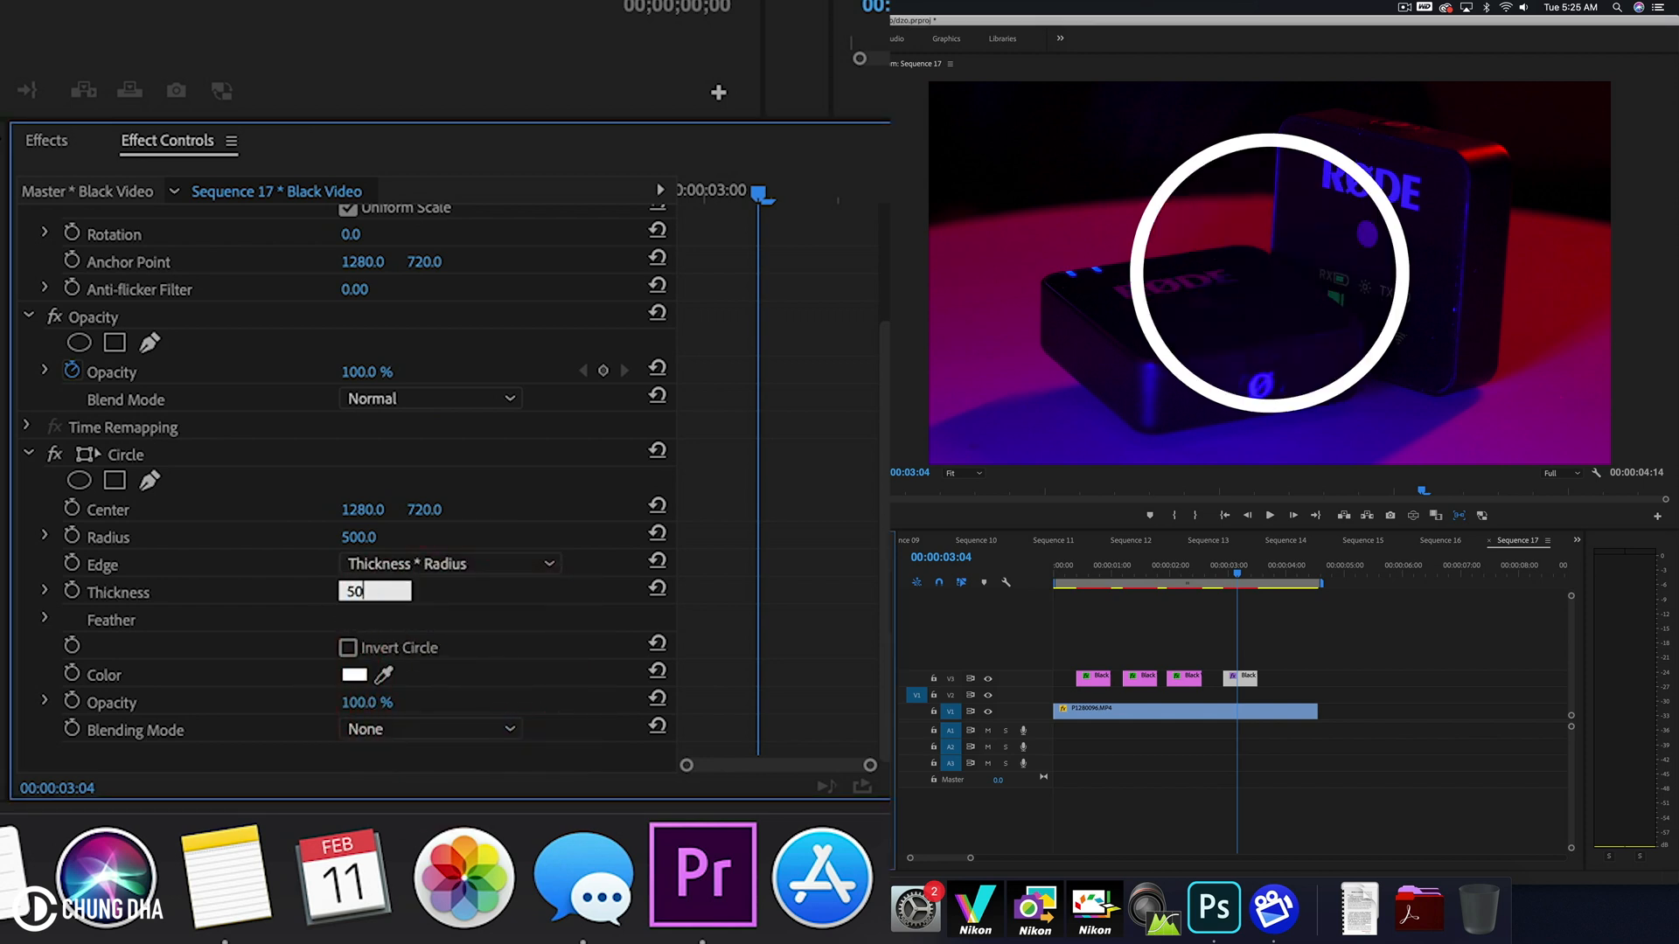
key(Enter)
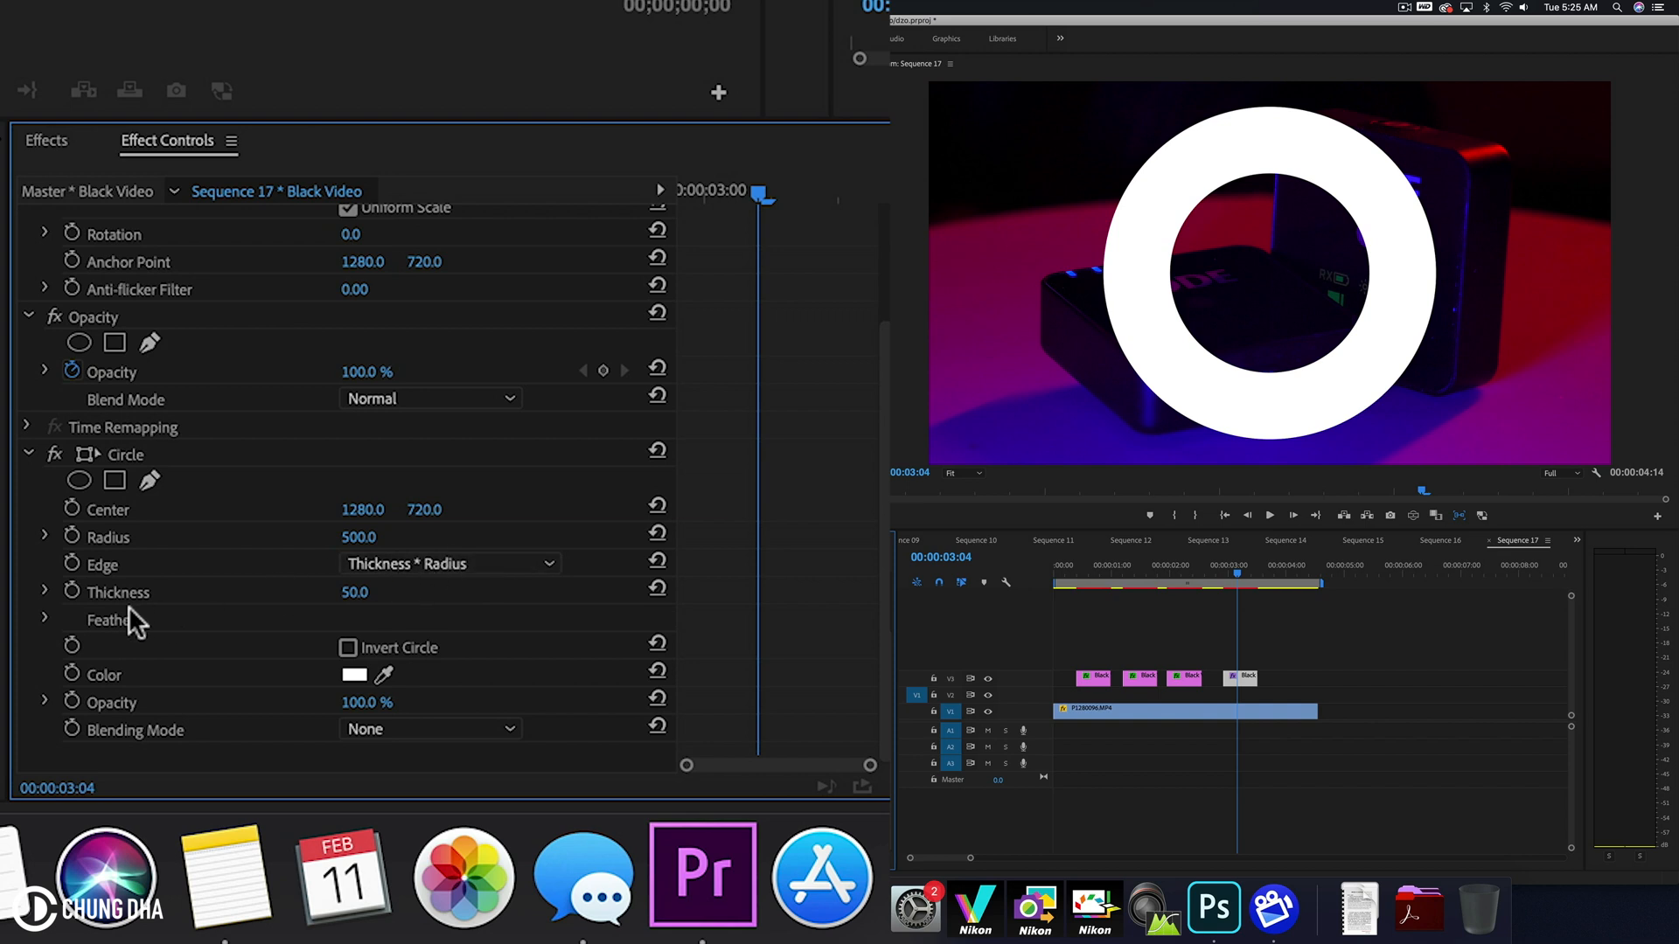
Keyframe Radius and Thickness to animate from radius 200, thickness 30 to radius 500, thickness 0
click(72, 591)
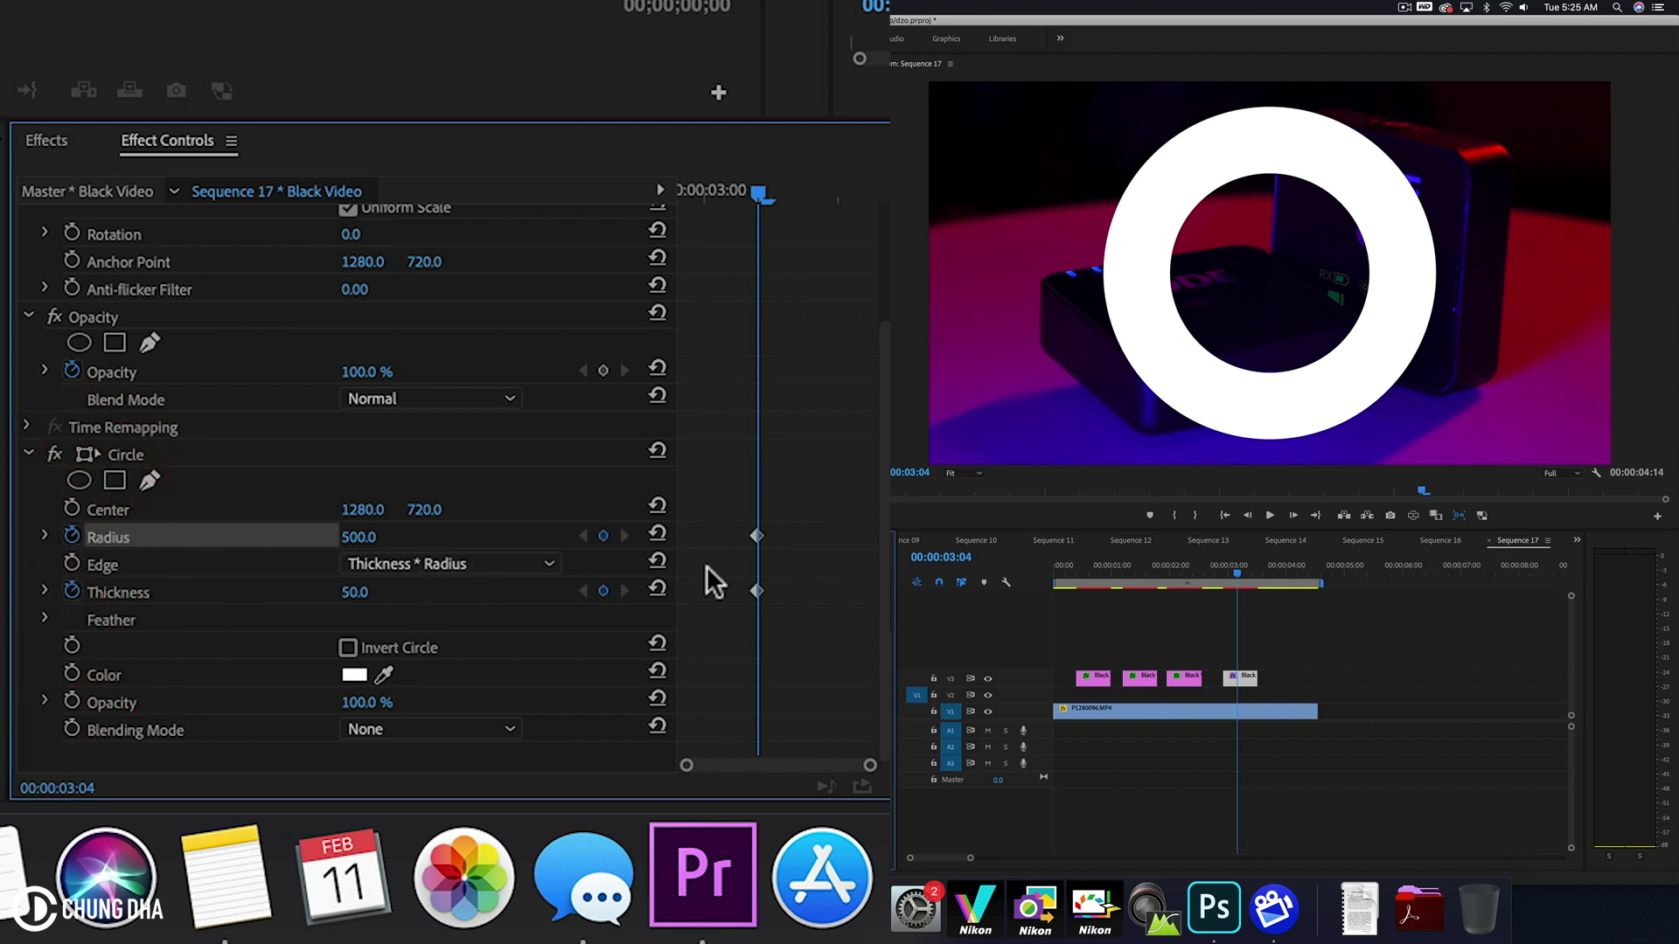
click(756, 536)
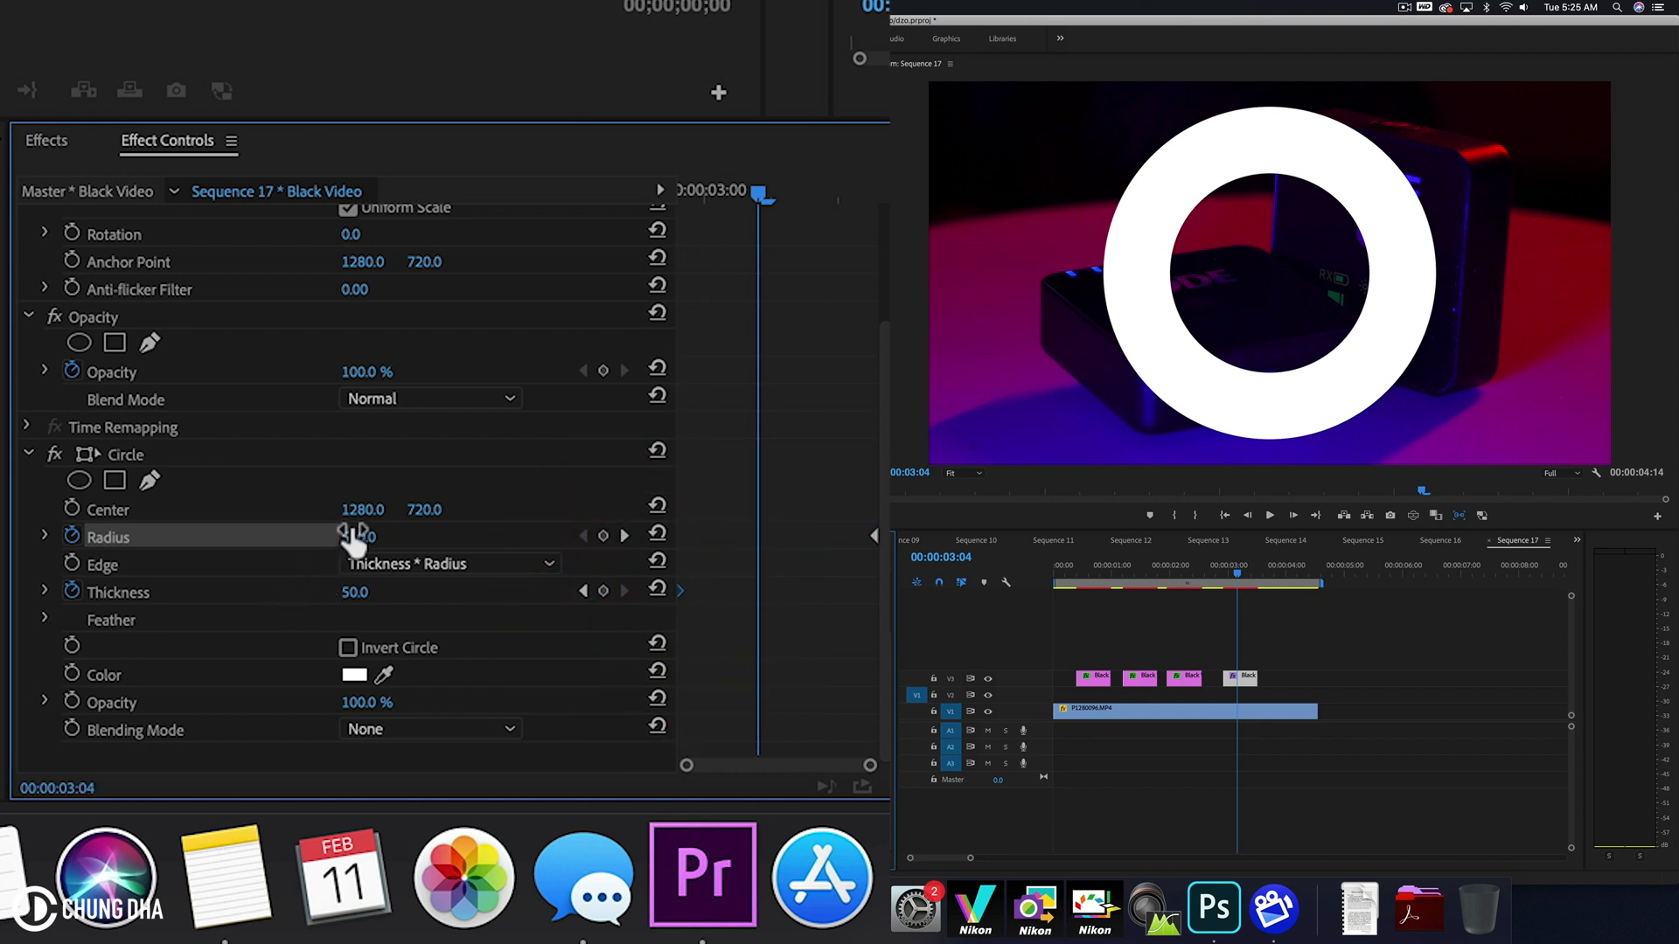
double_click(375, 536)
text(200)
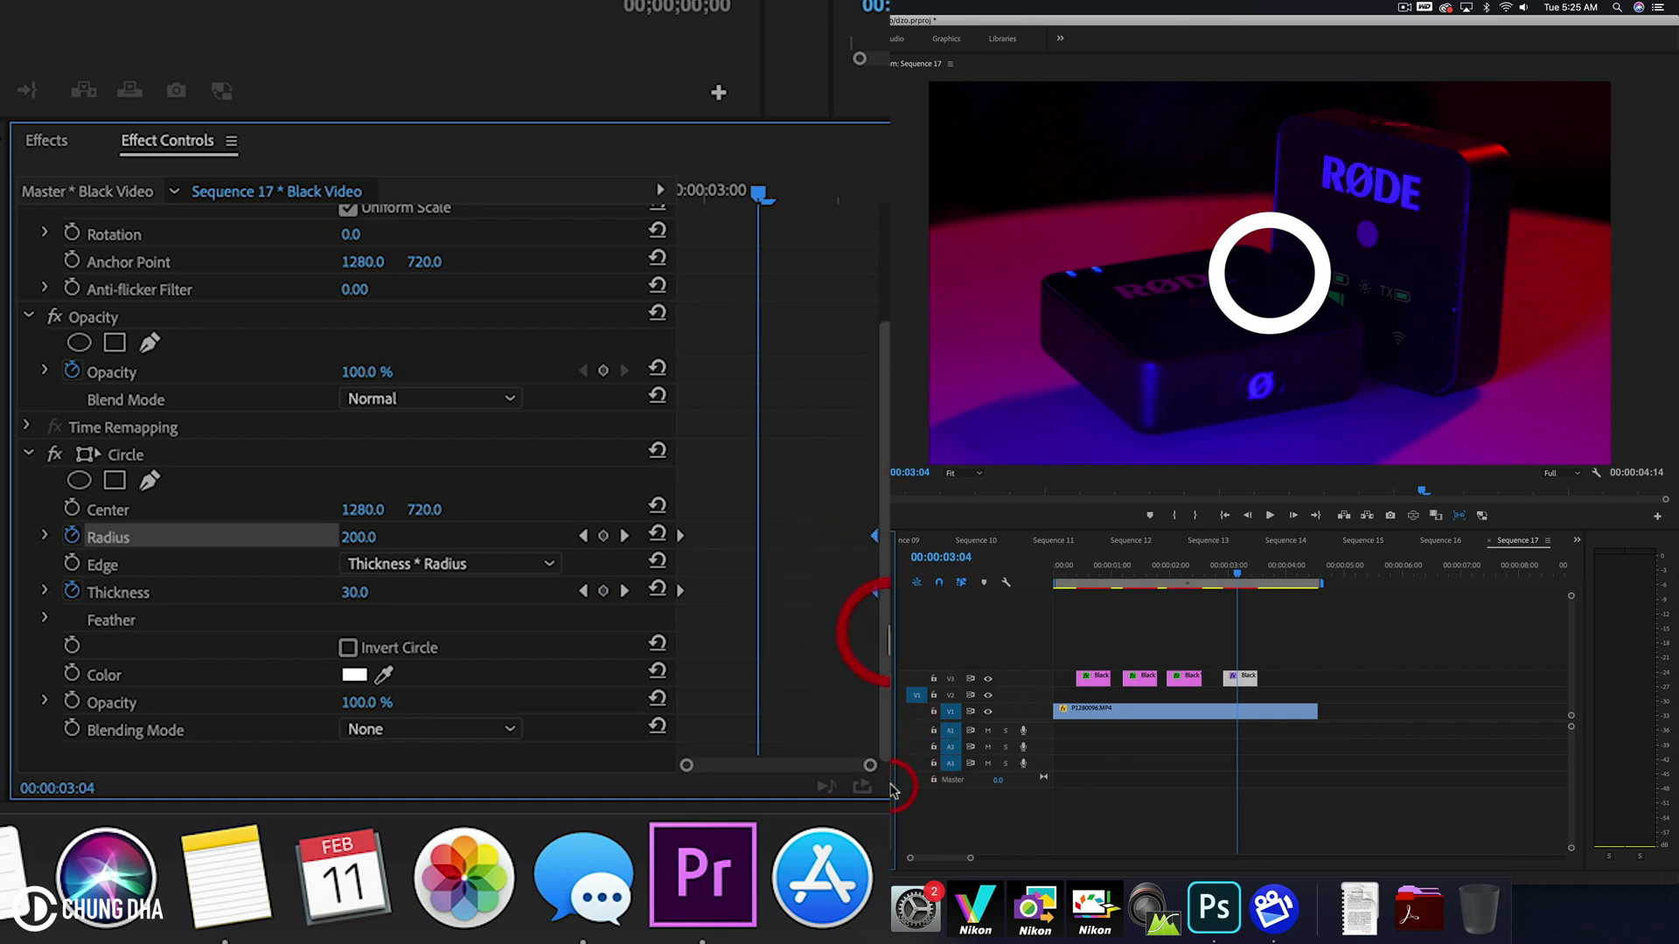
right_click(874, 541)
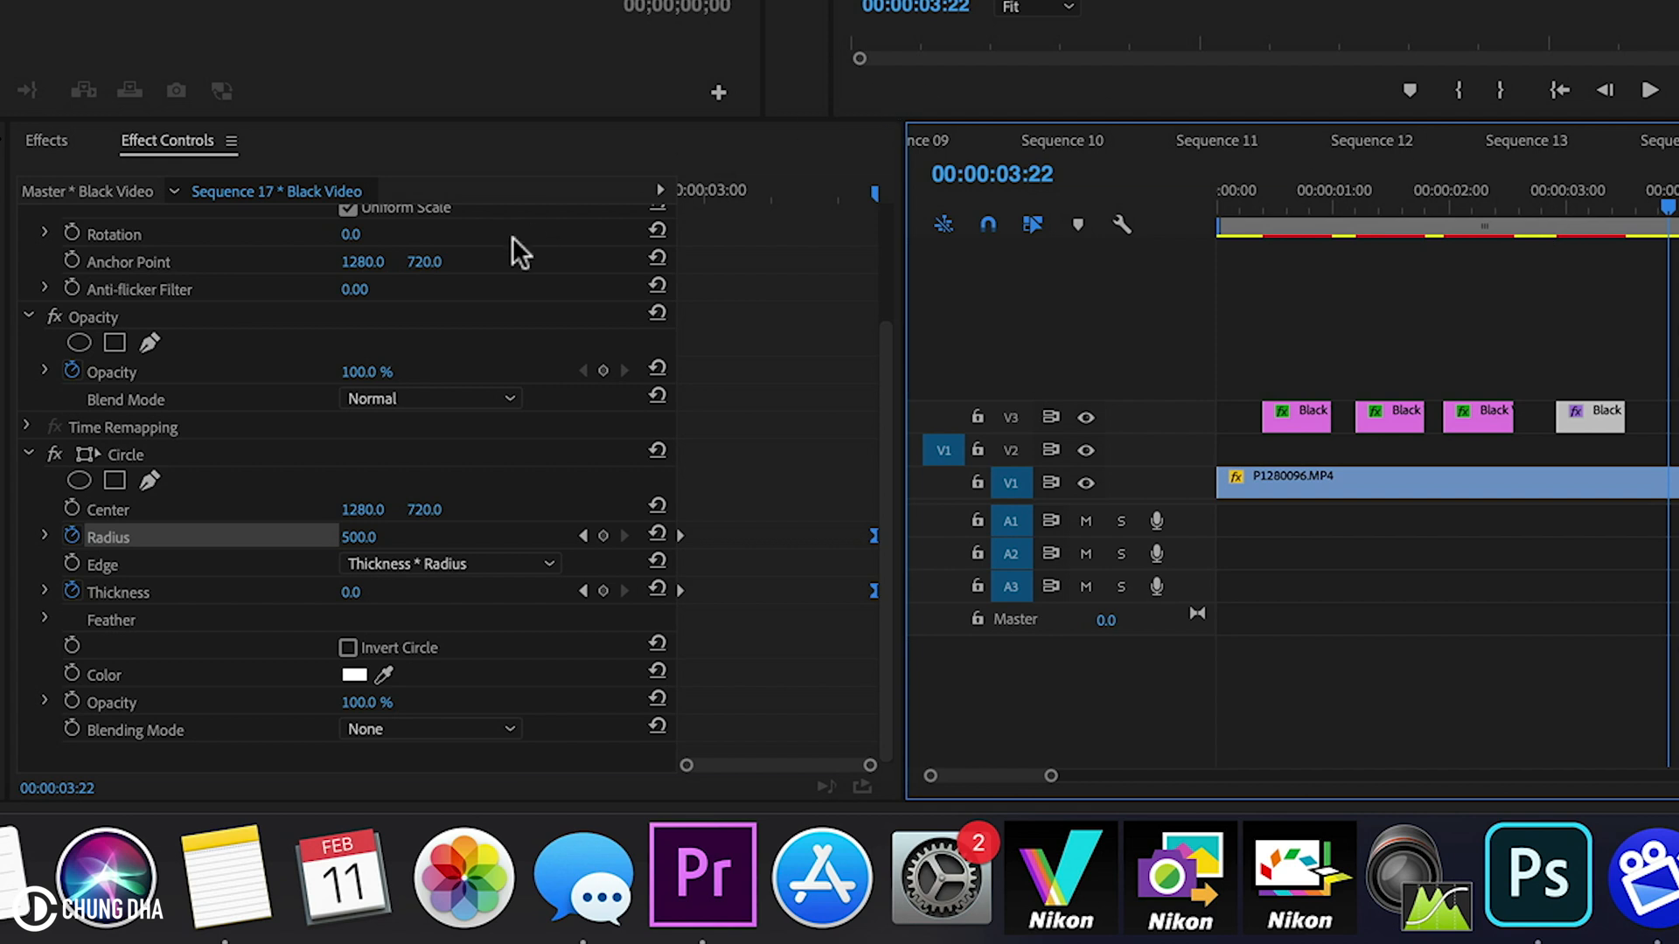
Replace the effect search term with 'tu' to reveal Distort > Turbulent Displace
click(46, 140)
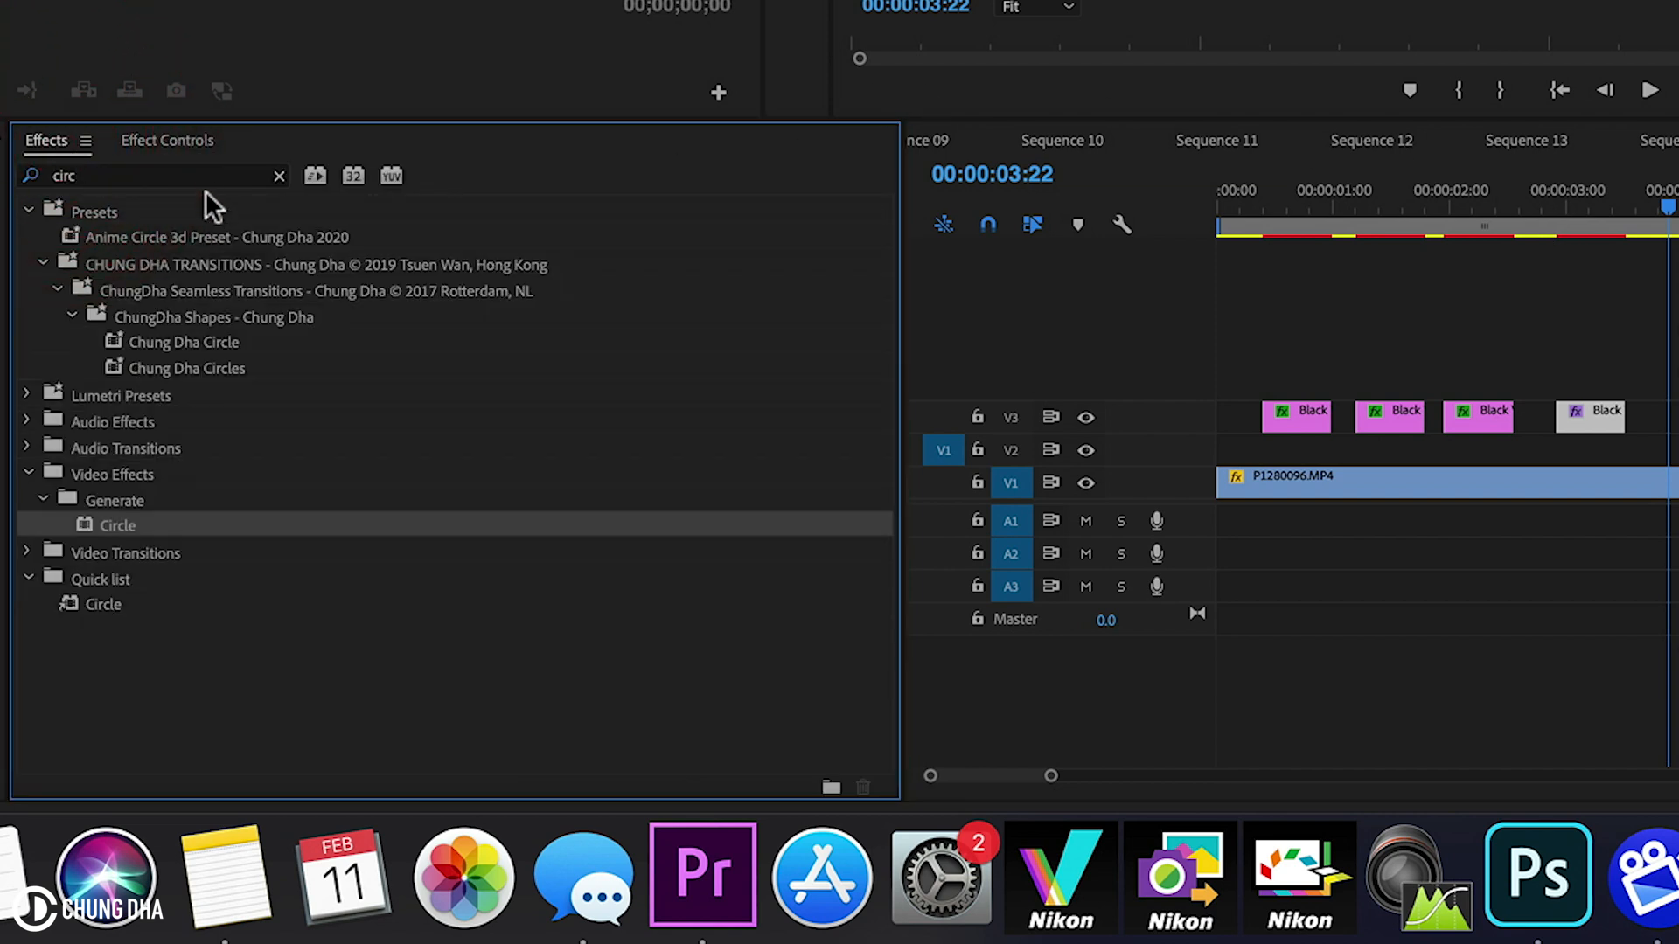
click(153, 176)
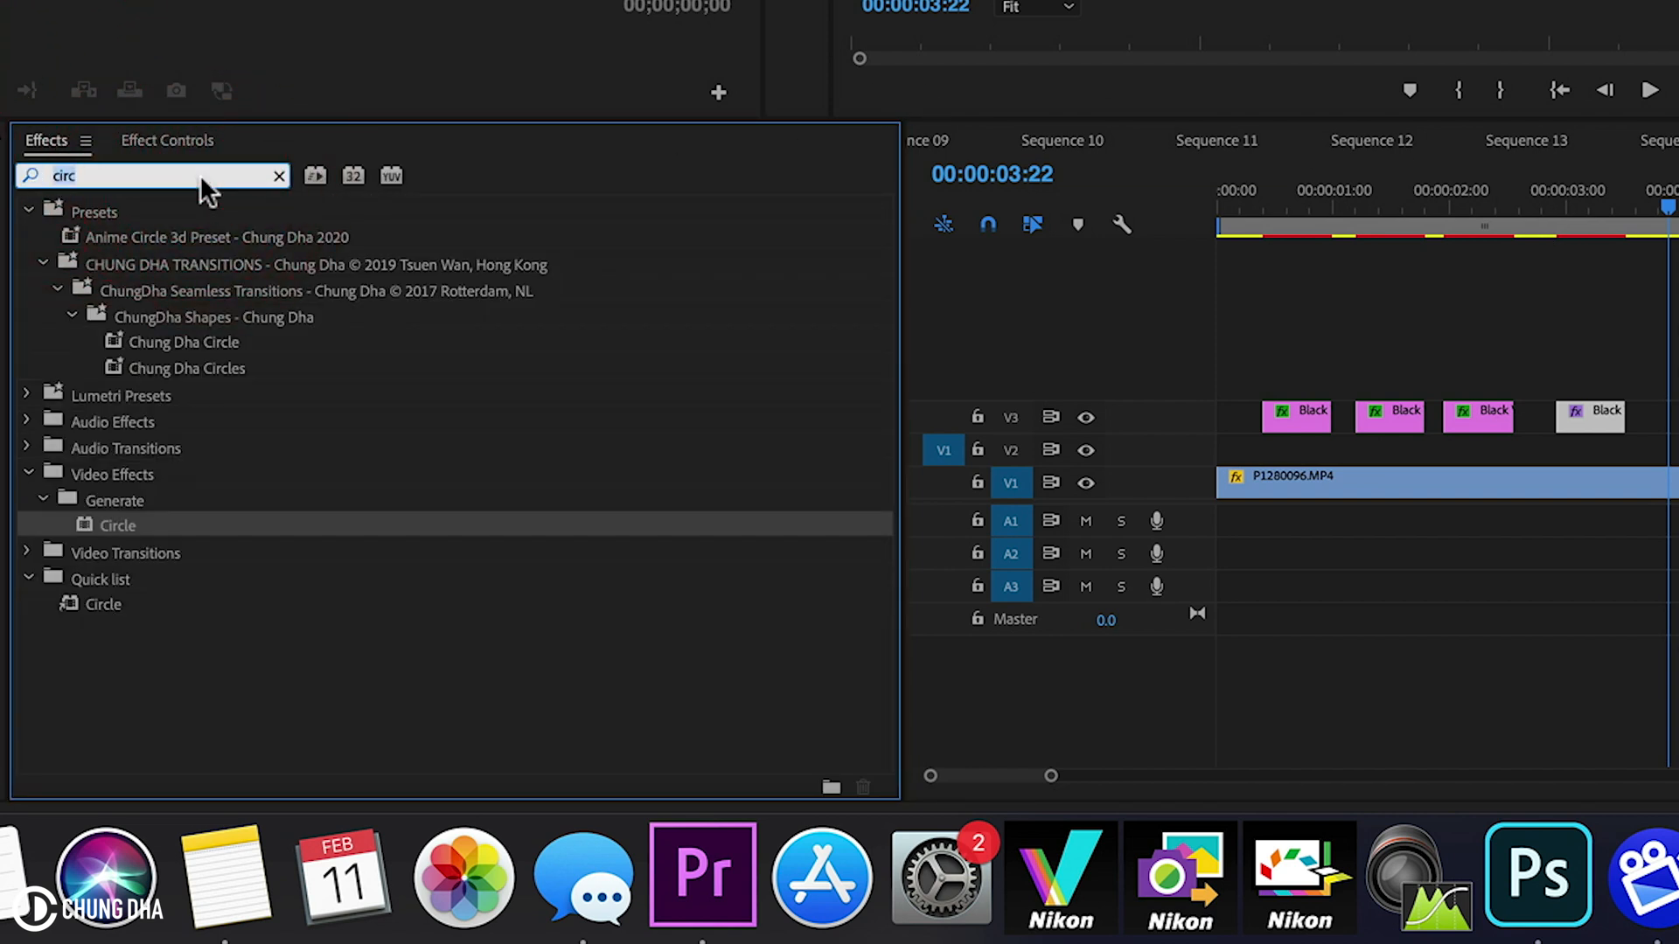
text(turb)
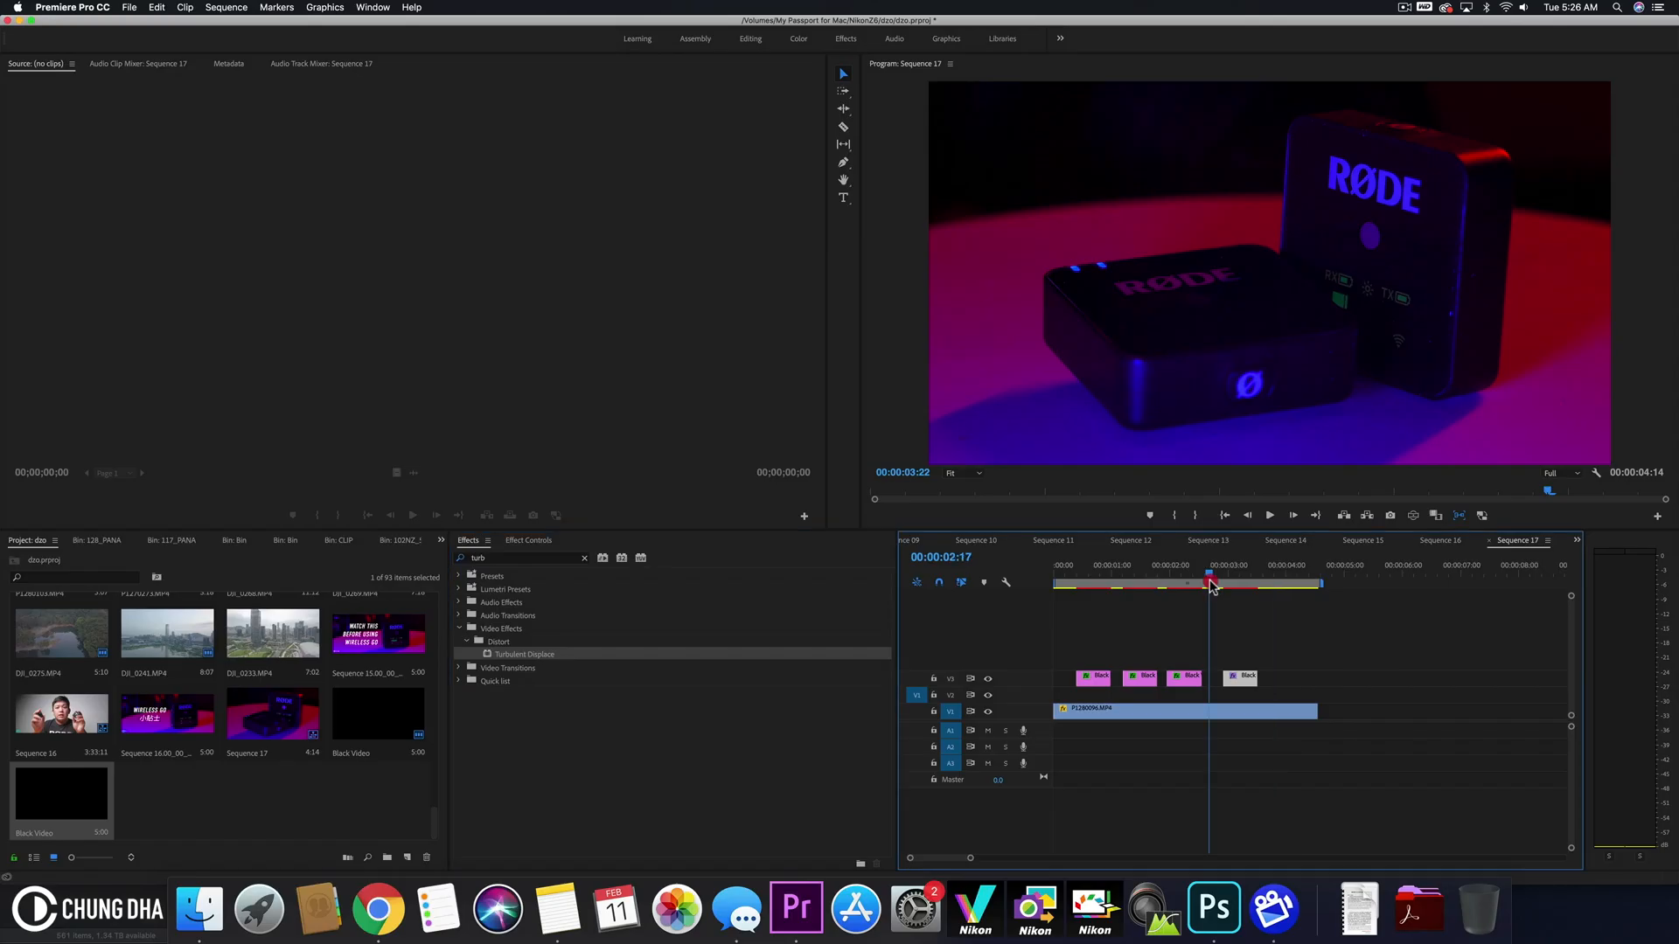
click(1269, 515)
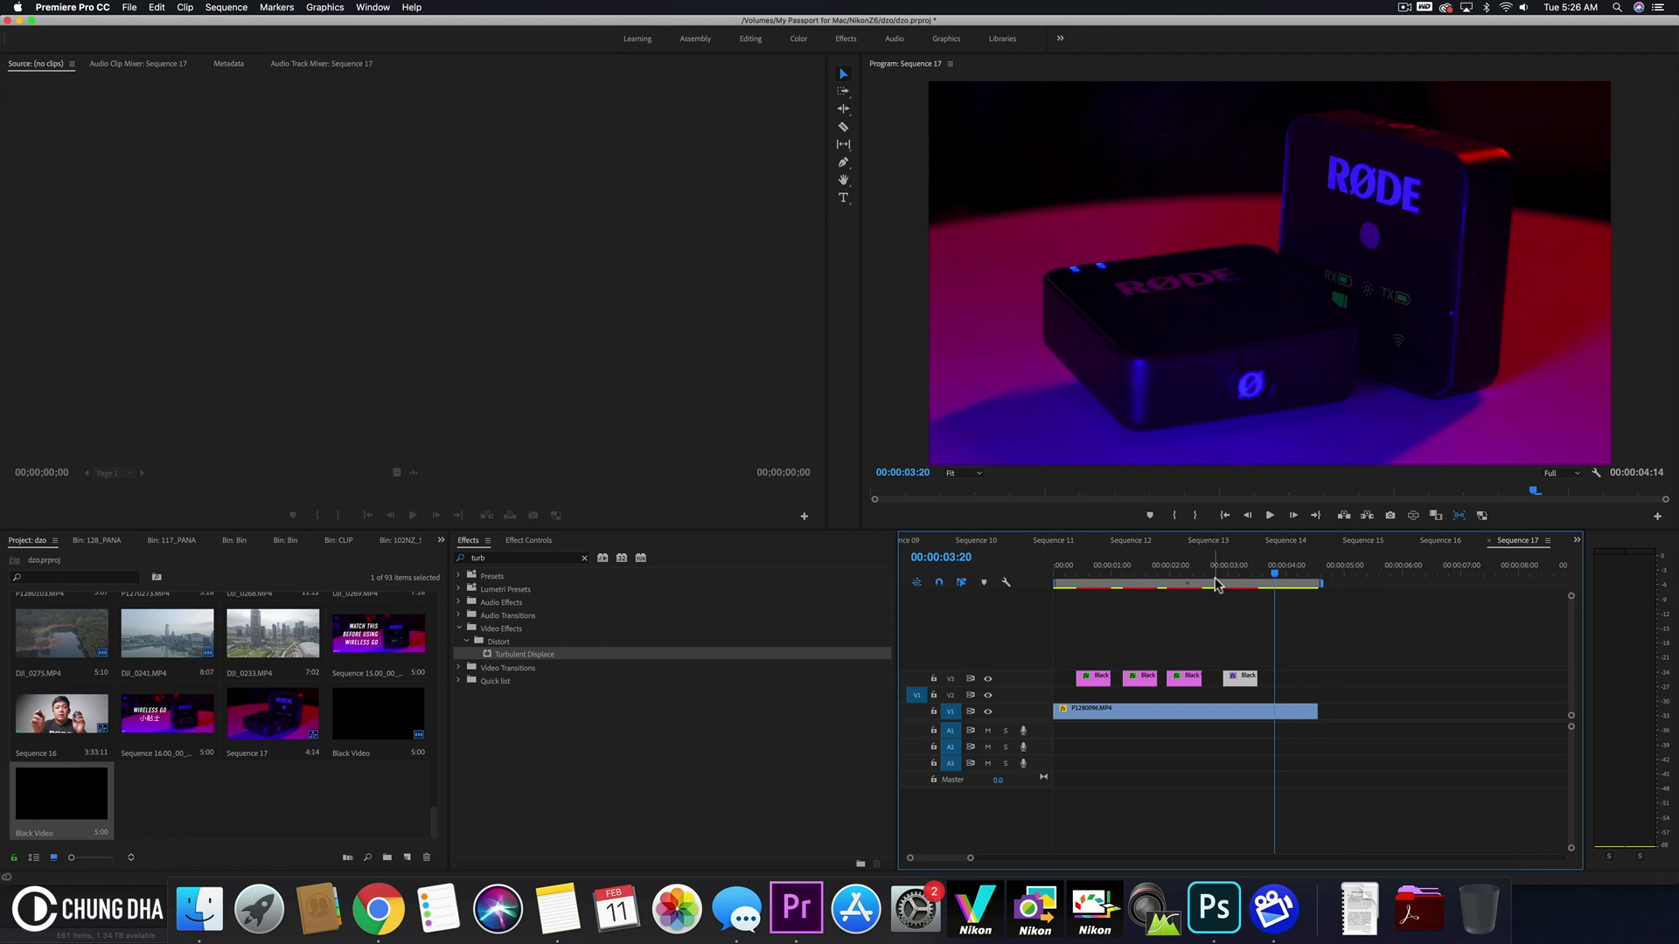
mouse_move(748, 557)
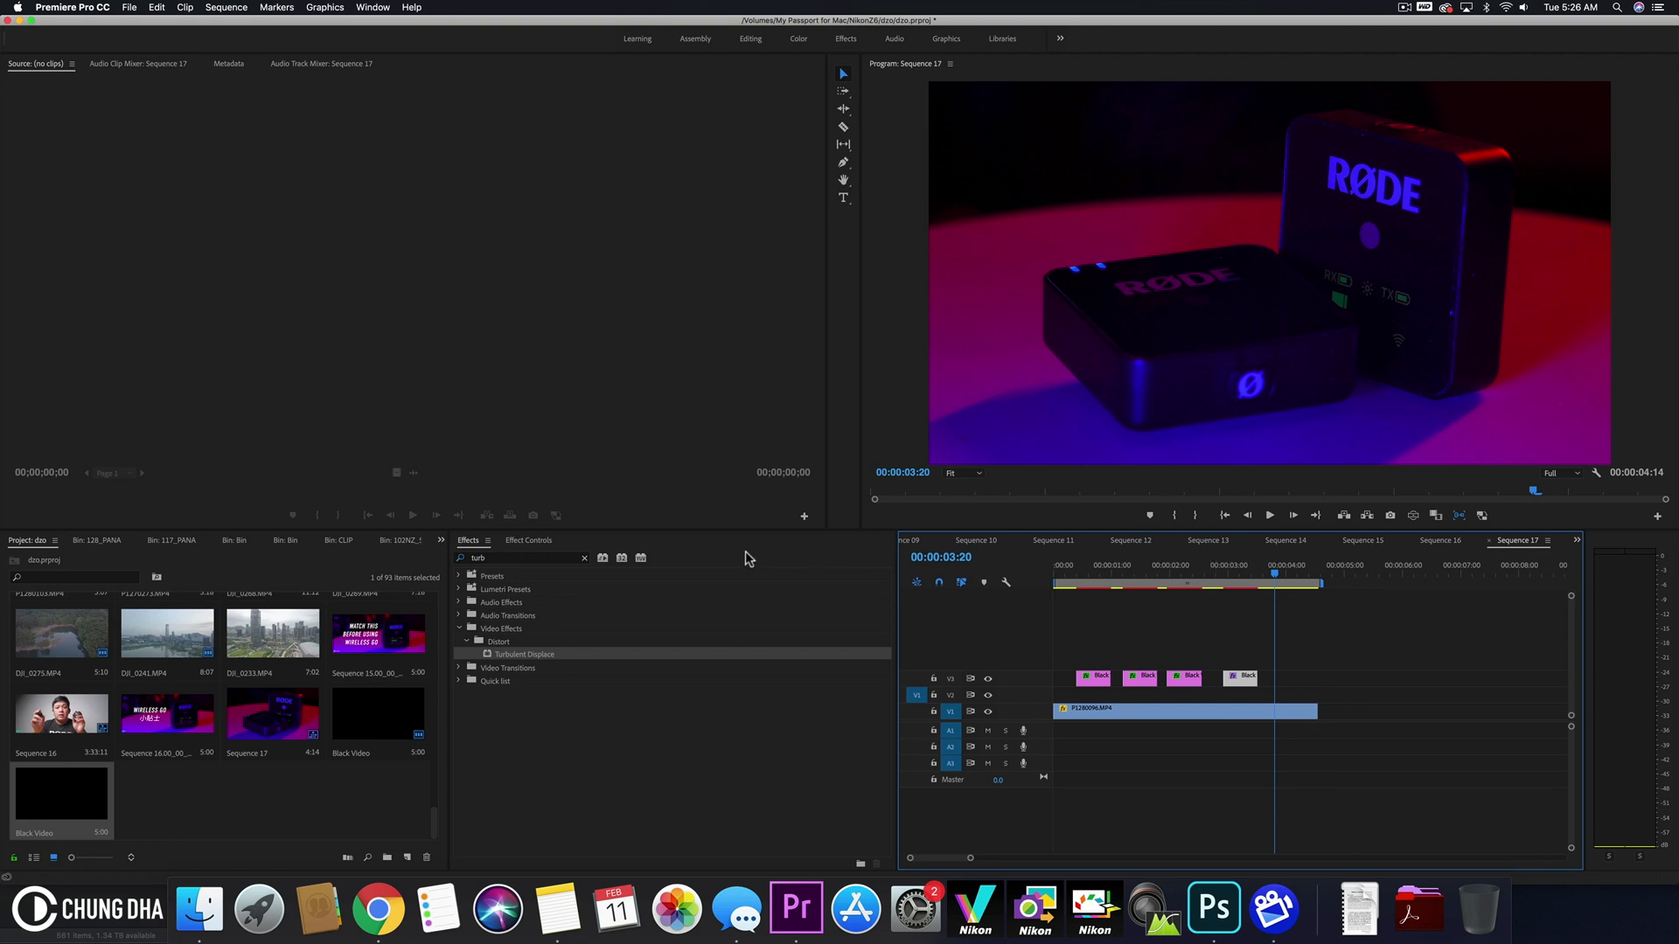
Set Turbulent Displace to Amount 150, Size 40 and Complexity 10
click(528, 541)
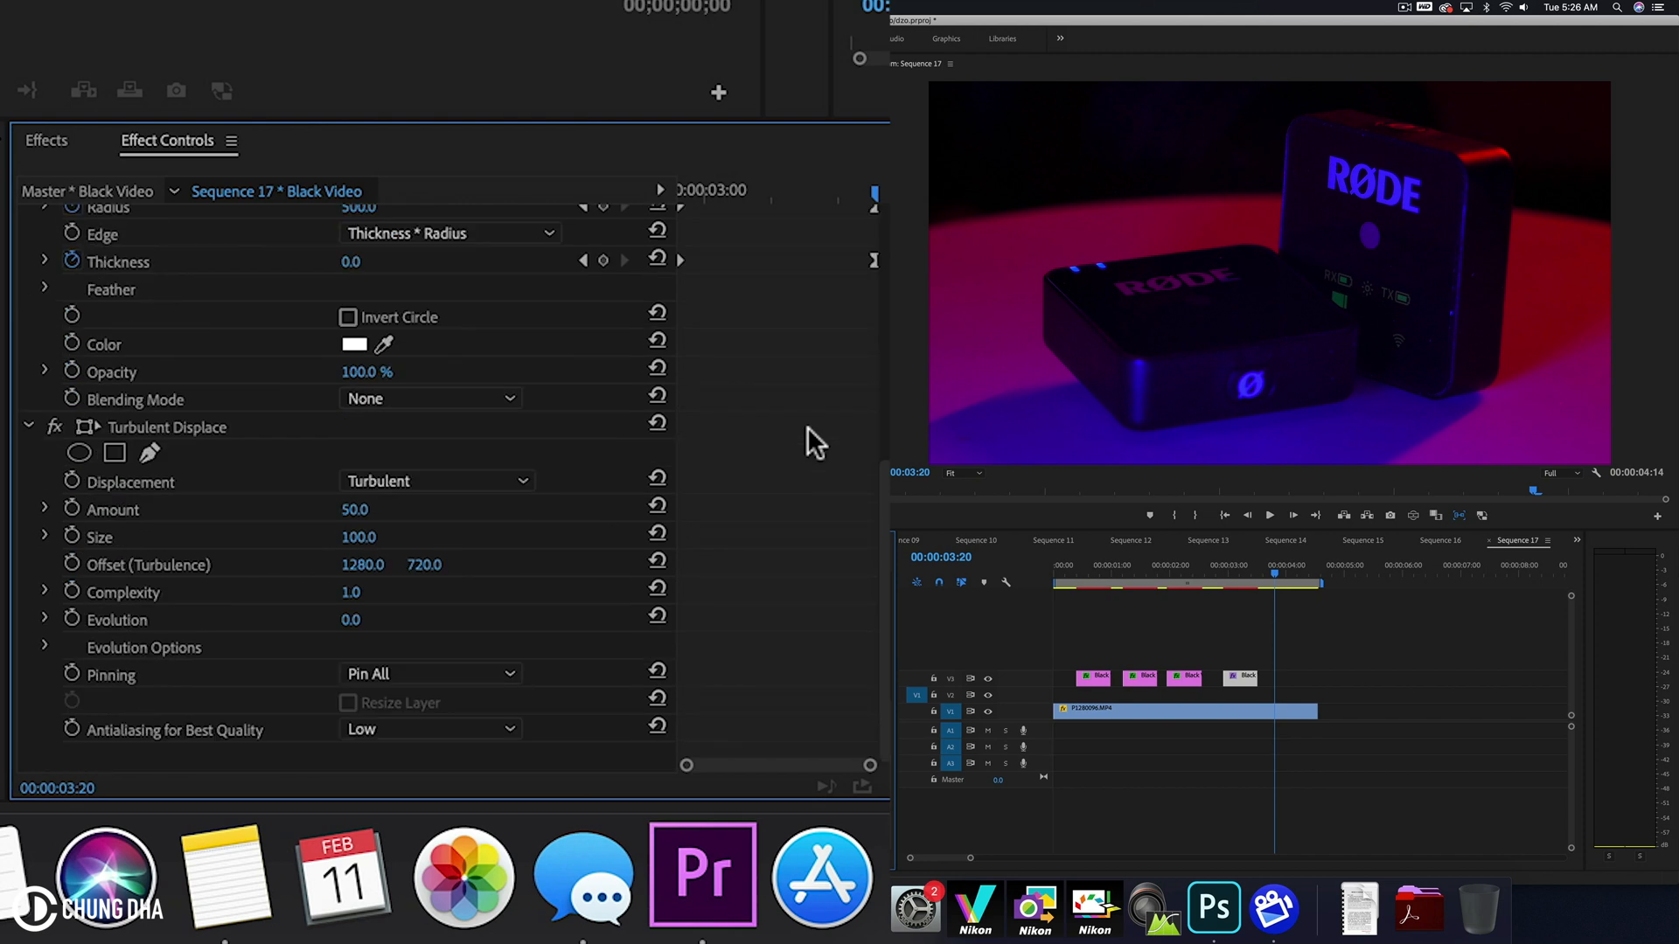
mouse_move(158, 520)
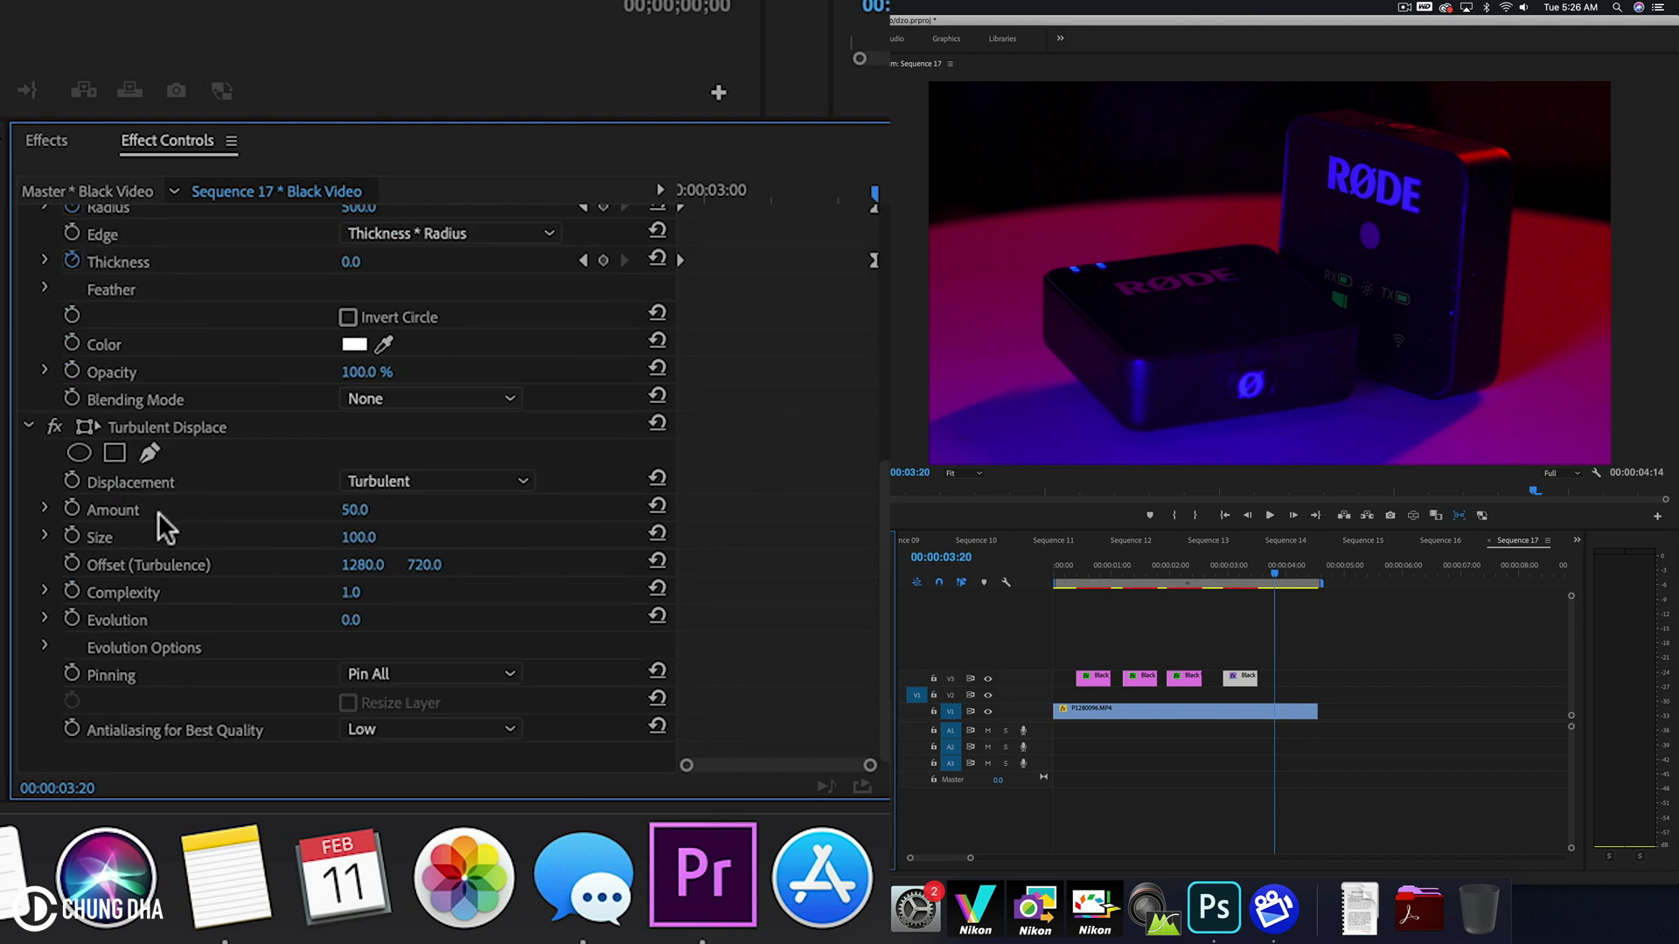
click(356, 510)
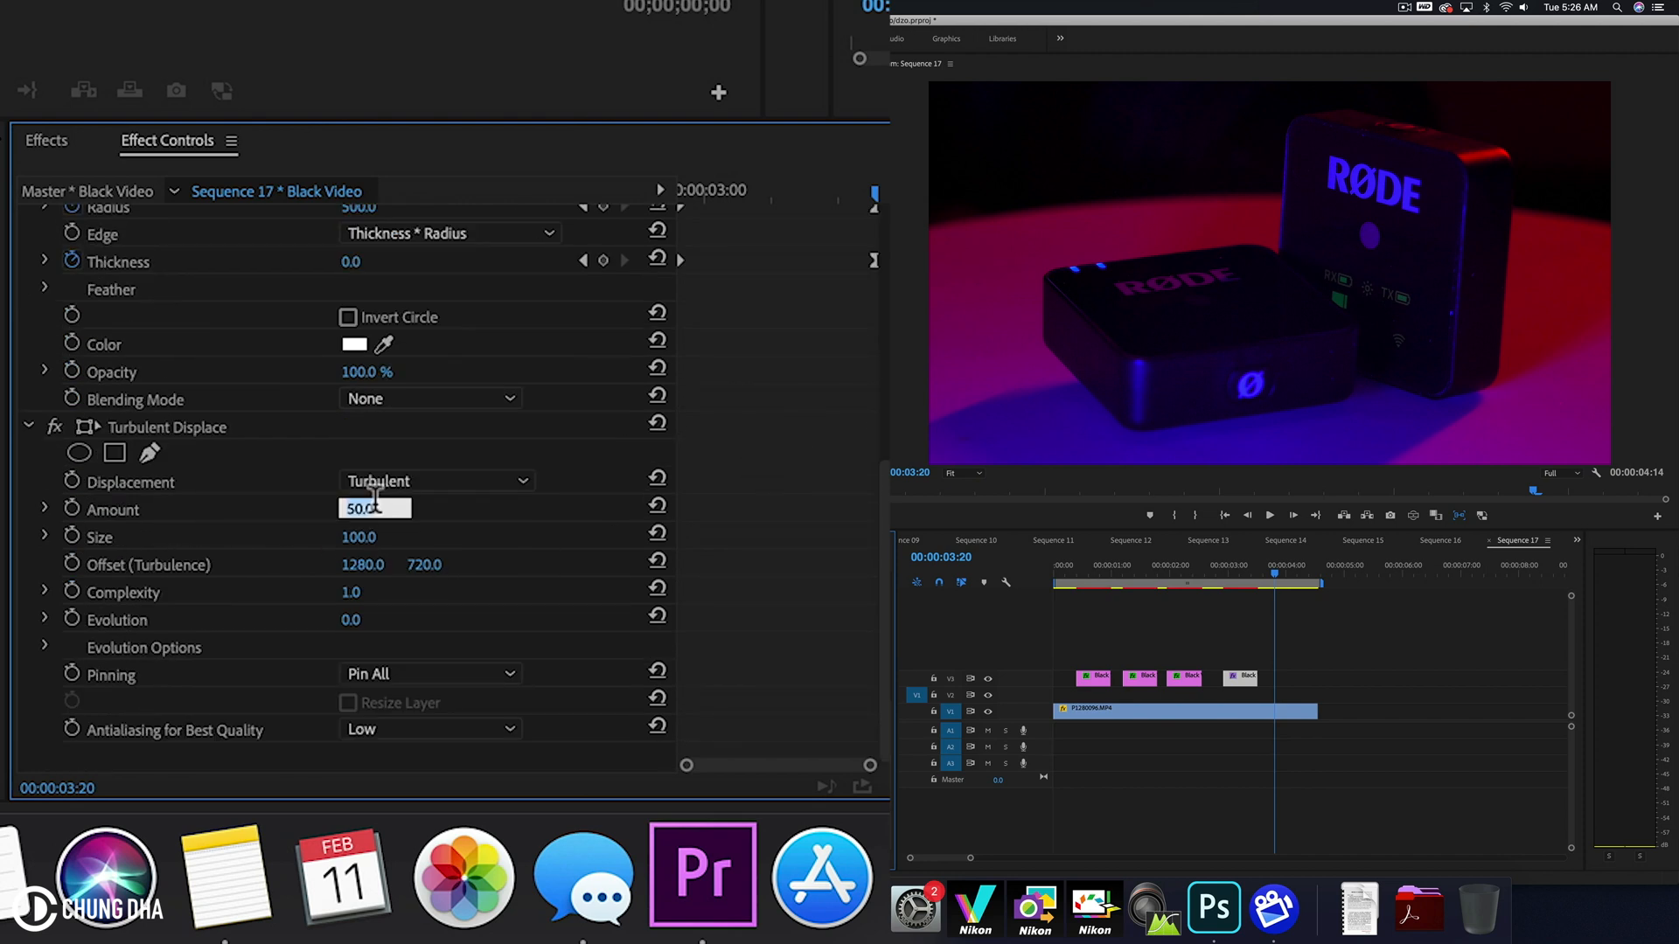
text(150.0)
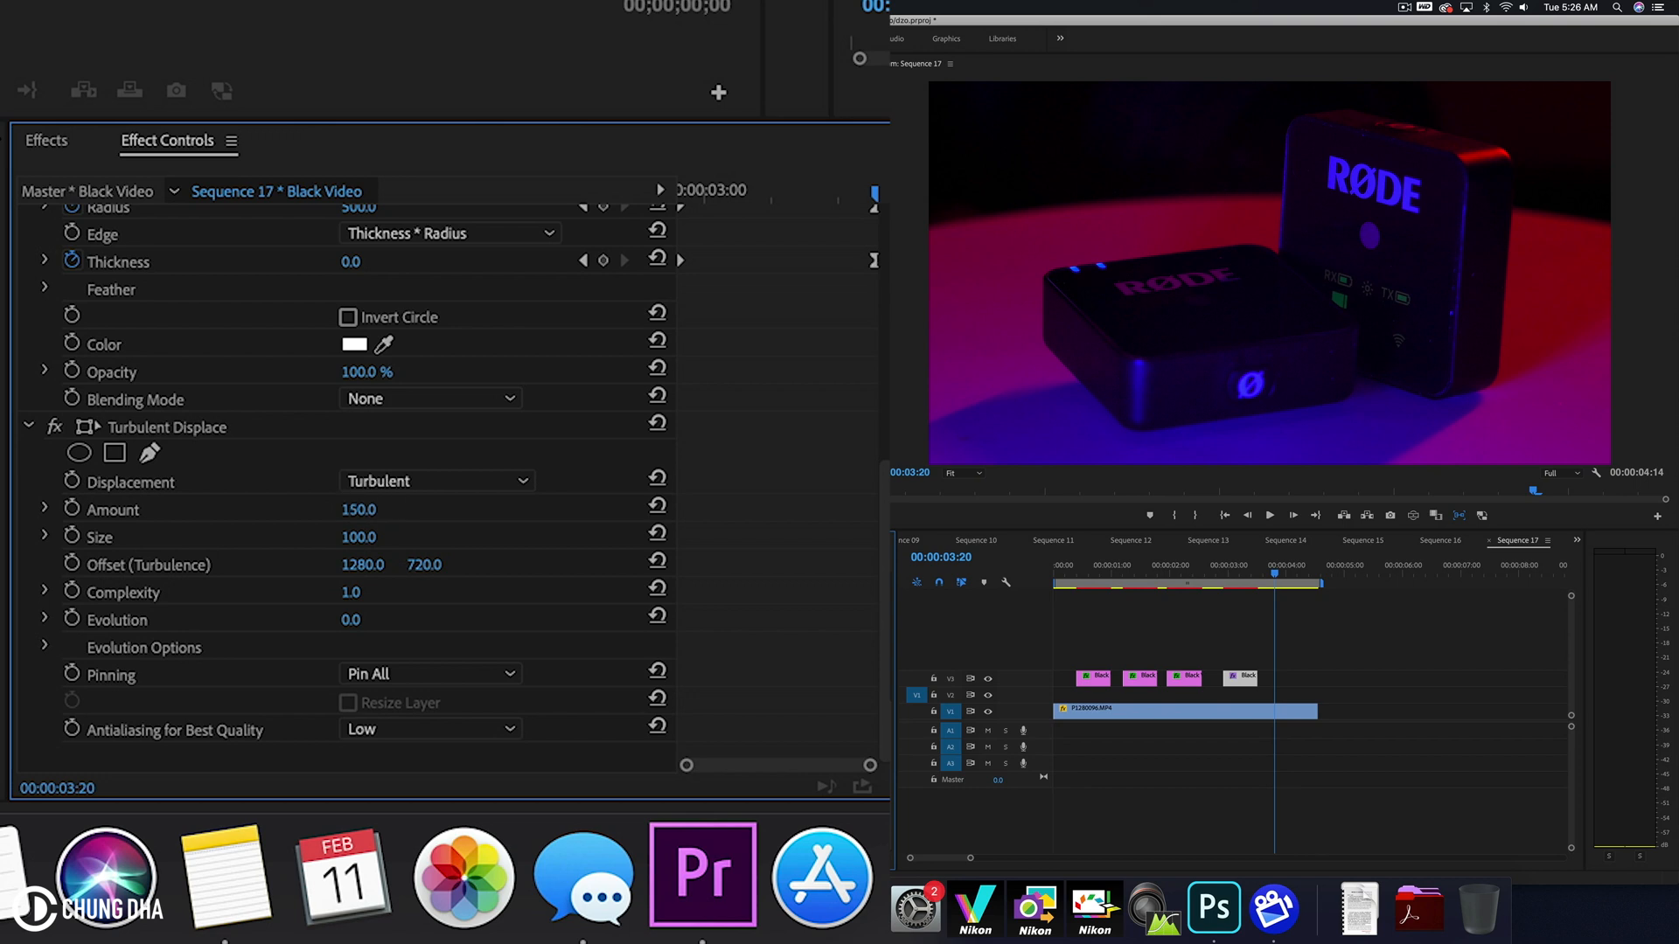
double_click(359, 537)
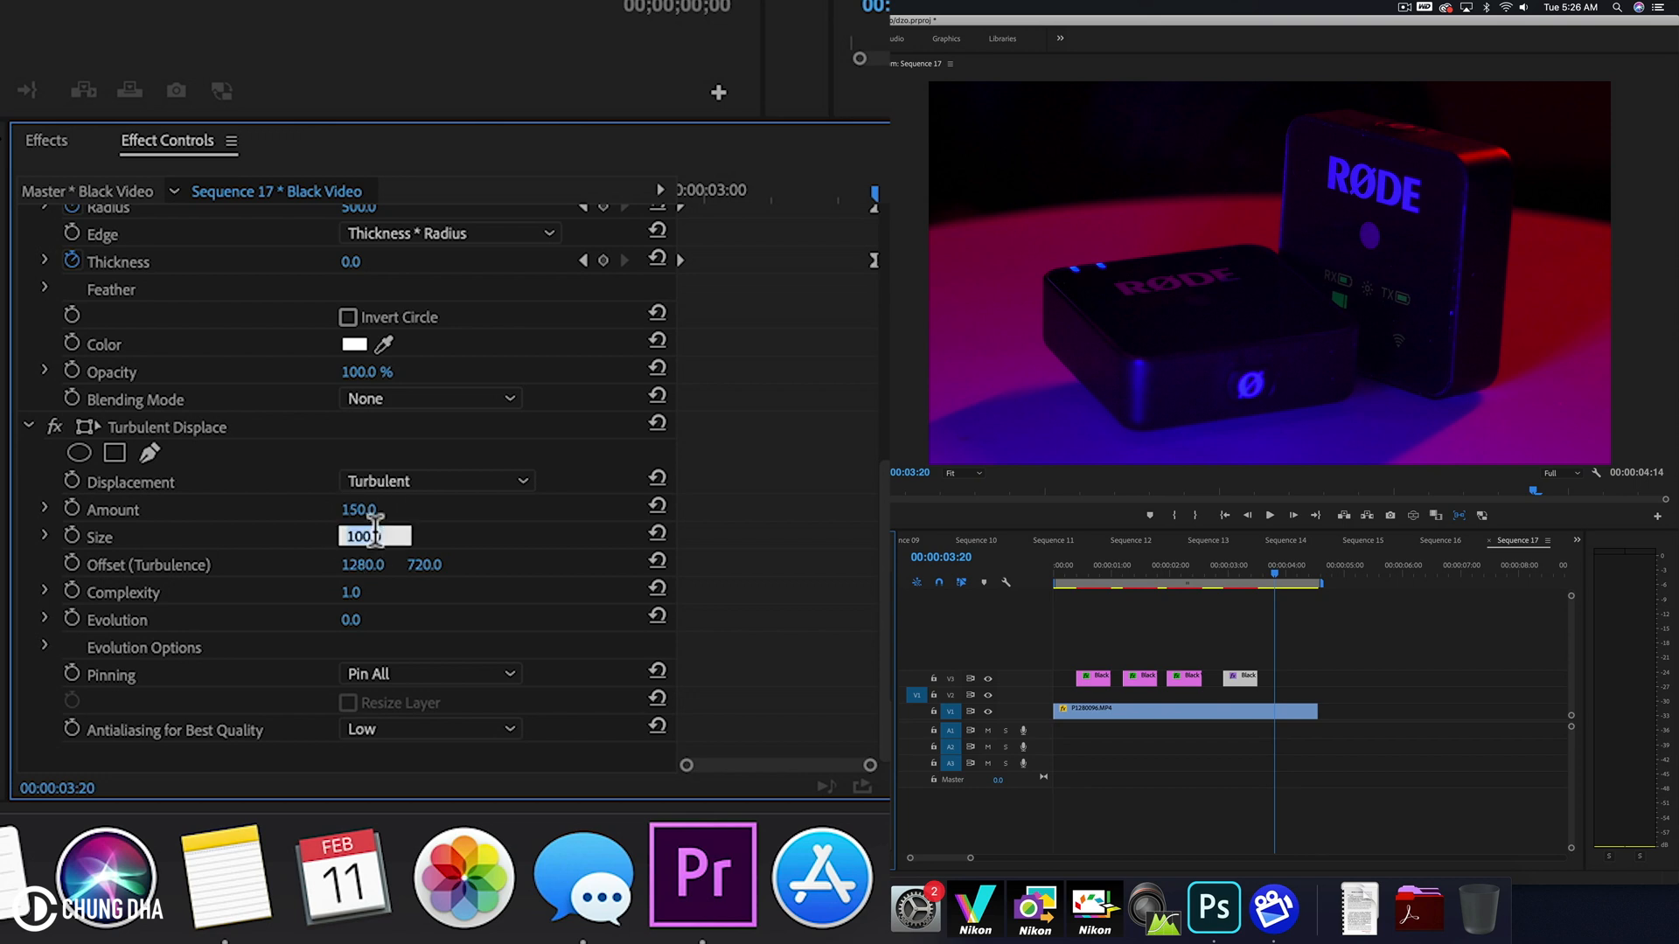
text(40.0)
click(354, 591)
text(10)
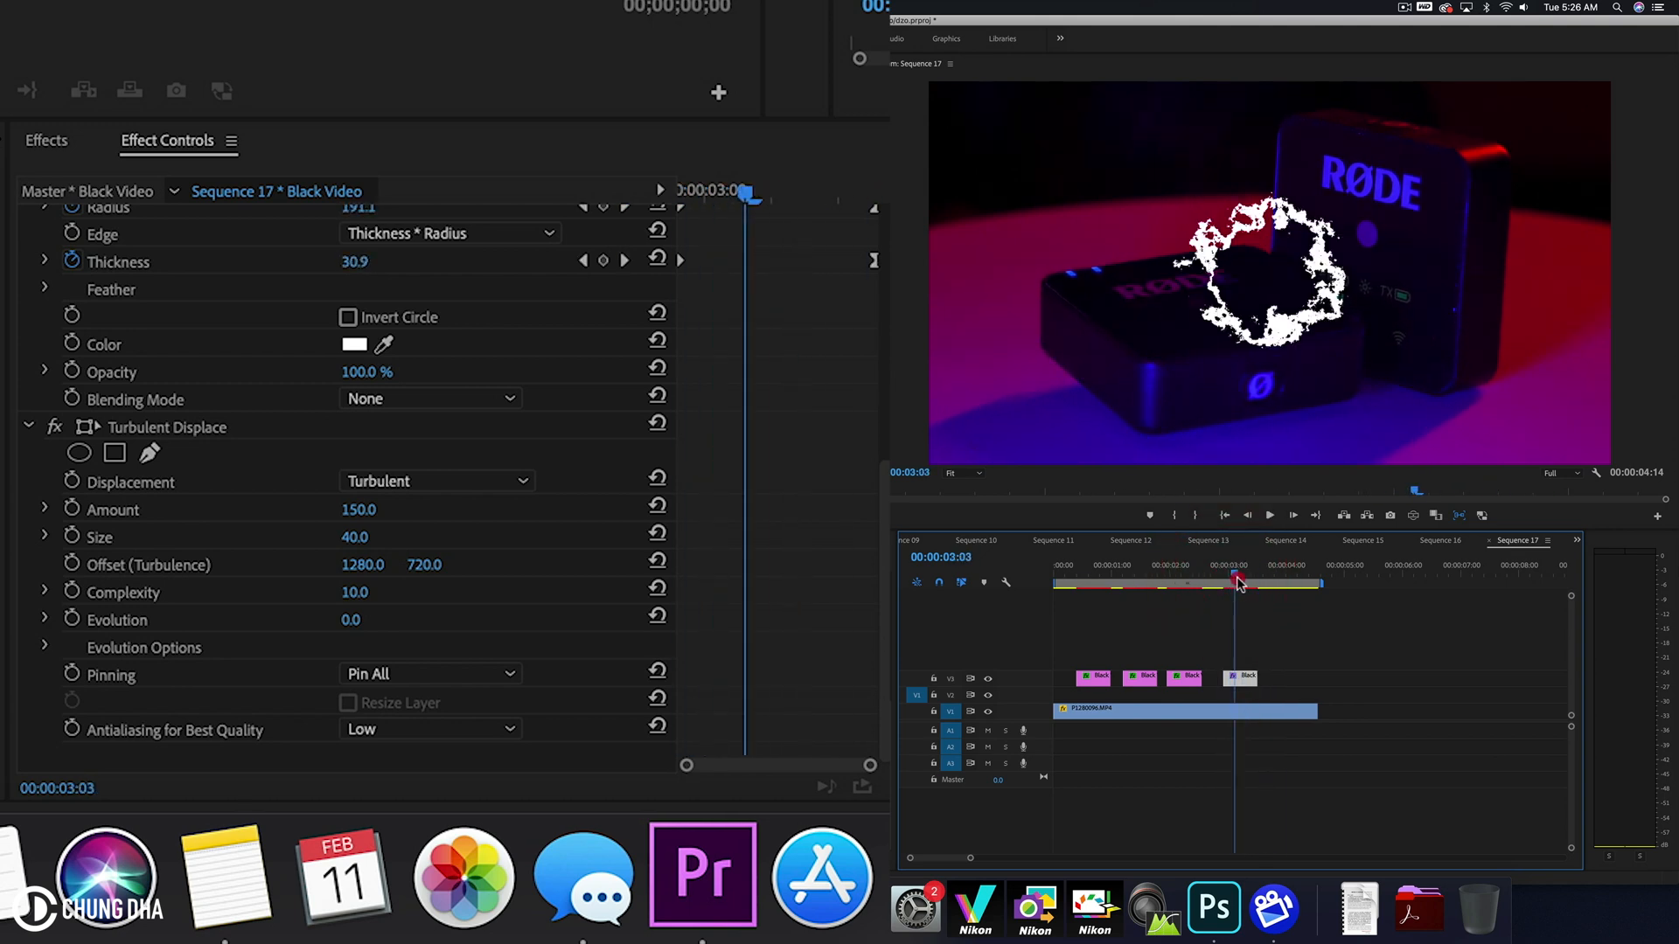
Keyframe Turbulent Displace Evolution up to 4x120° and scrub to preview the churning ring
drag(1236, 583, 1258, 583)
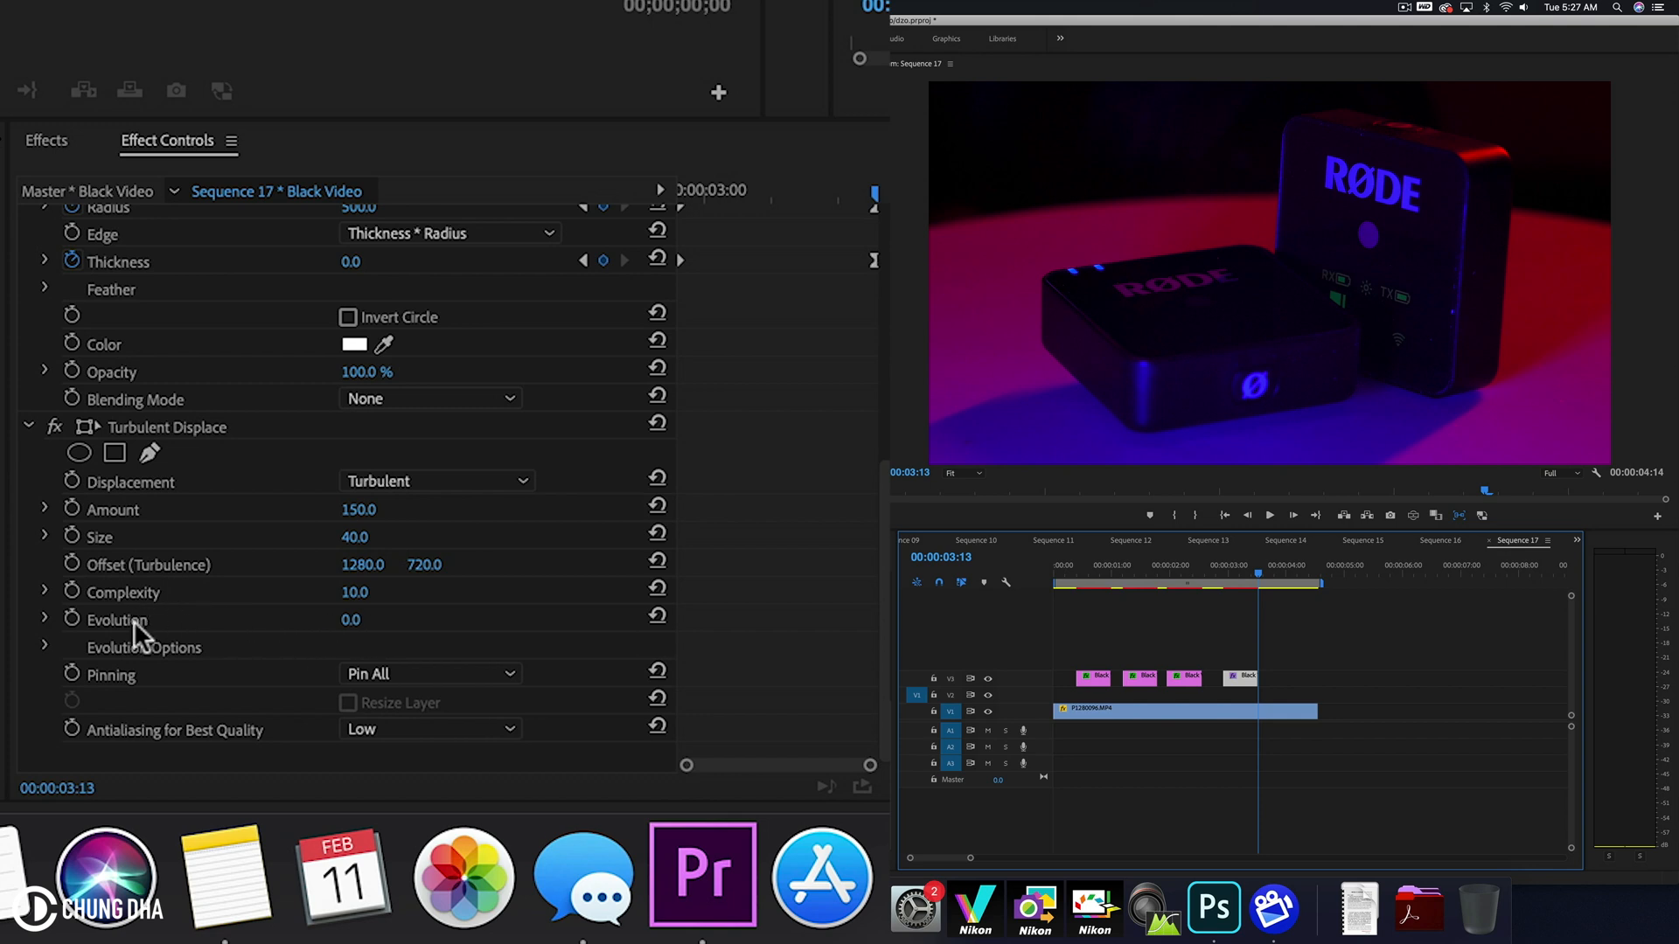
mouse_move(72, 620)
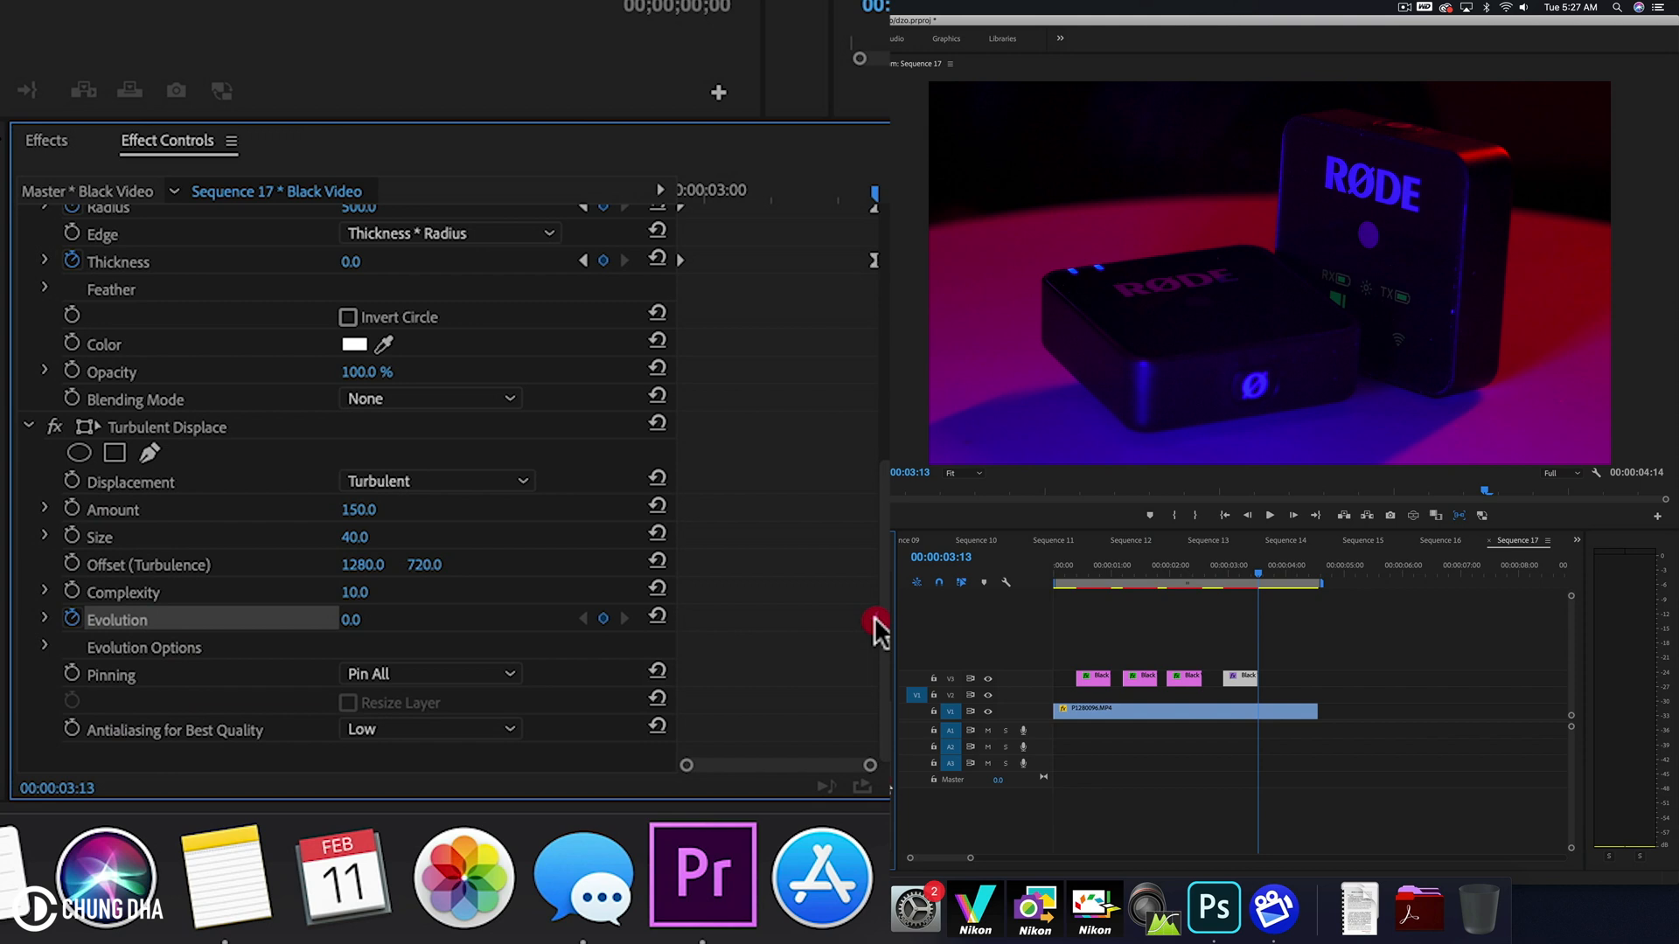
mouse_move(706, 390)
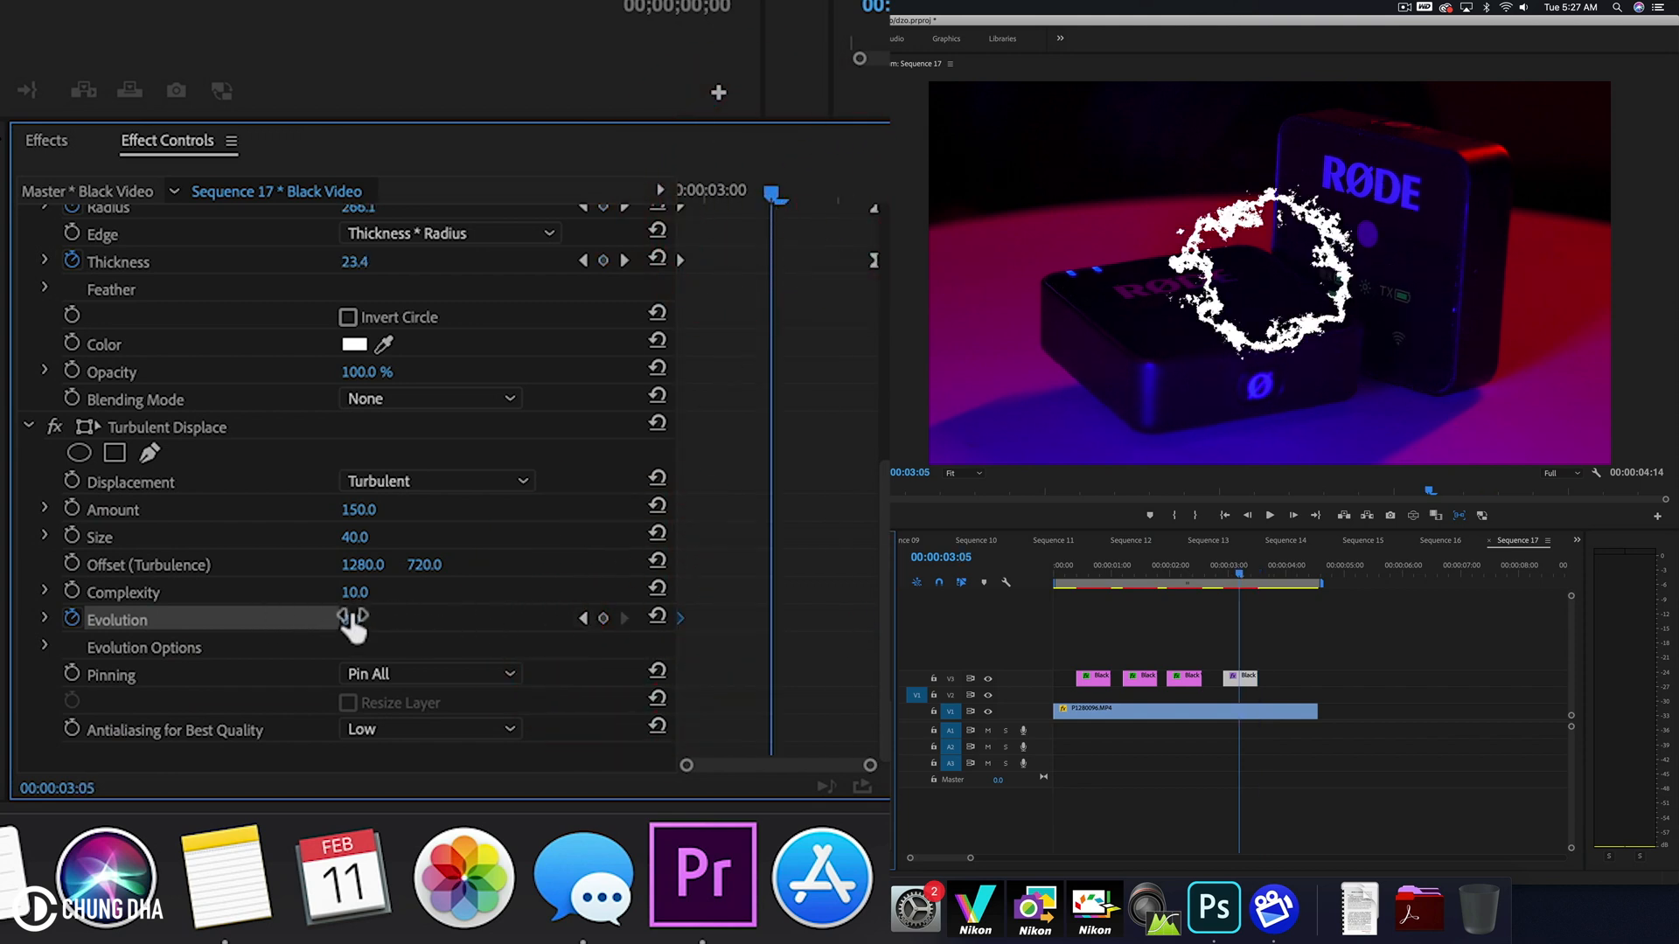
double_click(356, 619)
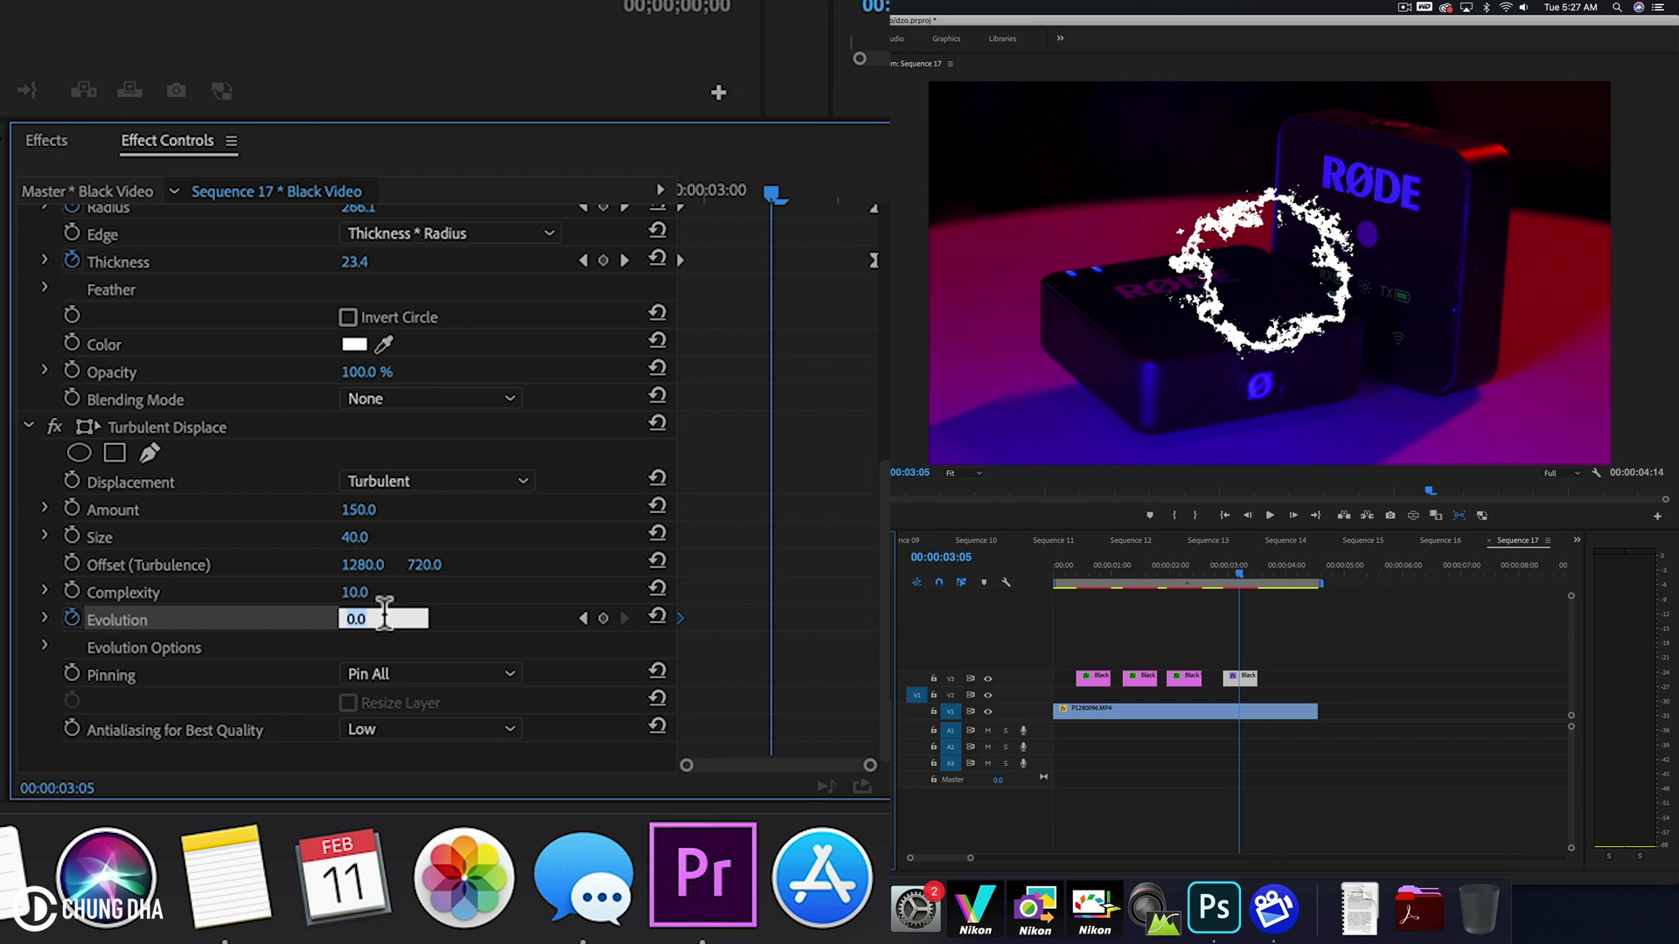
text(5)
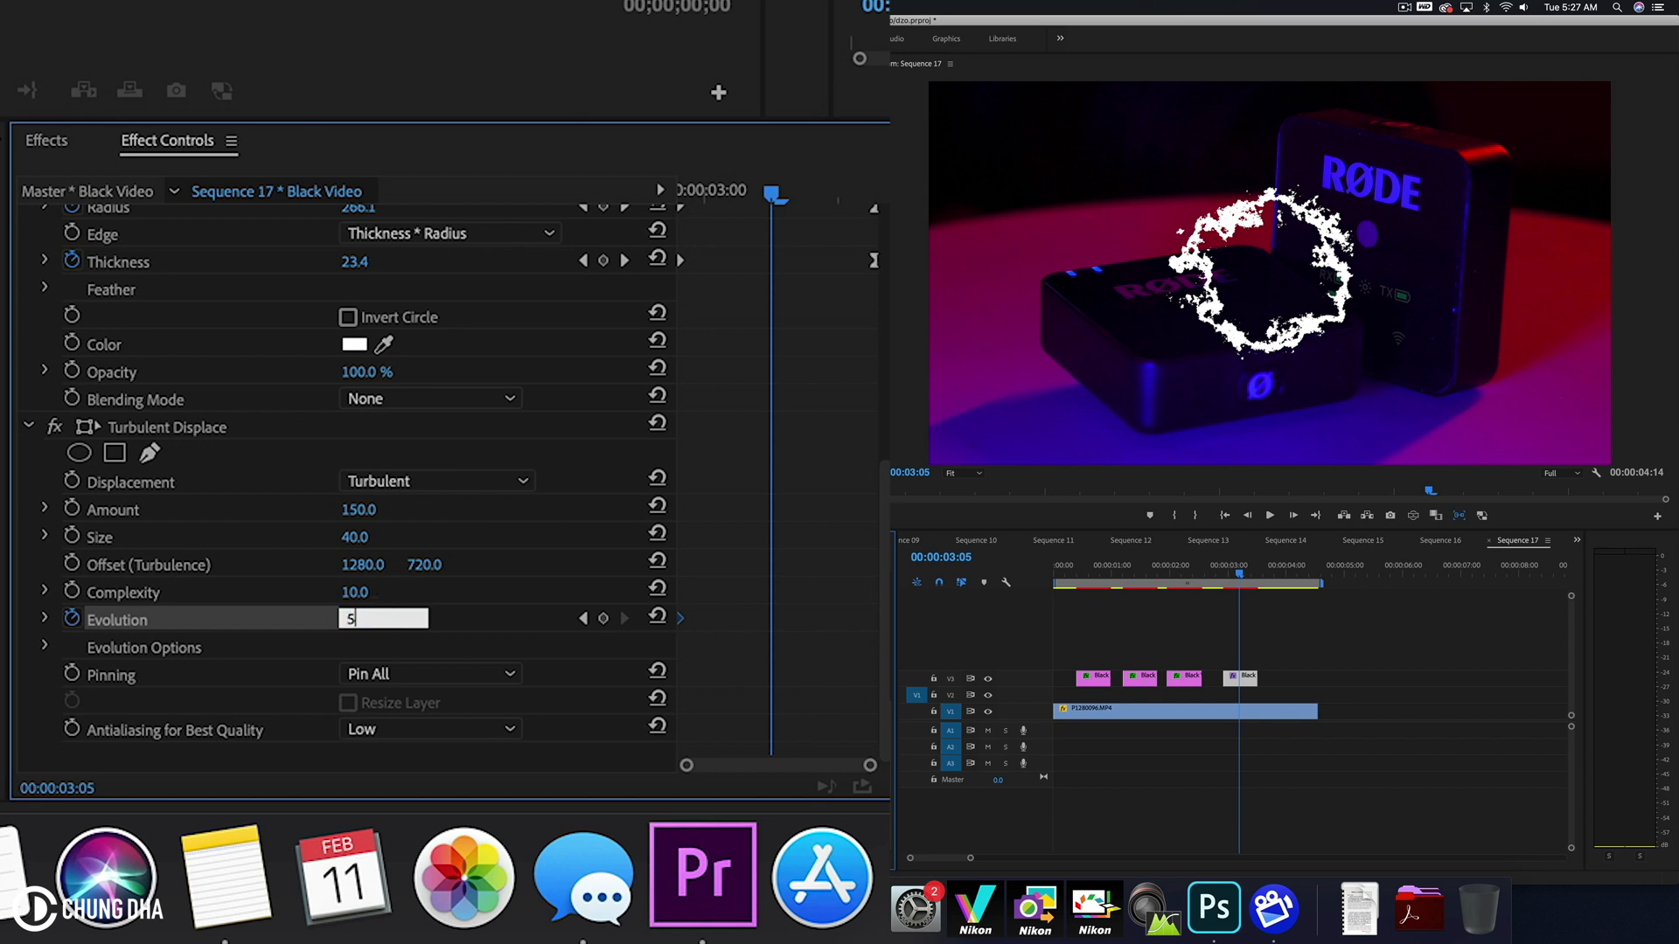
text(x)
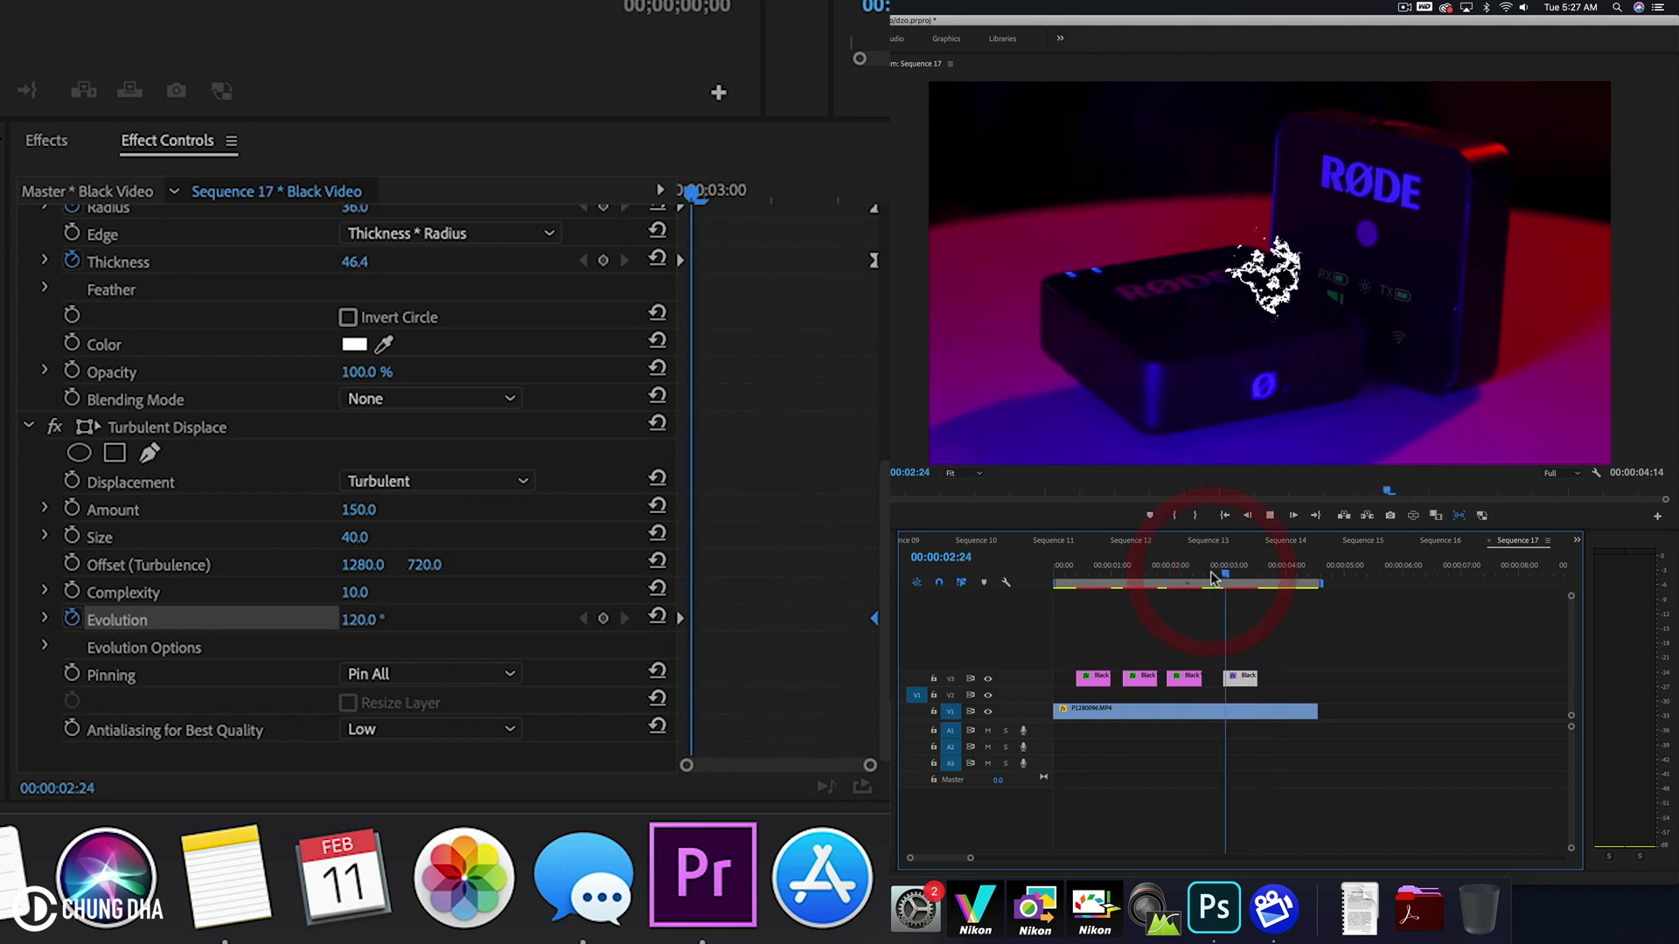
click(1257, 579)
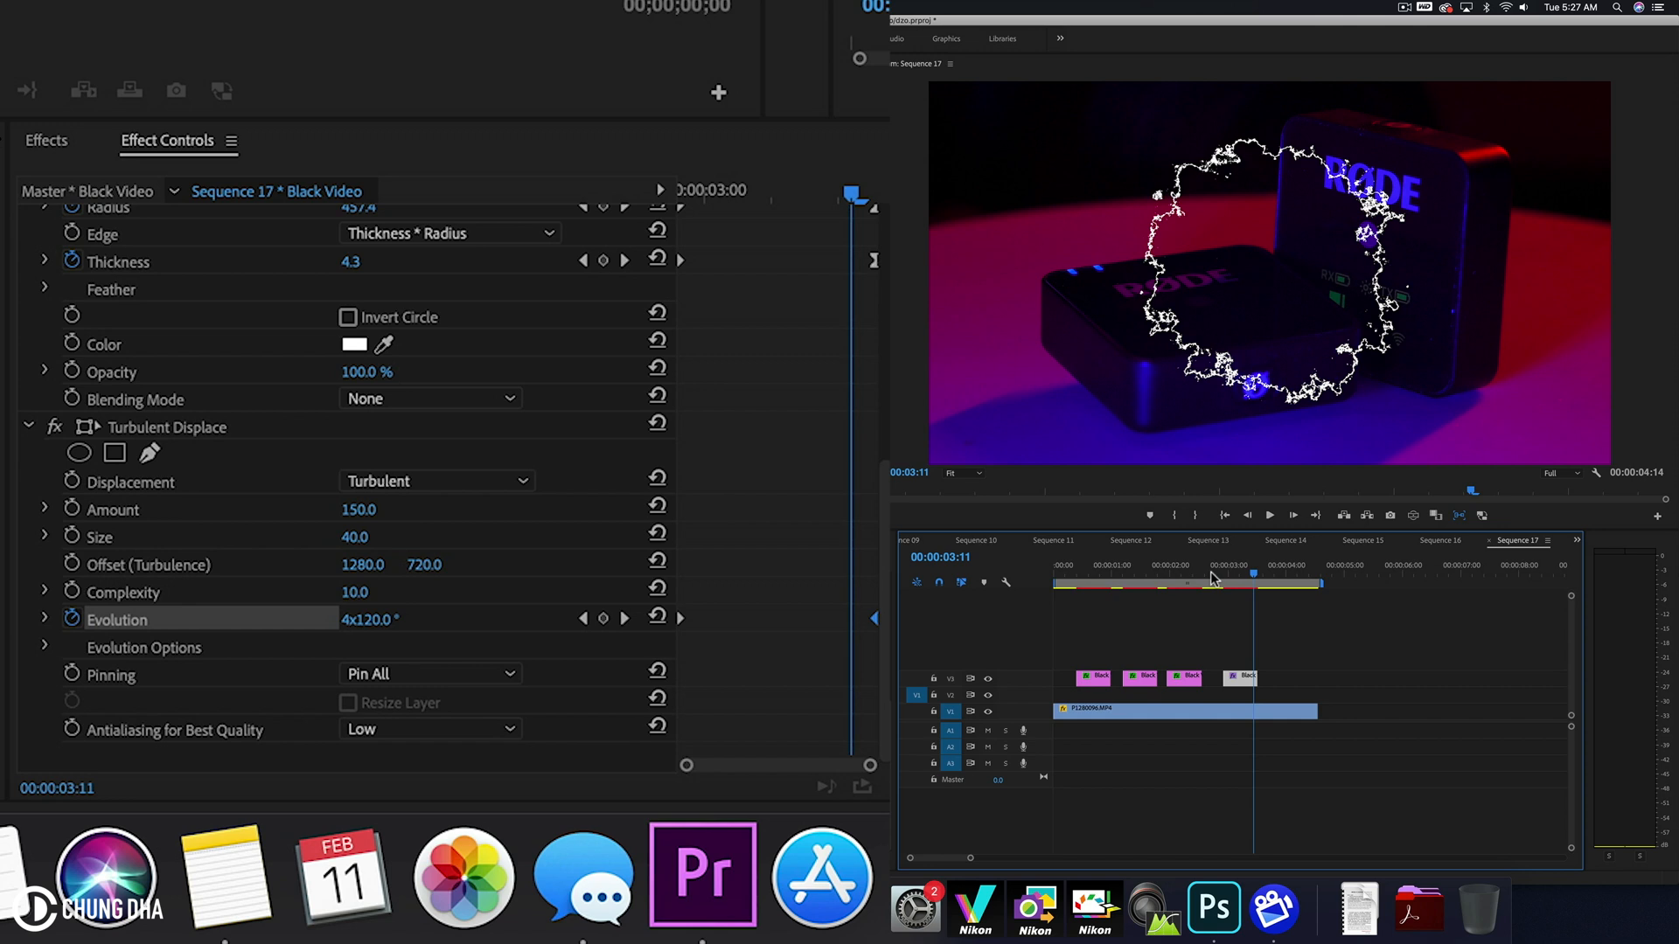
mouse_move(1061, 704)
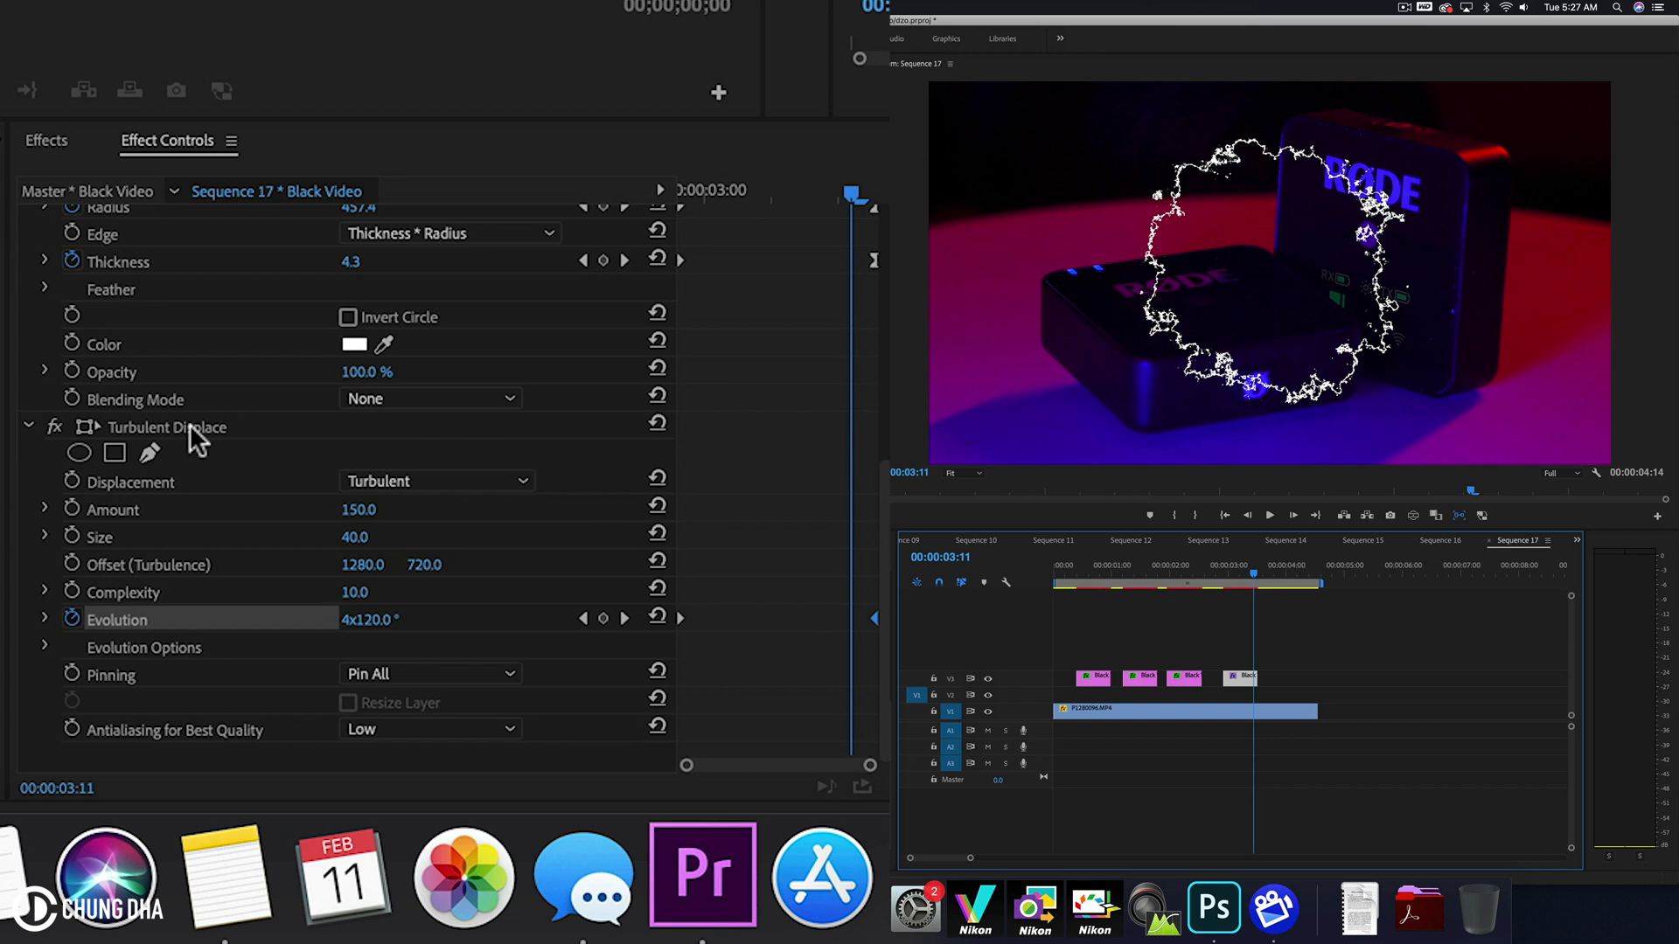
Select the Turbulent Displace effect so it can be duplicated
click(167, 427)
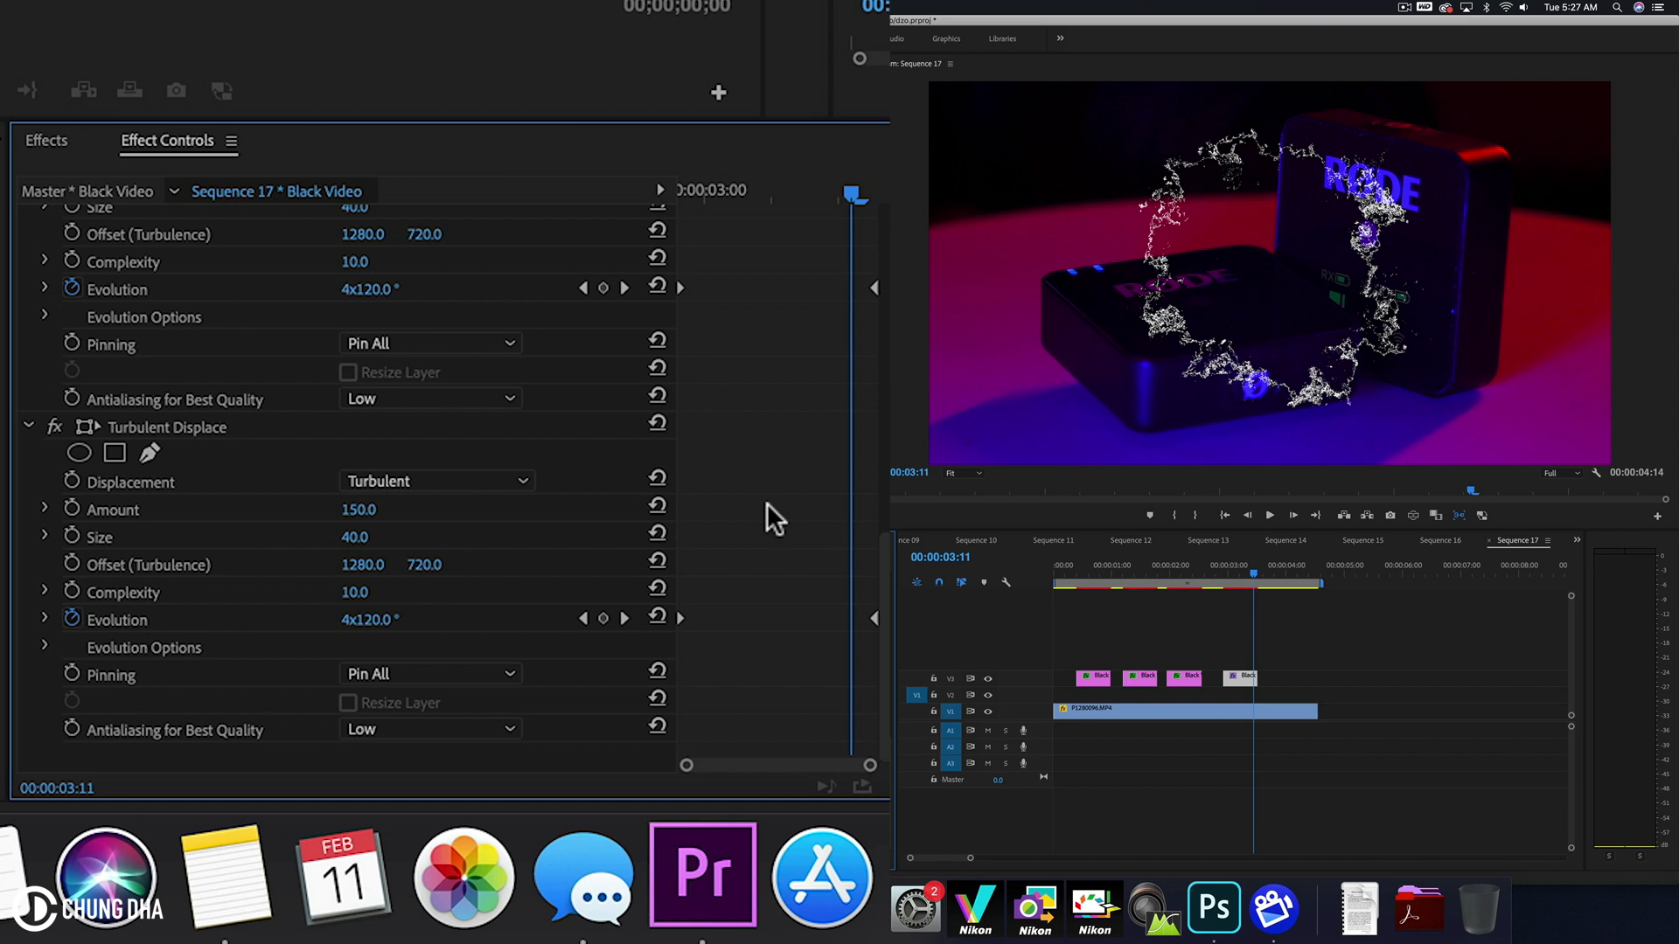
mouse_move(681, 519)
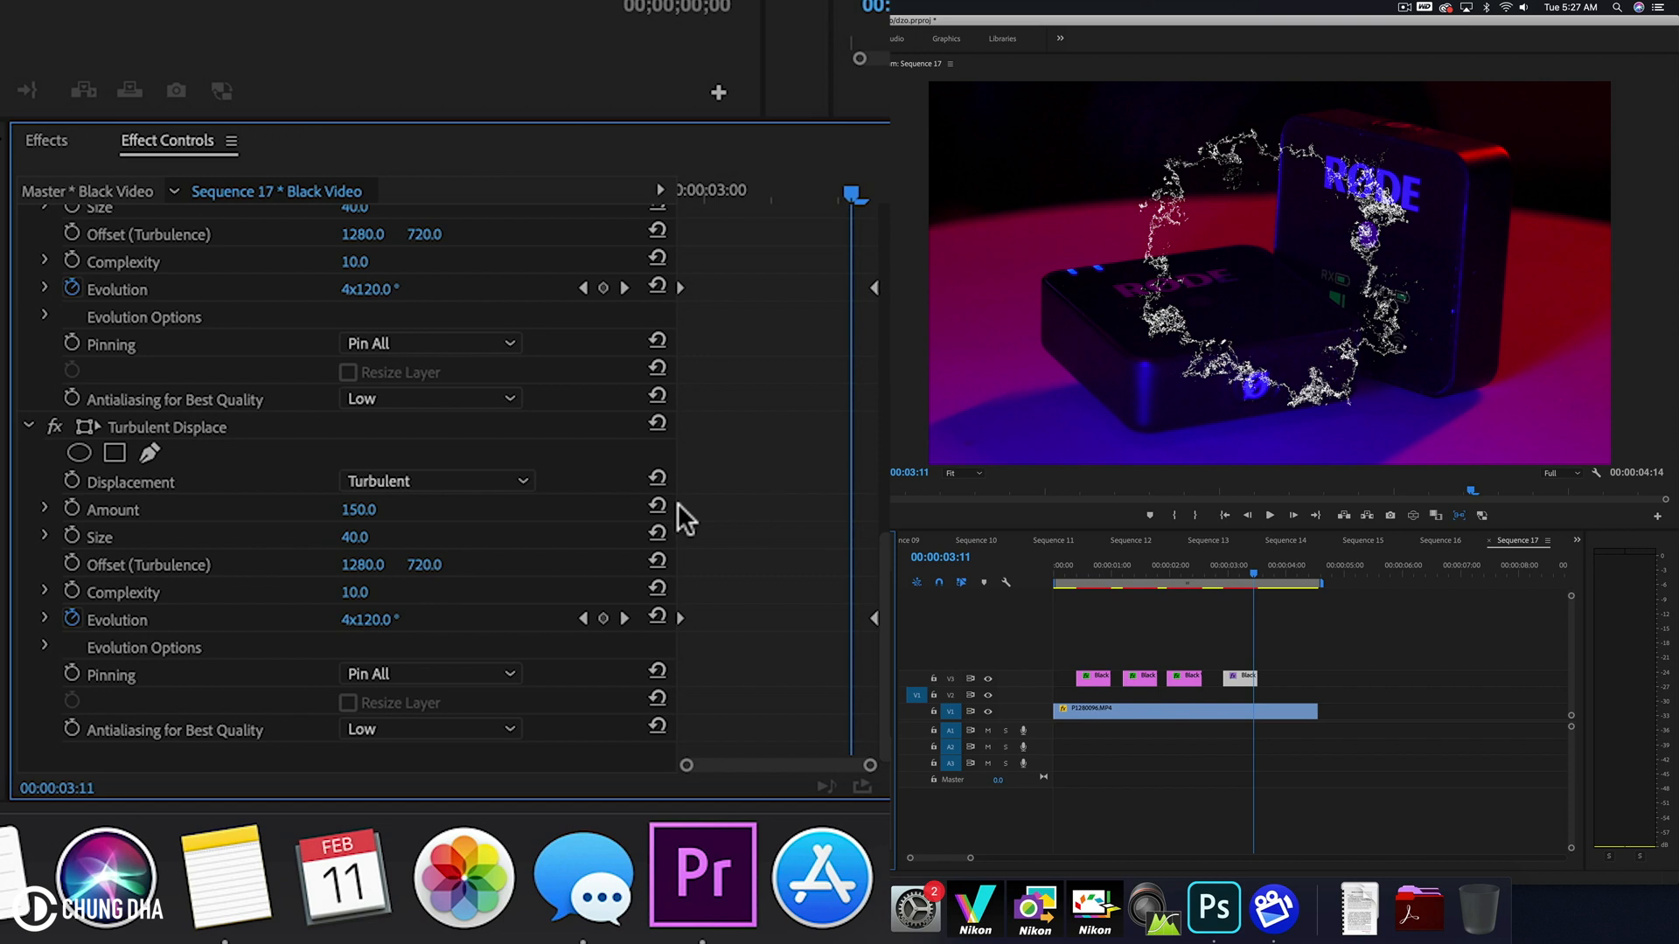
mouse_move(370, 490)
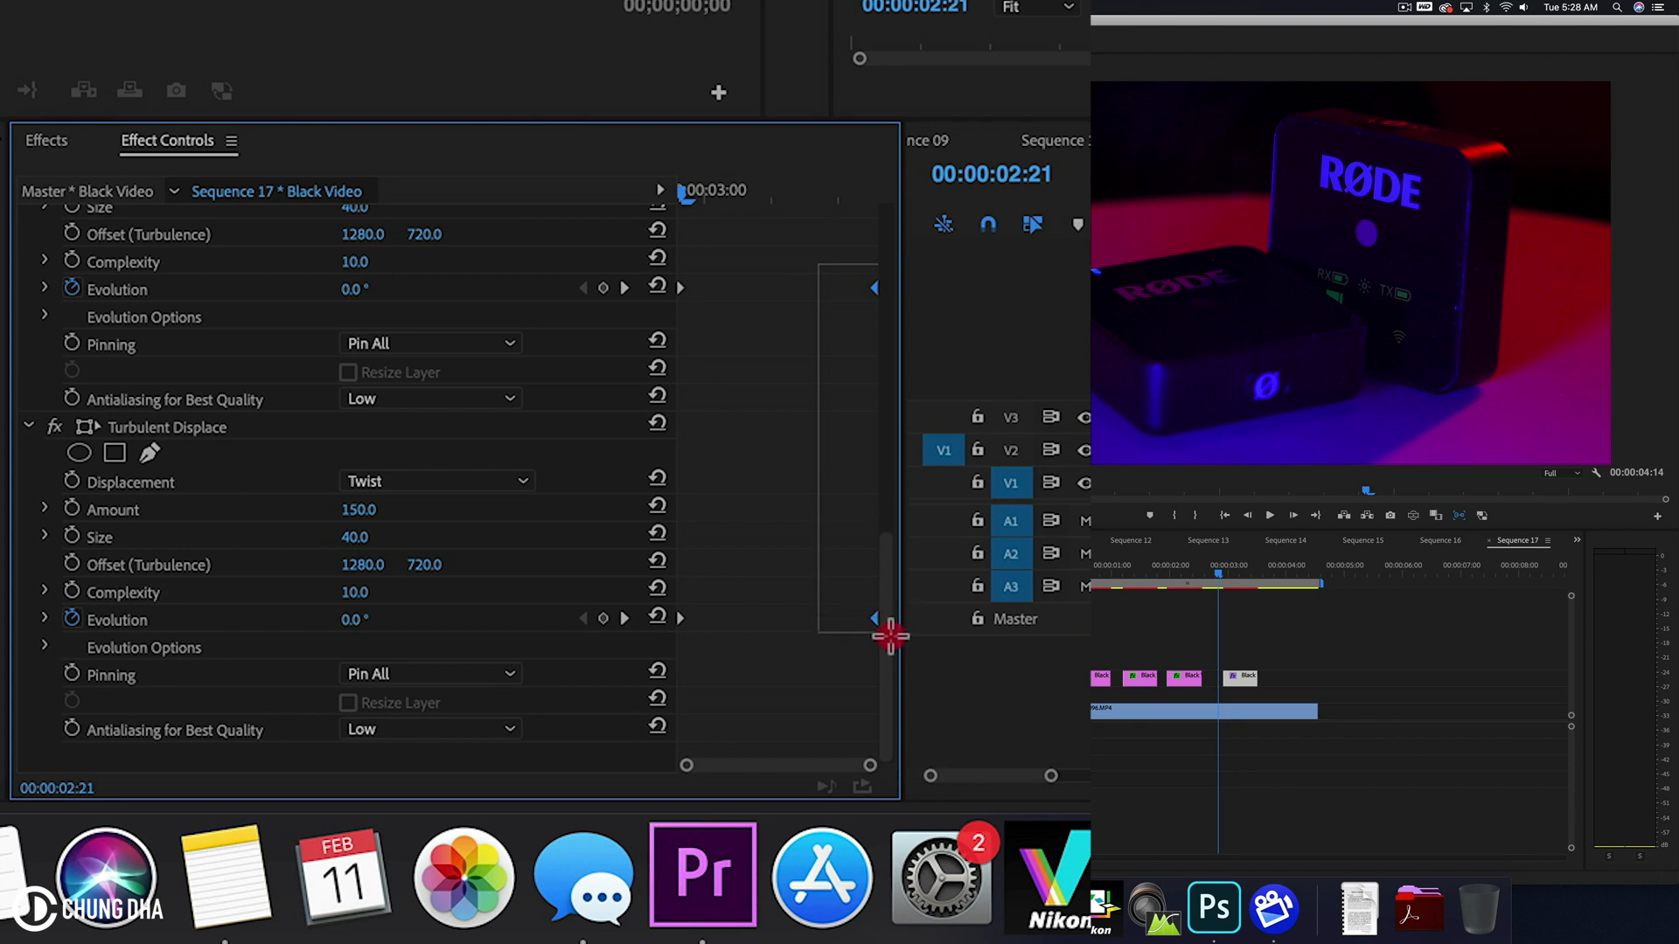
Switch the Evolution keyframes to Bezier and preview the splash ring from near the start
right_click(874, 632)
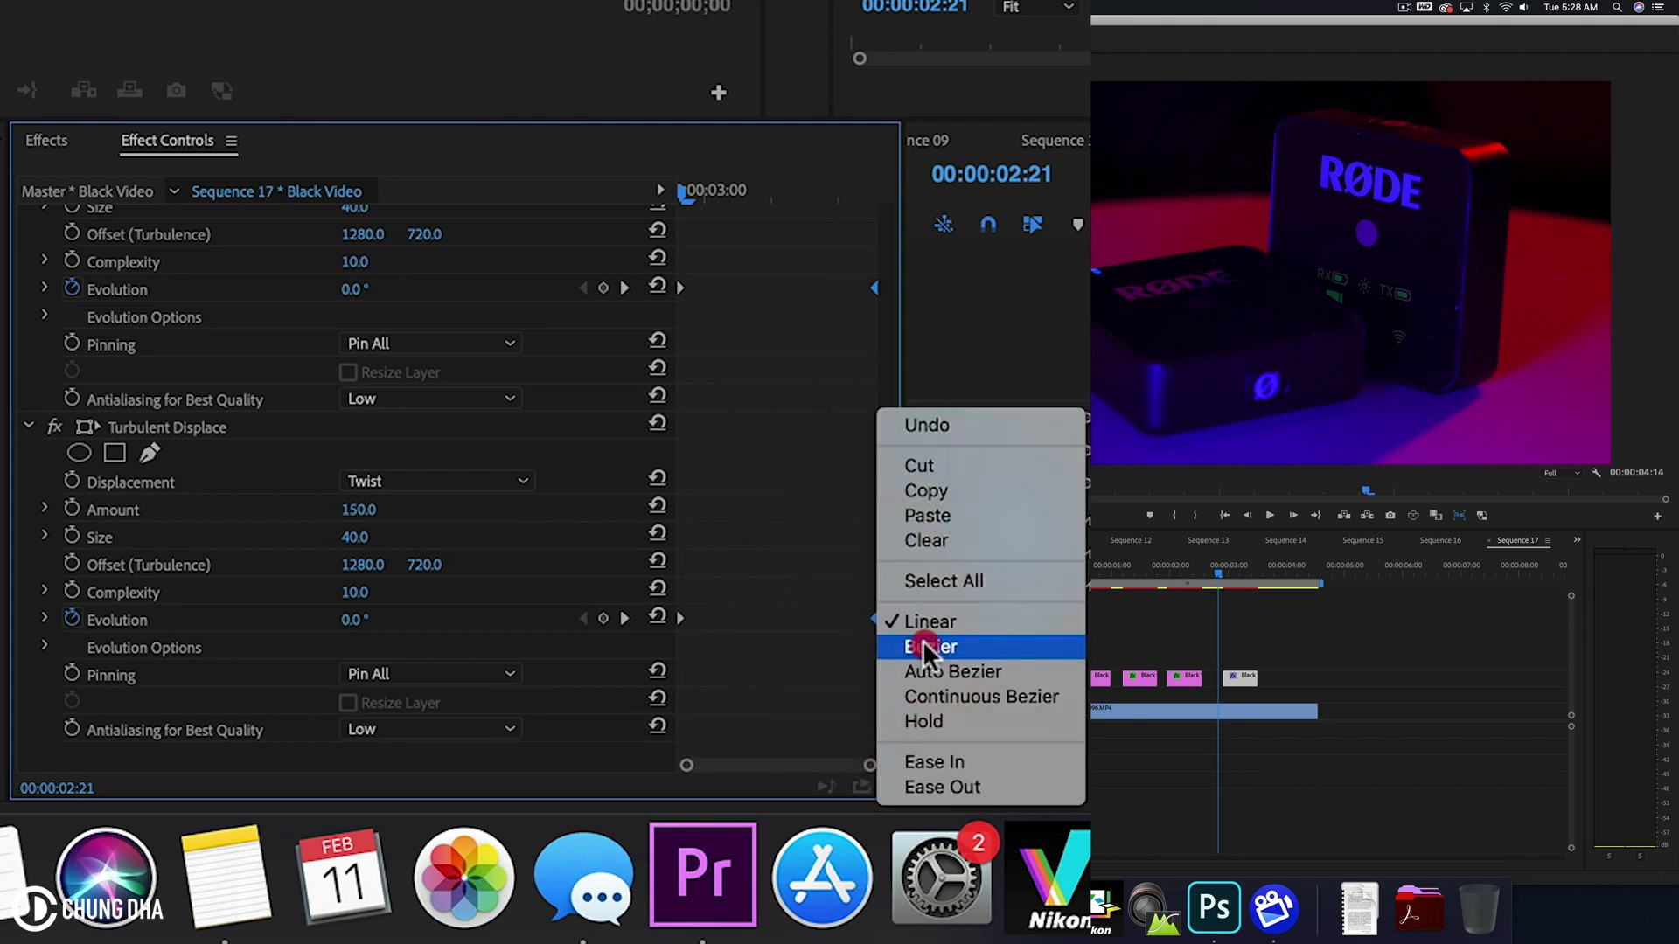
click(930, 646)
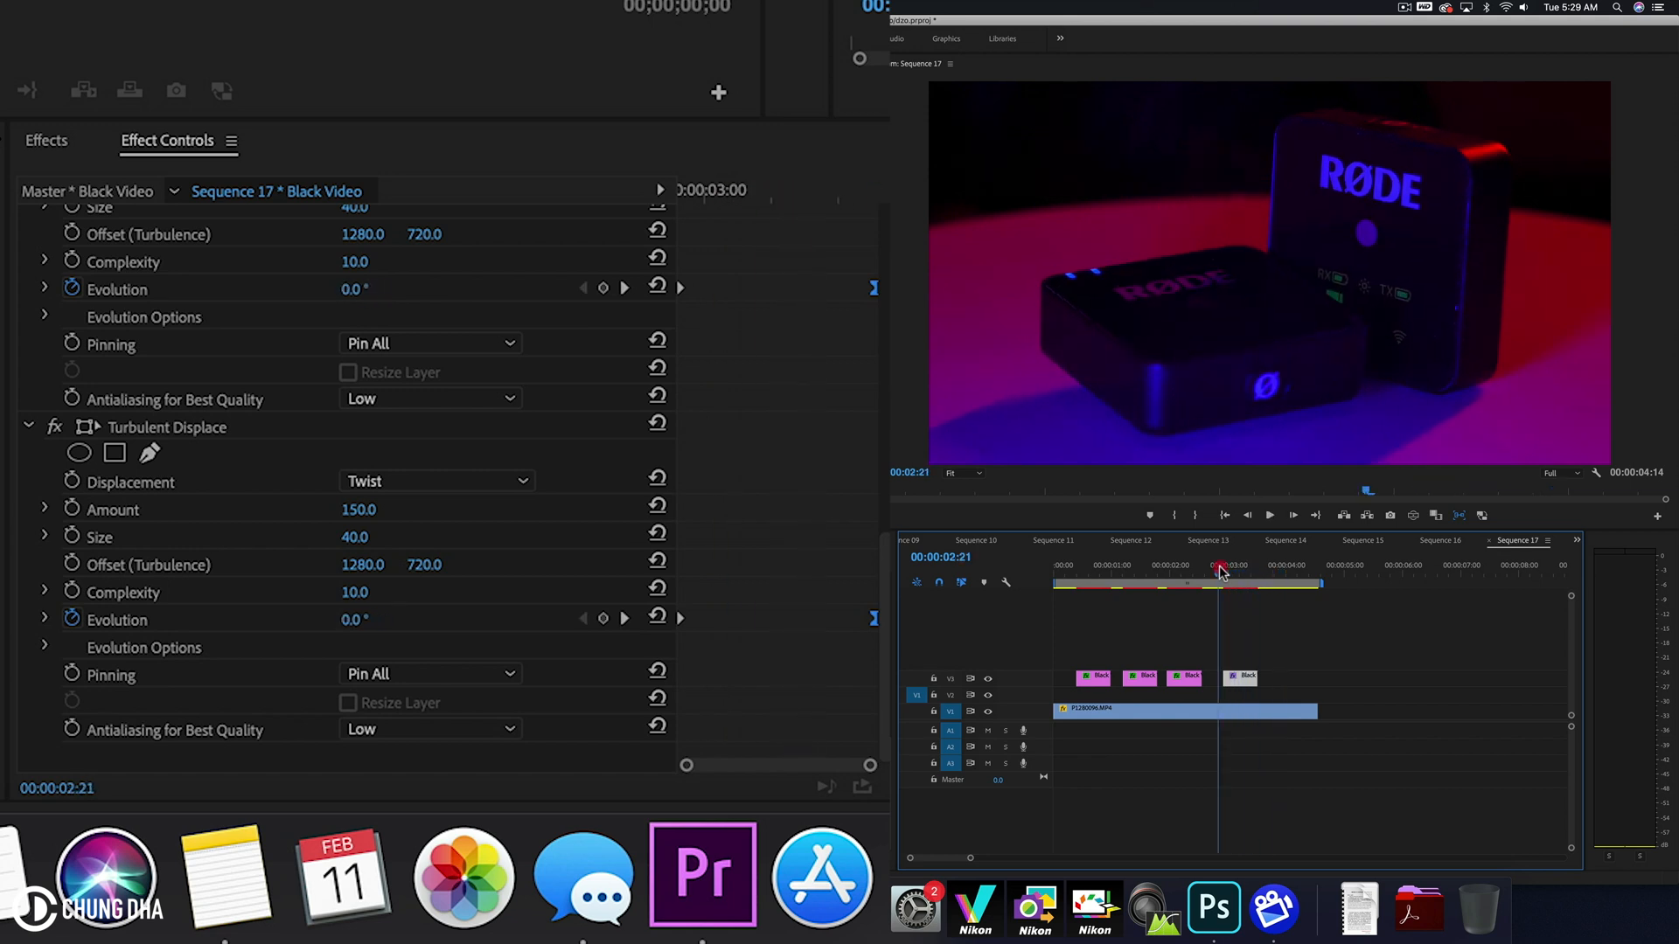
click(1254, 566)
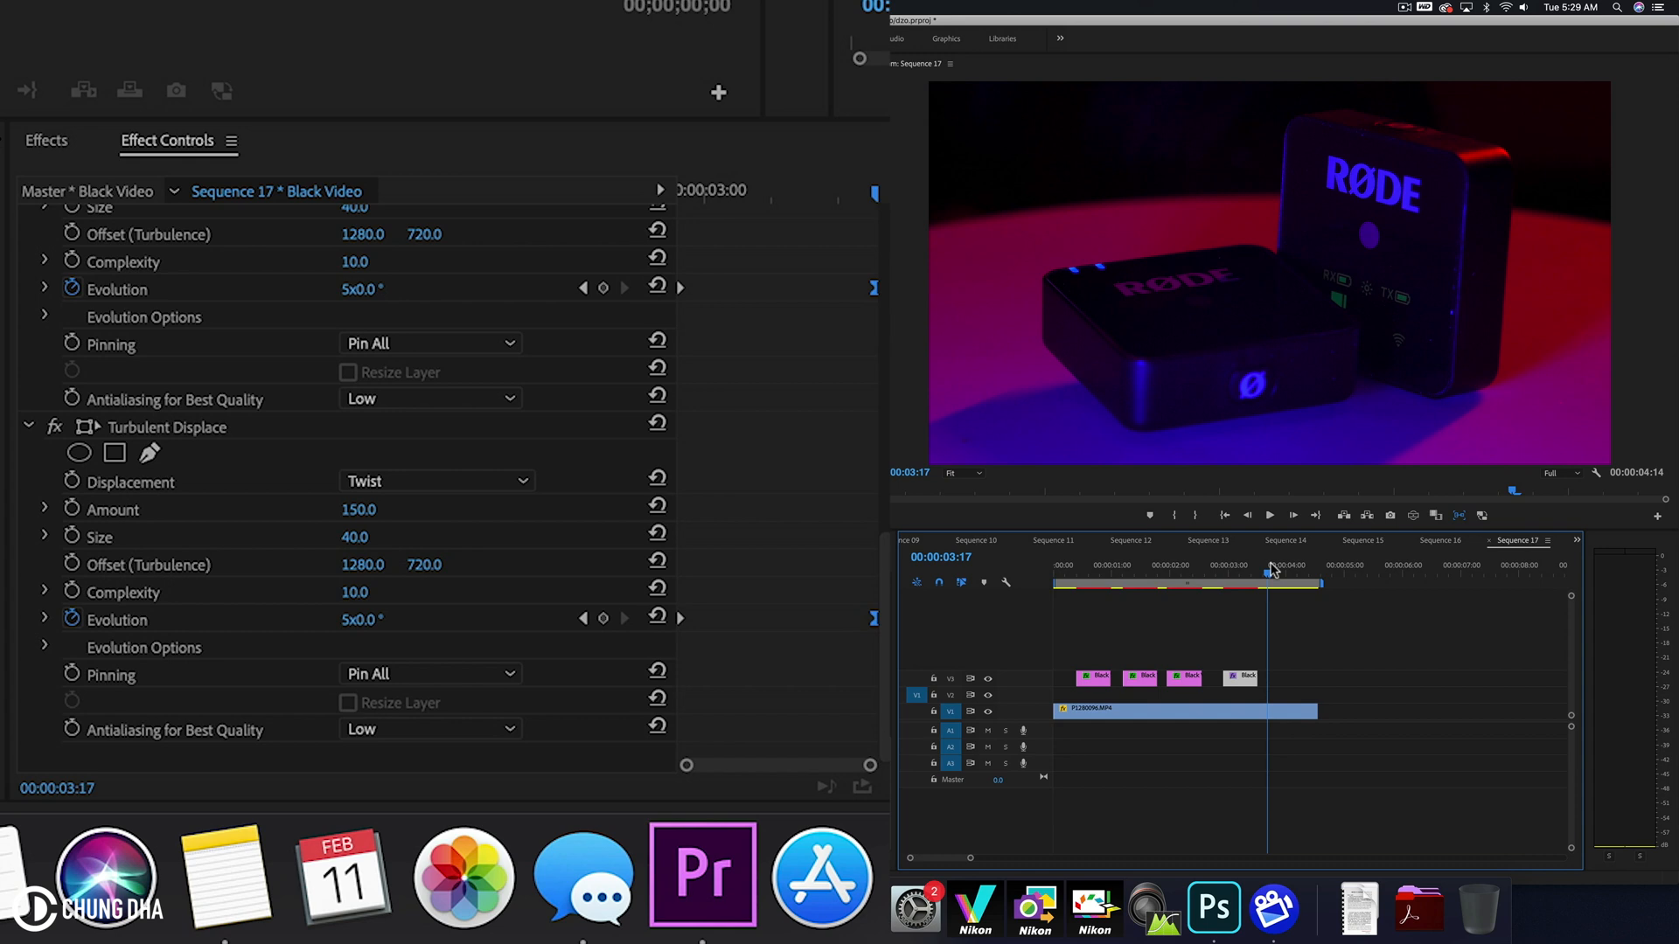
click(1110, 570)
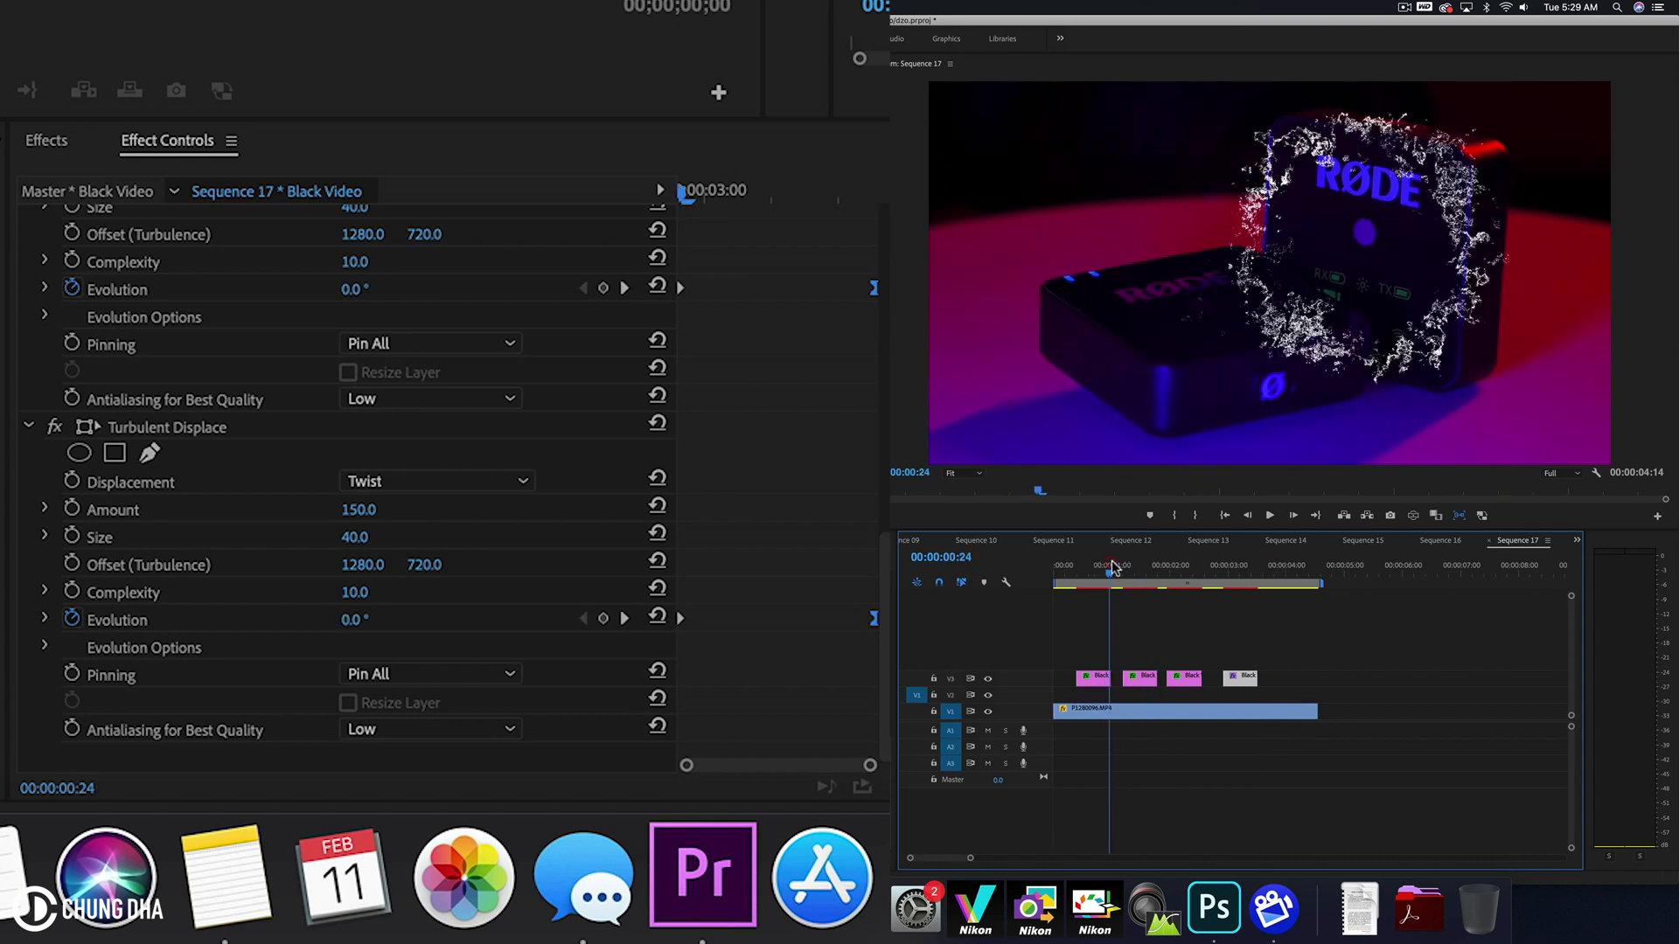